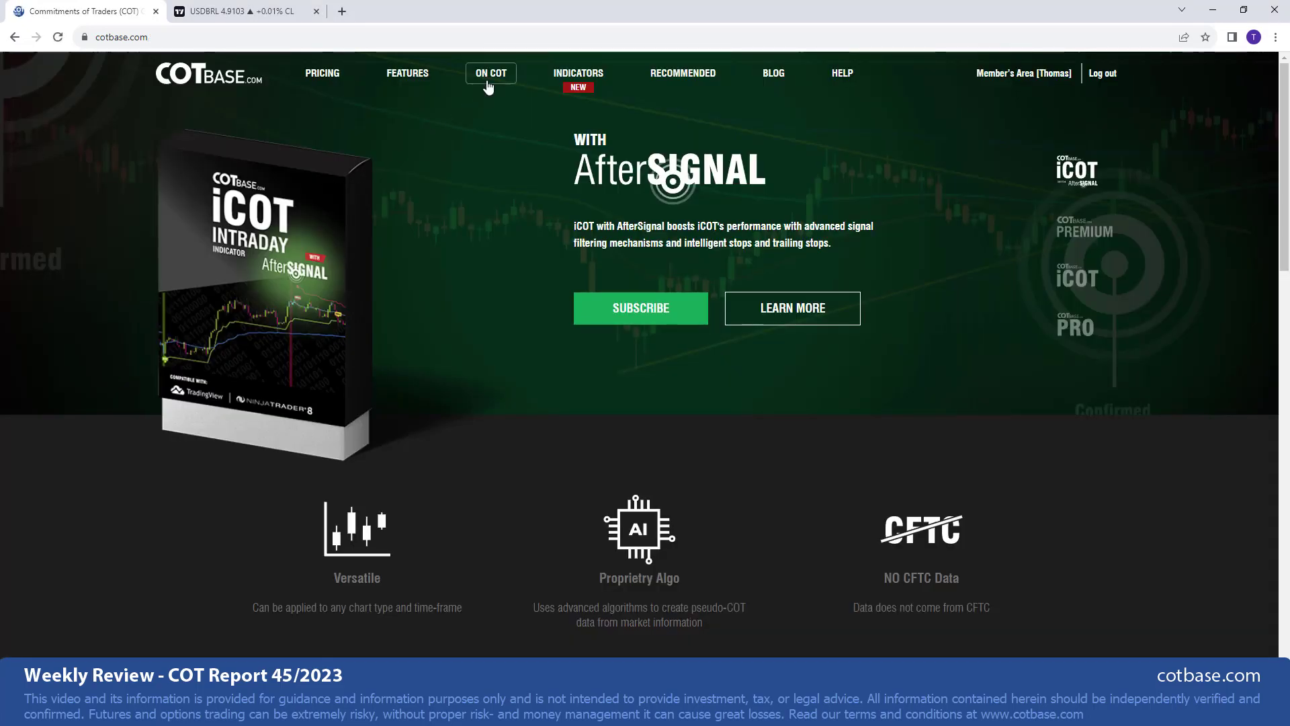
# Go to the COT guide's Typical setups page and scroll to the Oats commercial signal example
pyautogui.click(490, 73)
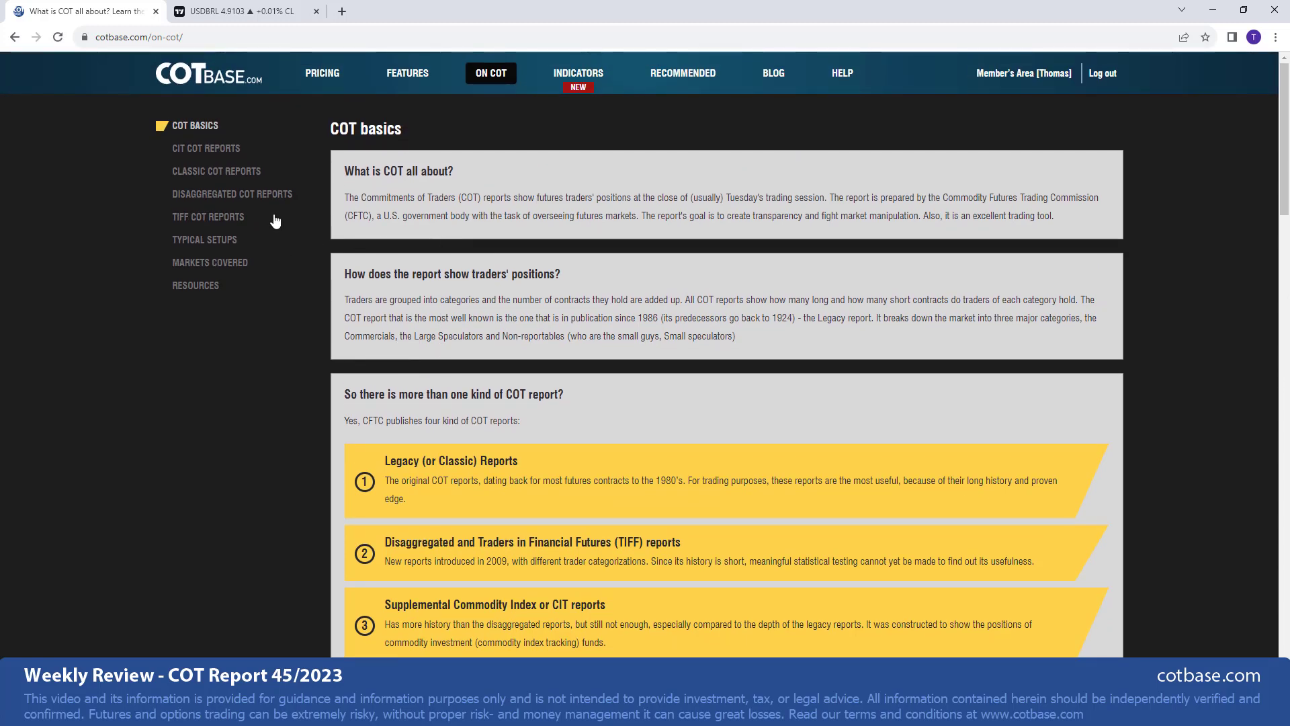
pyautogui.moveTo(200, 195)
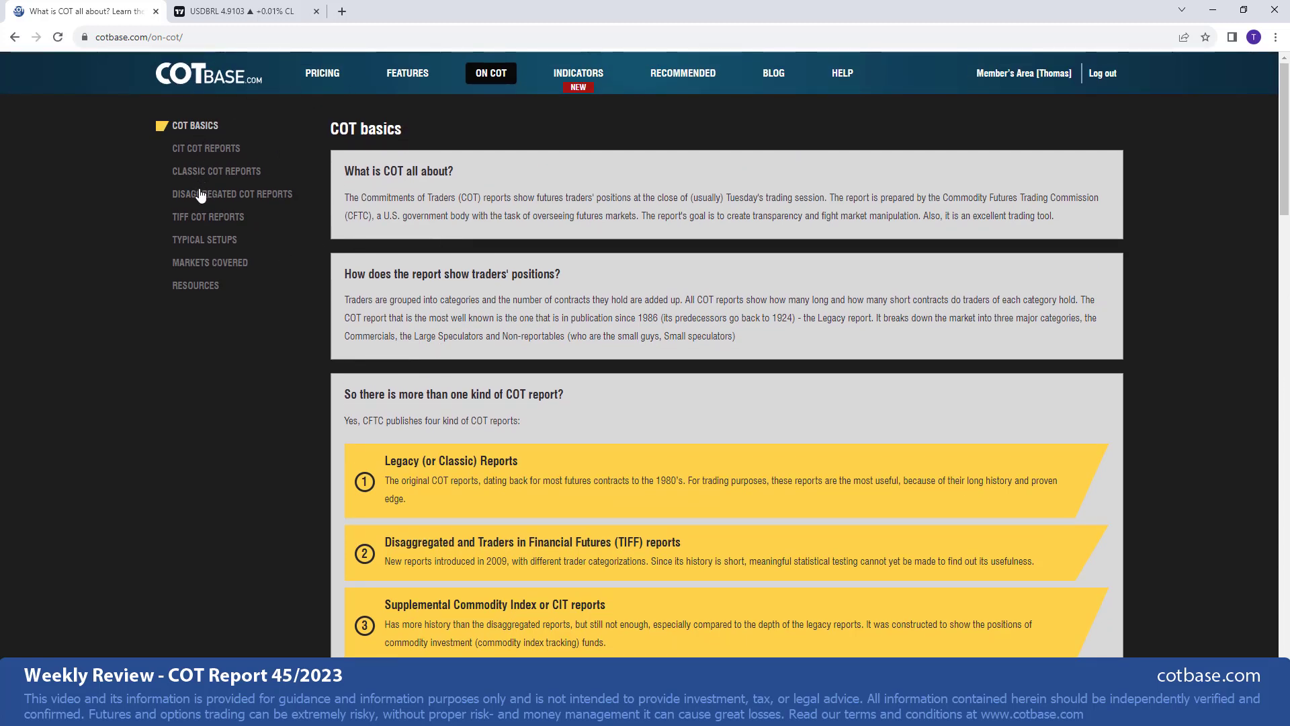
pyautogui.click(204, 239)
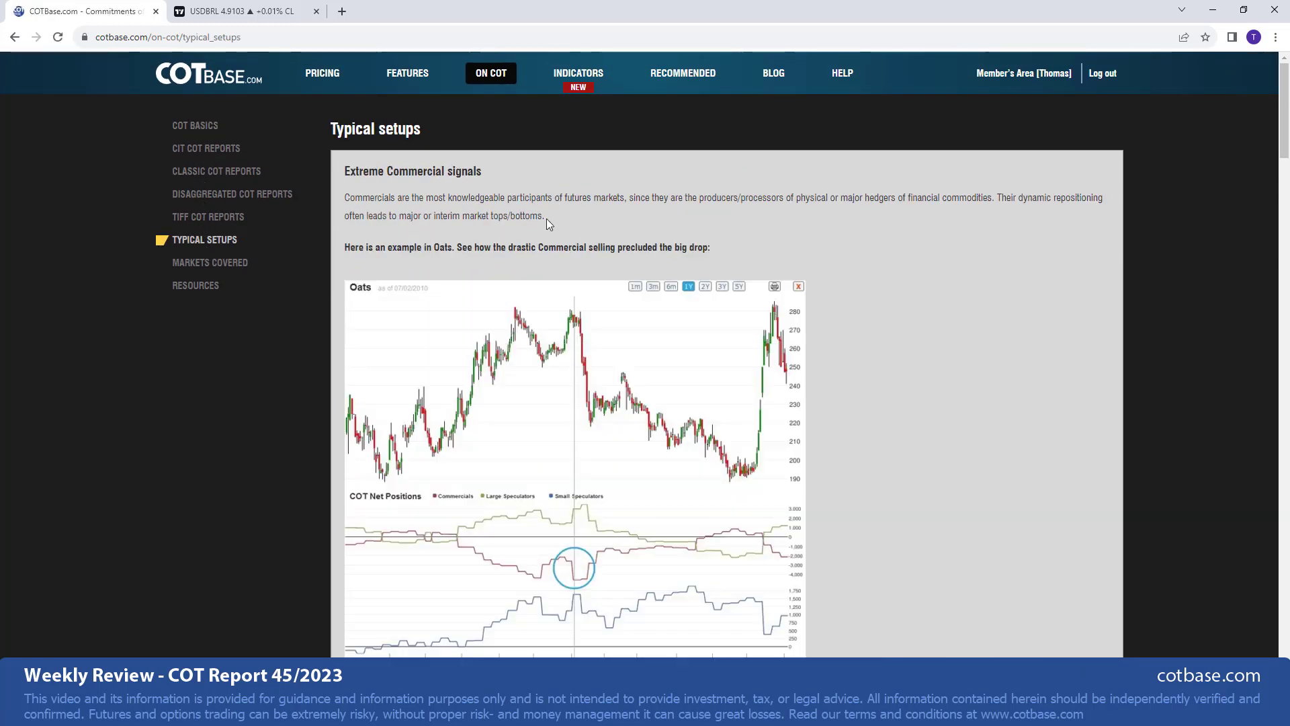
pyautogui.scroll(-3)
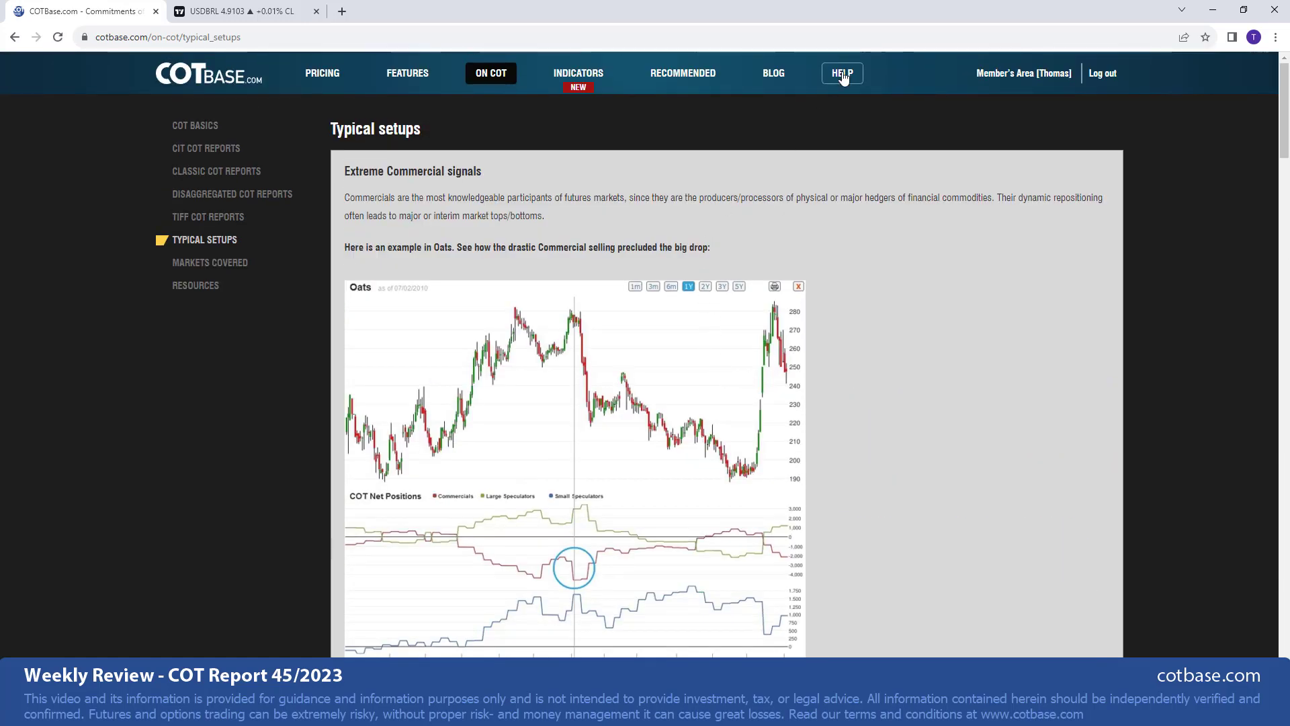
# Open Help's How to use? page and scroll through the tutorial video list and back
pyautogui.click(842, 72)
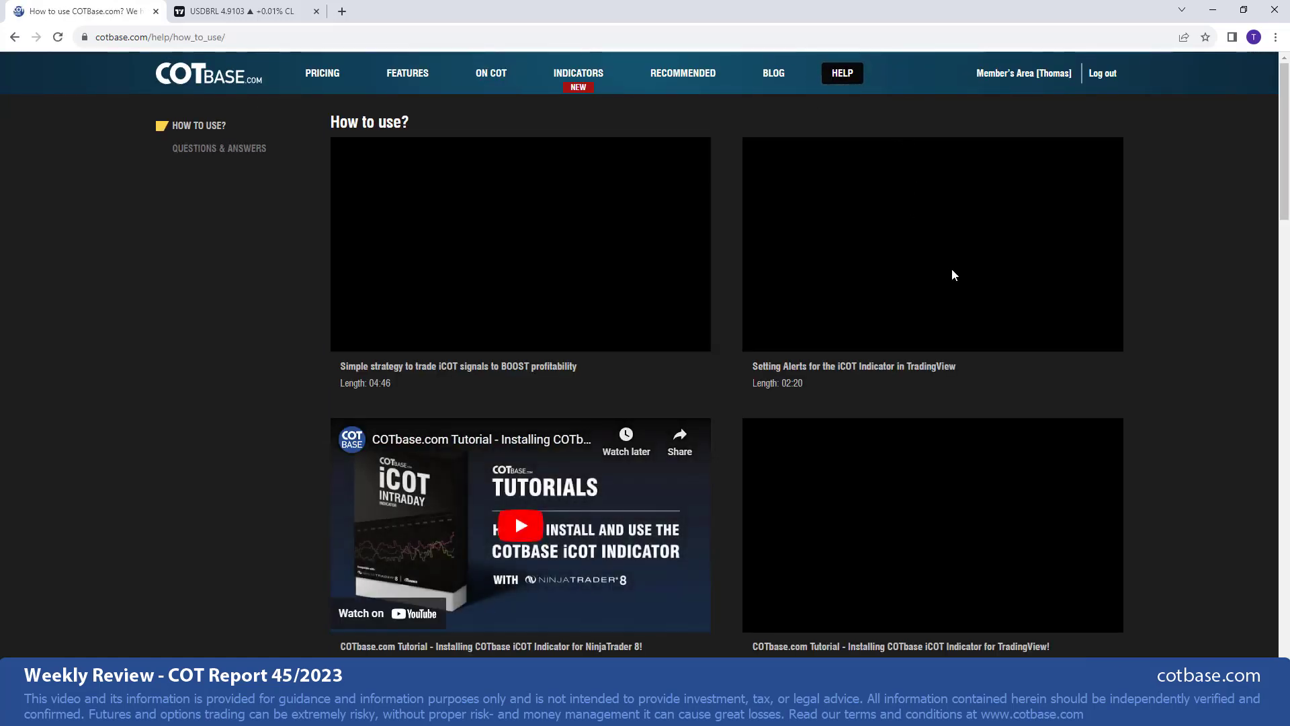
pyautogui.scroll(-3)
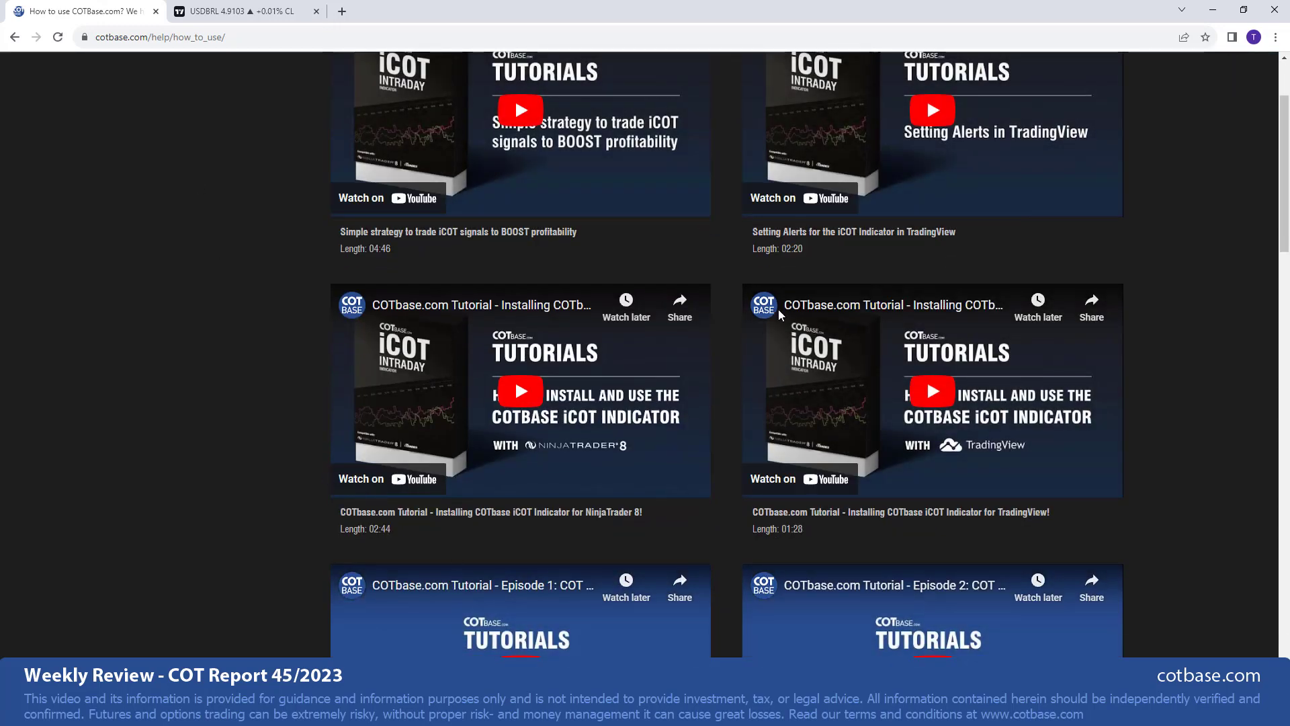
pyautogui.scroll(-3)
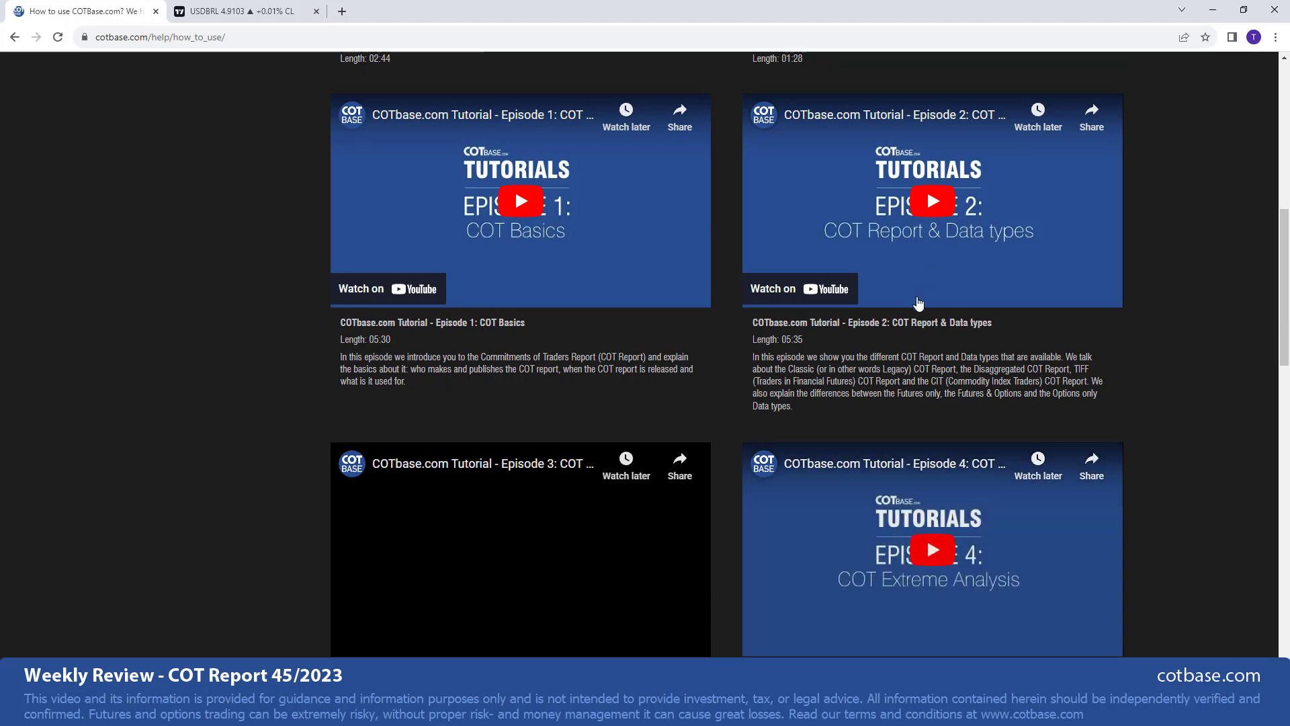
pyautogui.scroll(3)
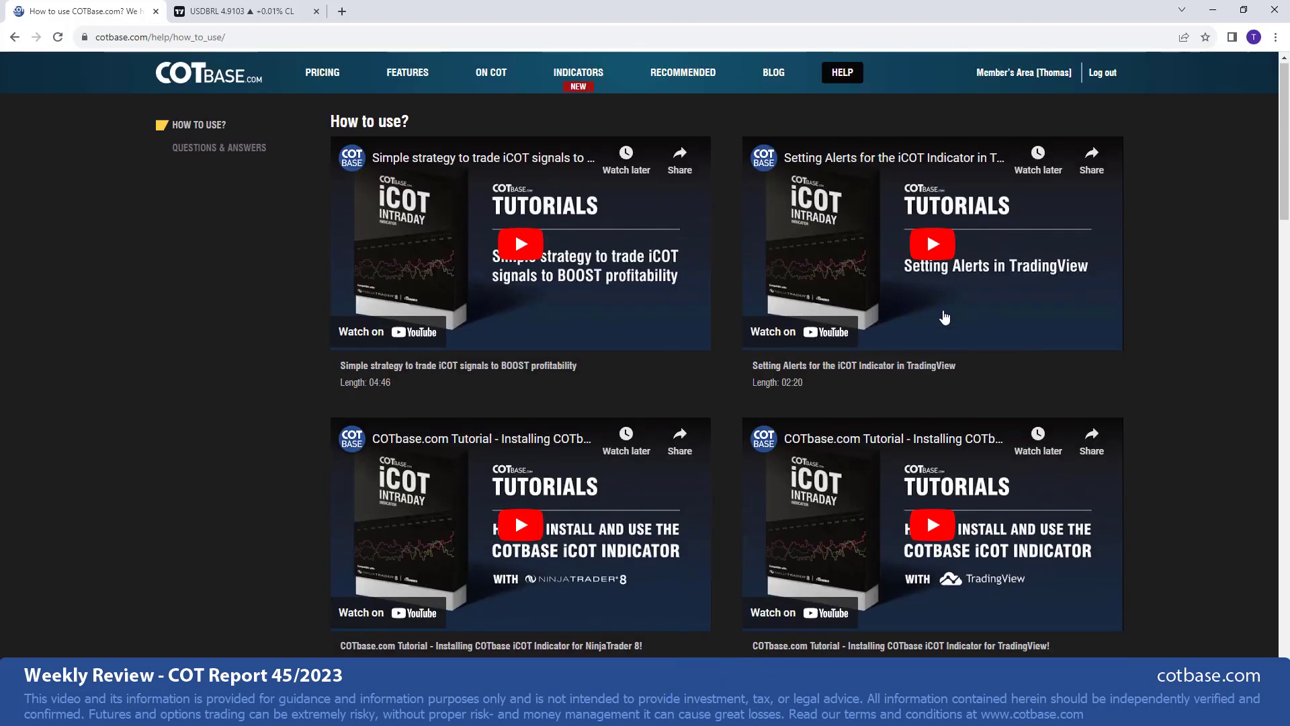
pyautogui.moveTo(921, 304)
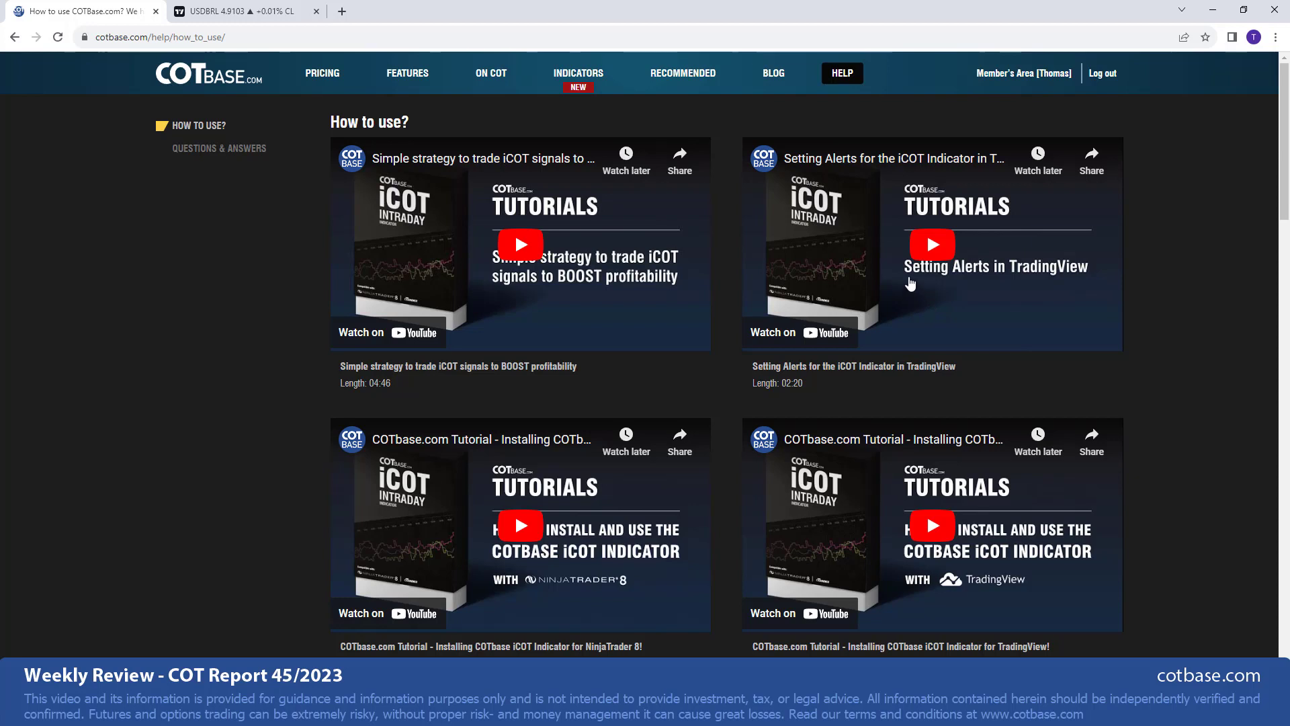
pyautogui.moveTo(921, 168)
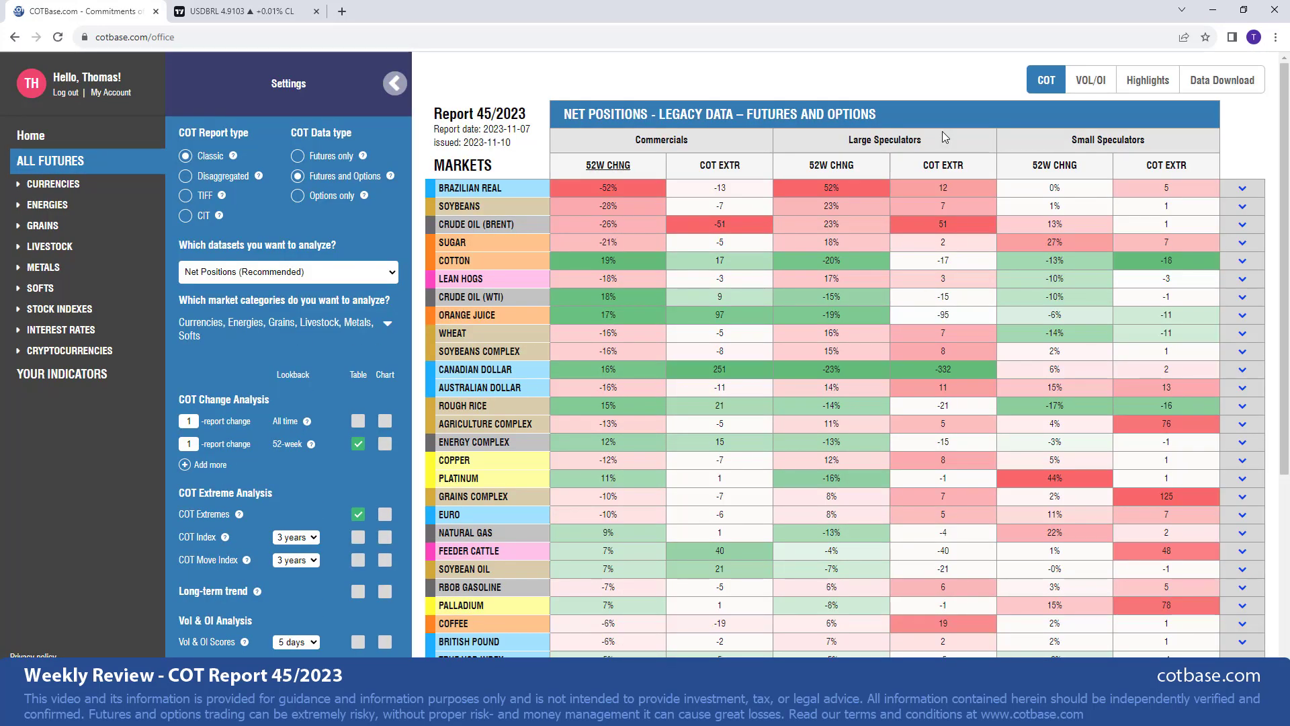
pyautogui.moveTo(761, 132)
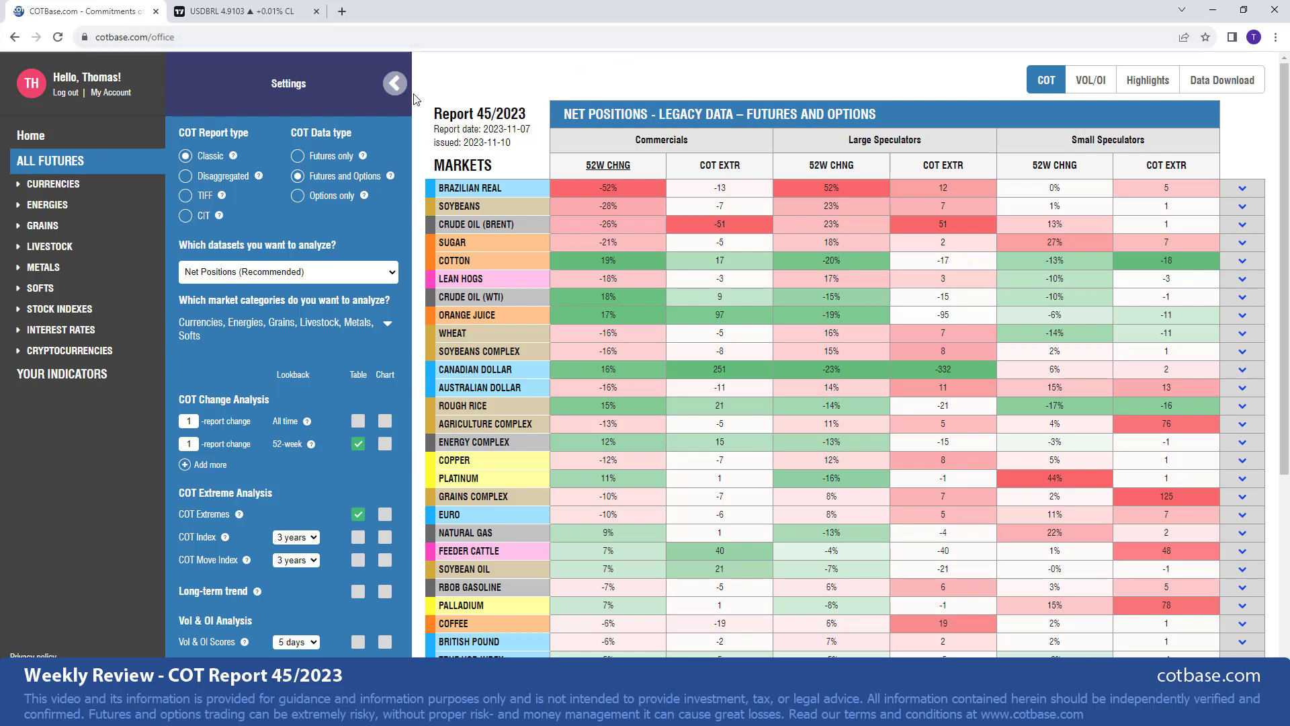
pyautogui.click(394, 82)
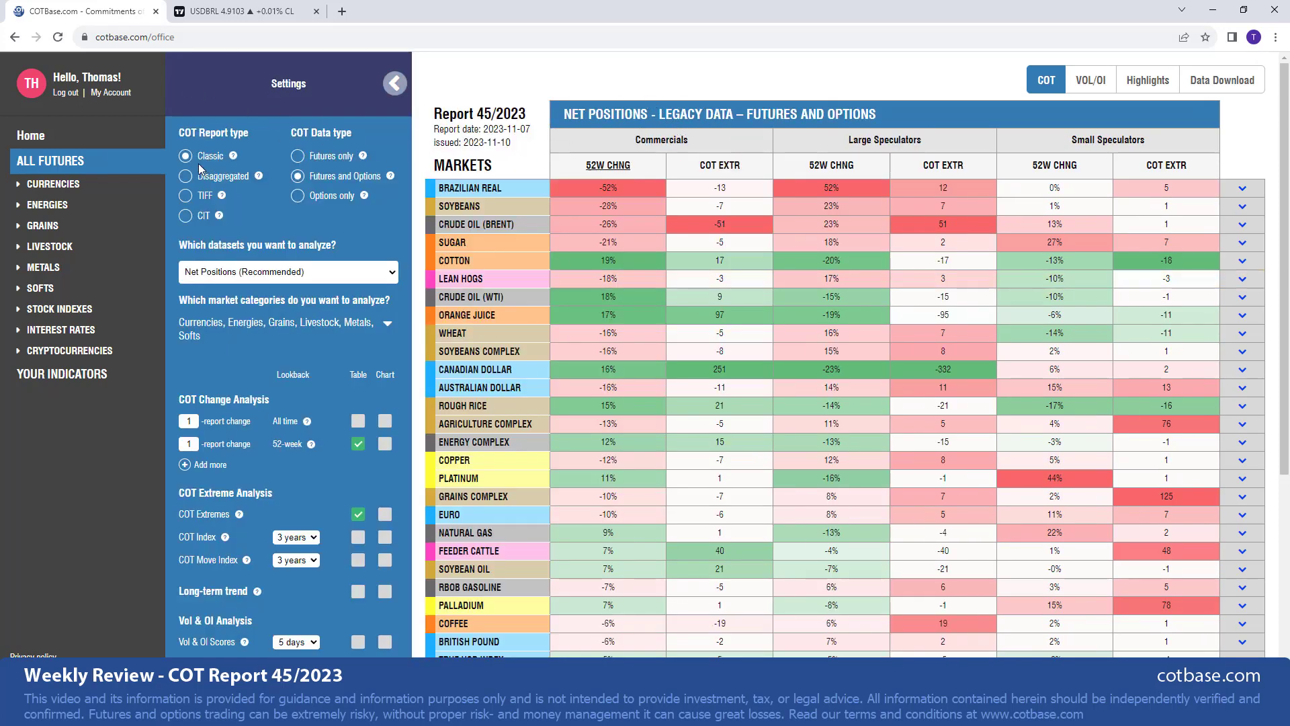
pyautogui.moveTo(263, 153)
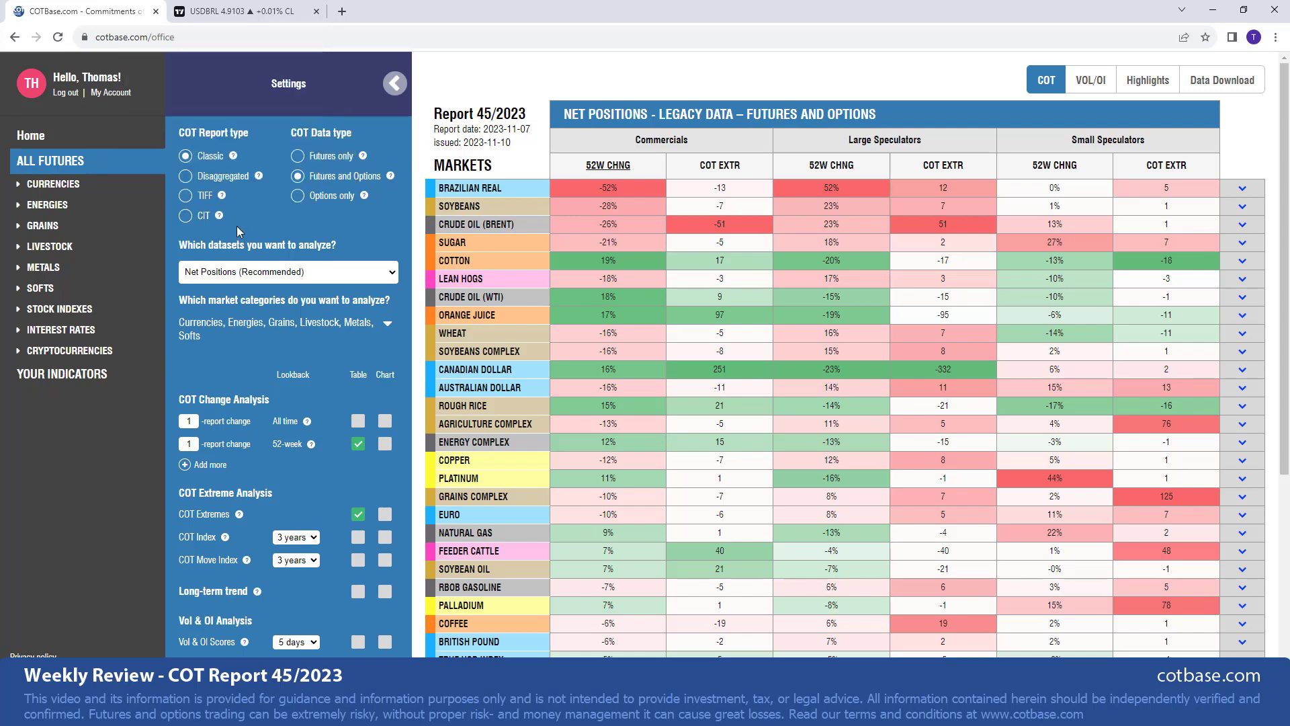
pyautogui.moveTo(221, 215)
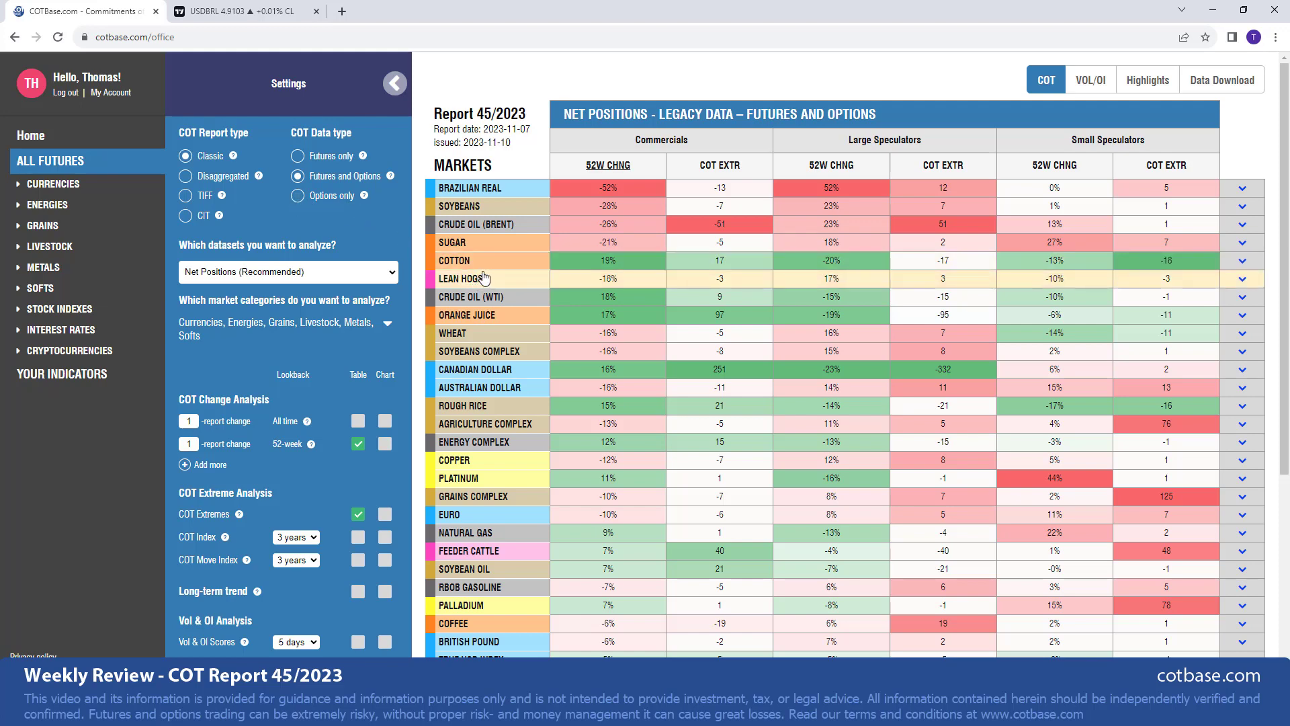
# Expand the Brazilian Real row to show its one-year price and net-position chart
pyautogui.click(395, 82)
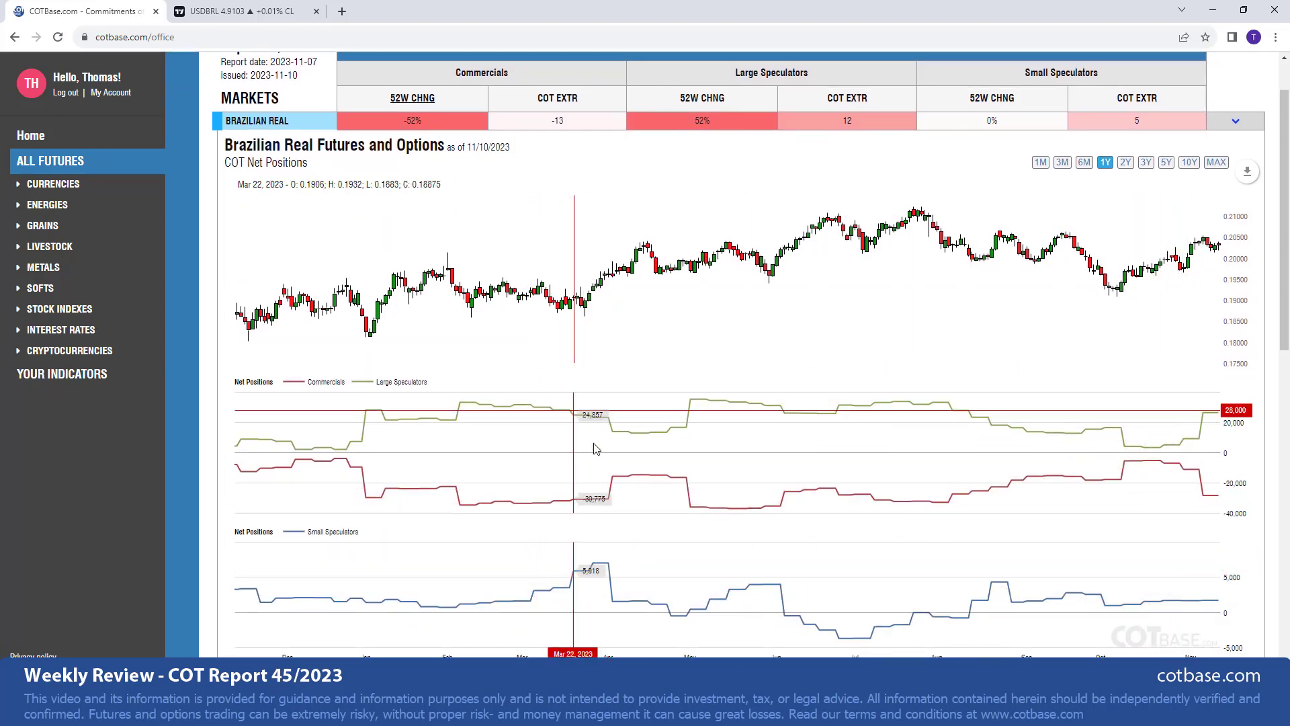
pyautogui.moveTo(1203, 524)
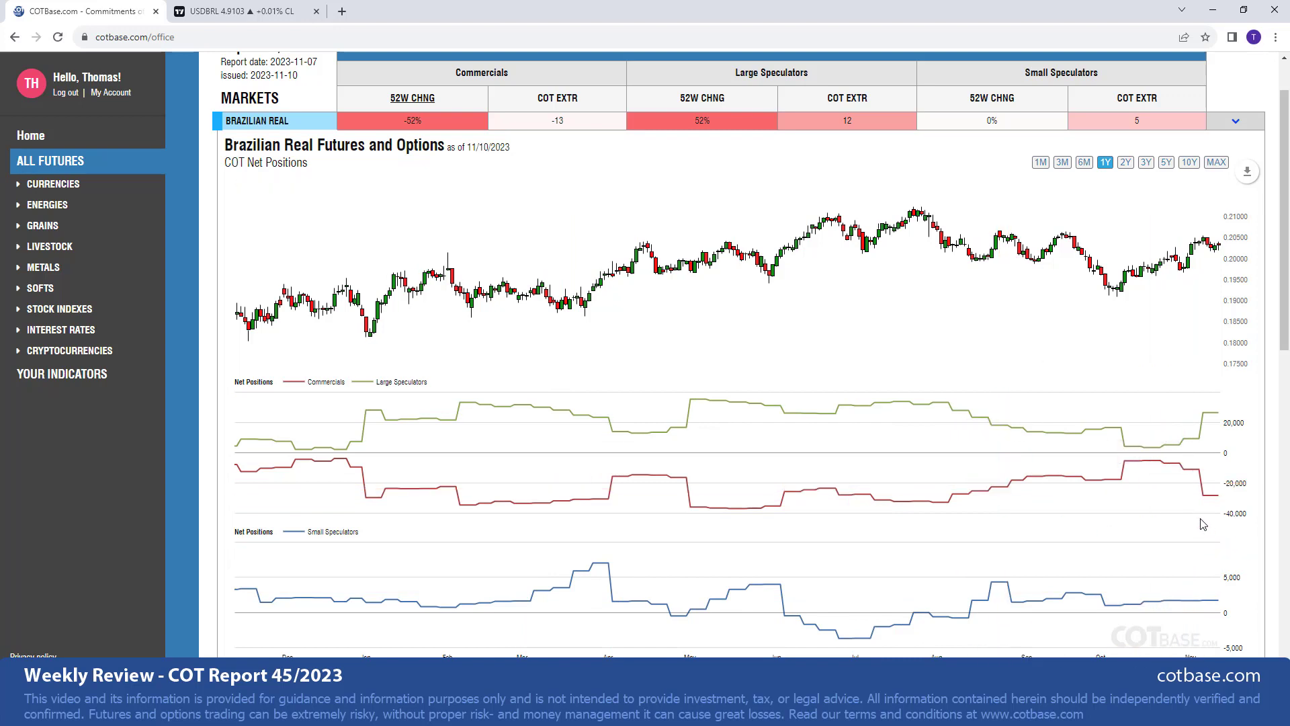
pyautogui.moveTo(1218, 510)
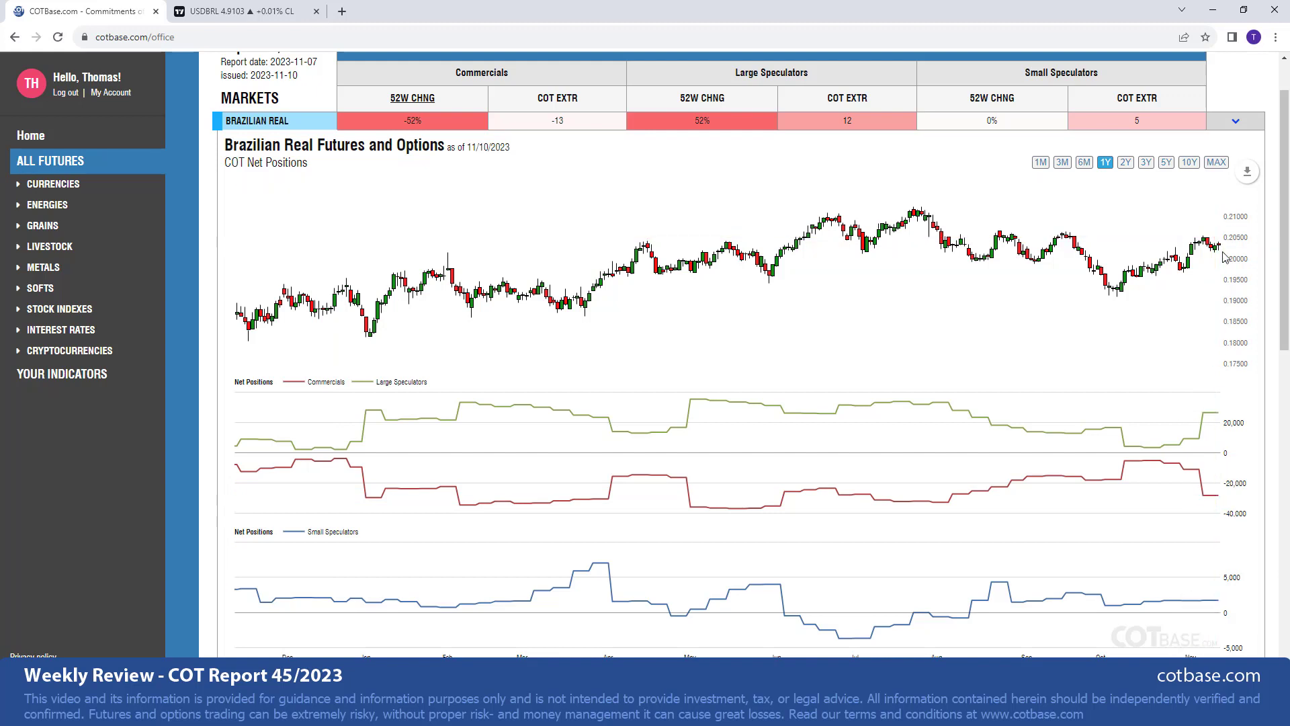
pyautogui.moveTo(1209, 247)
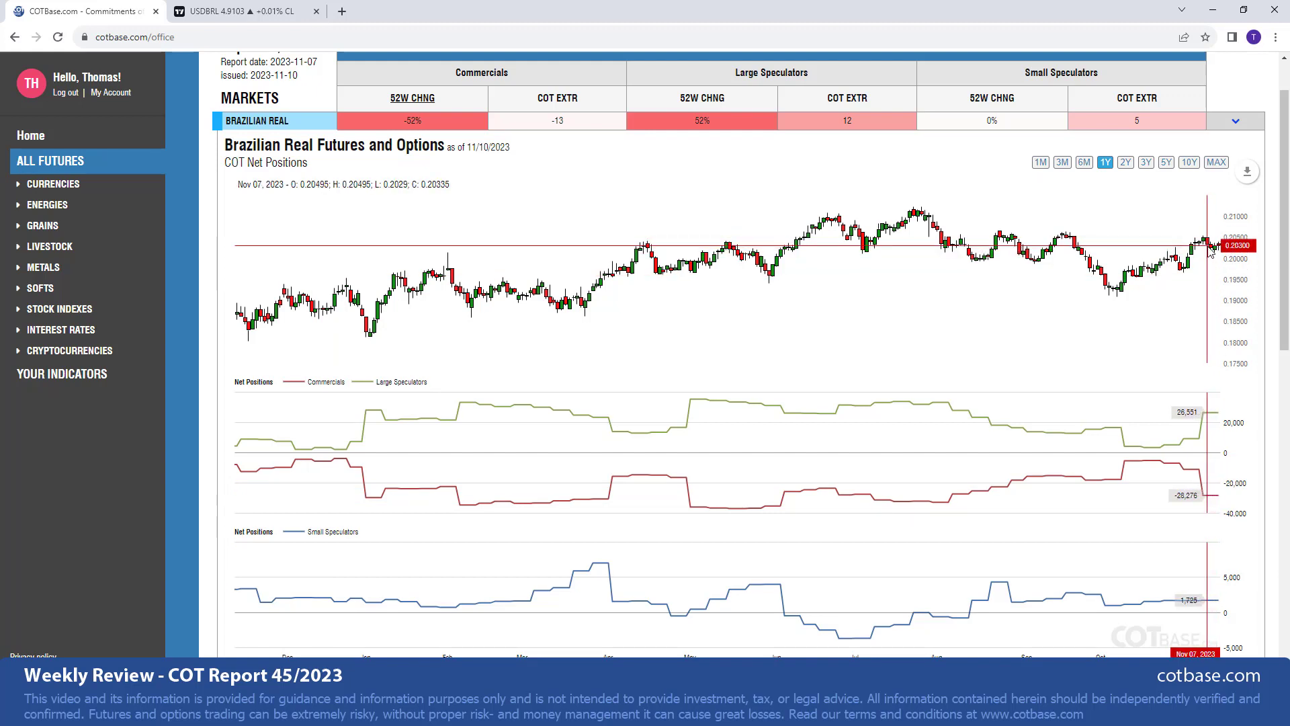
pyautogui.moveTo(1226, 252)
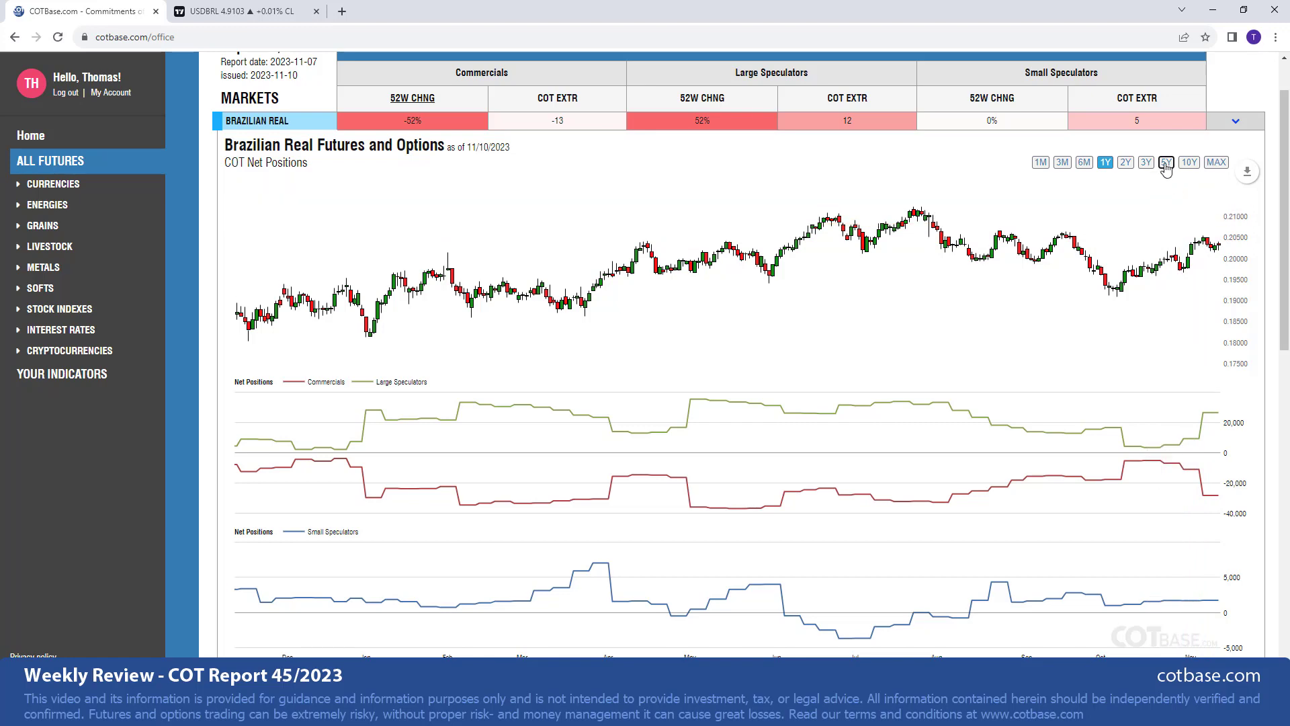
# Switch the Brazilian Real chart range to 5Y
pyautogui.click(1165, 162)
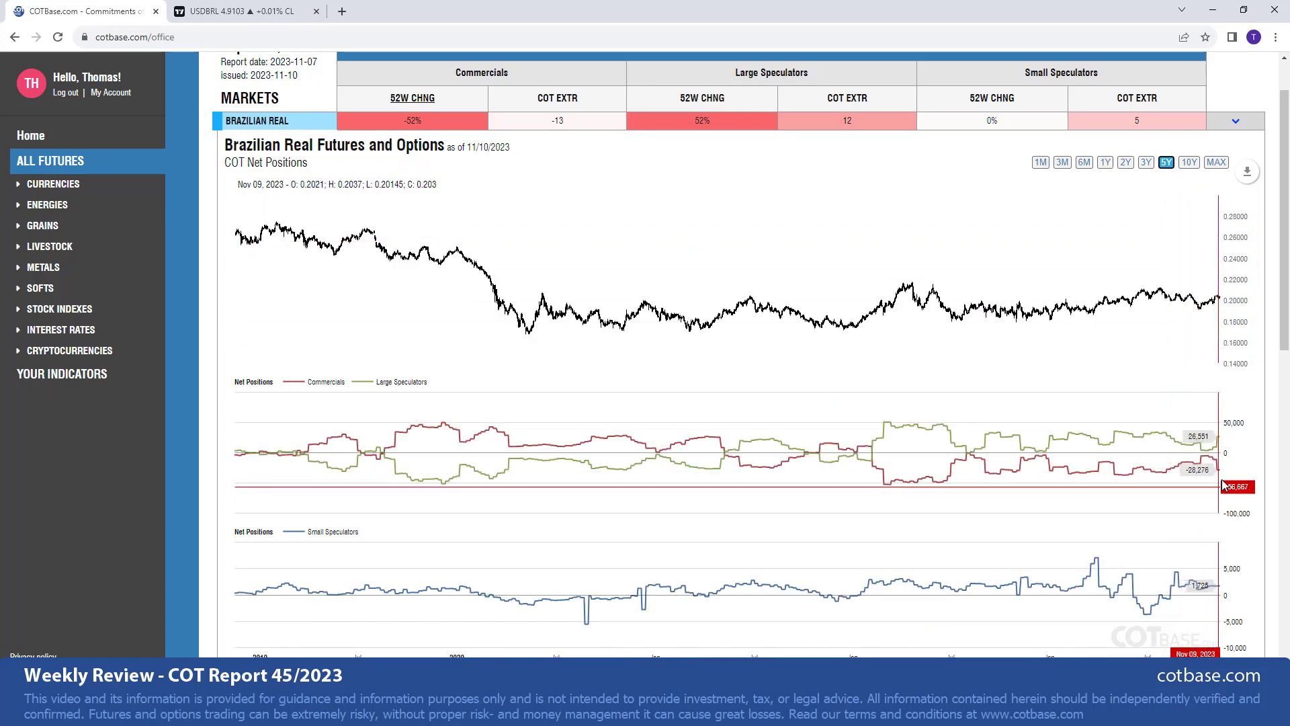
pyautogui.moveTo(1217, 473)
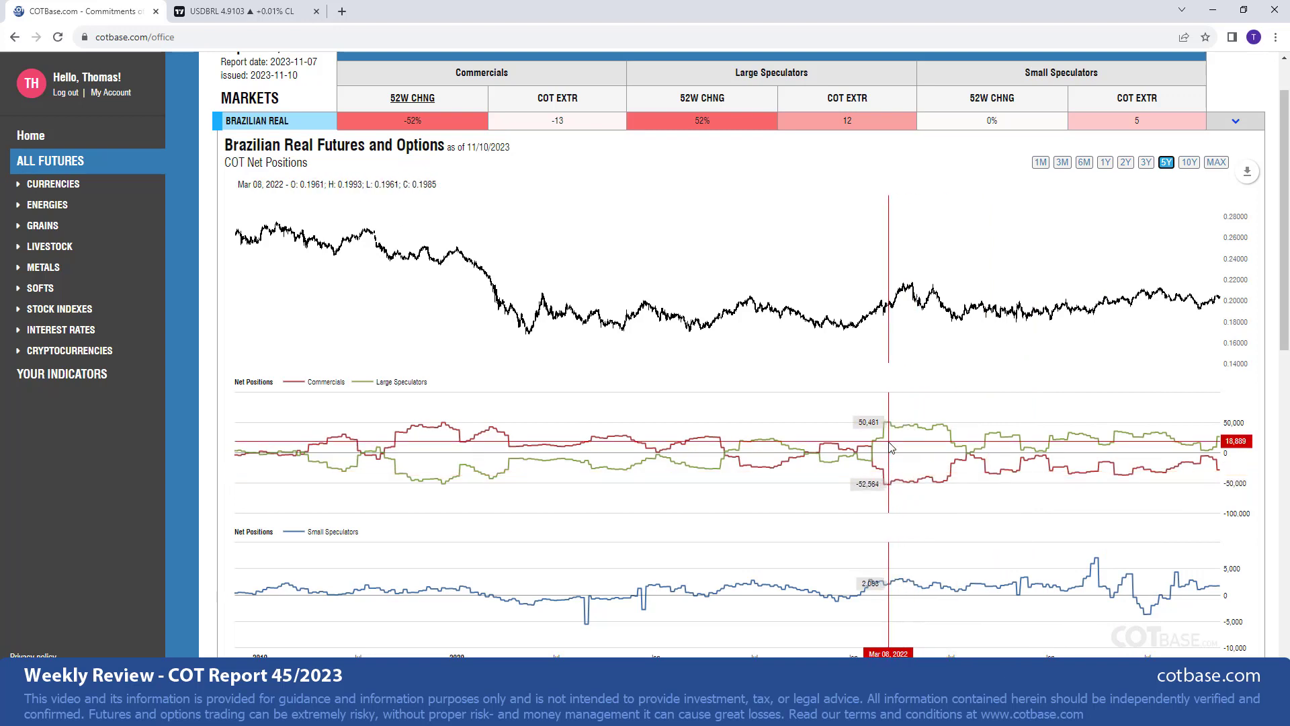
pyautogui.moveTo(305, 402)
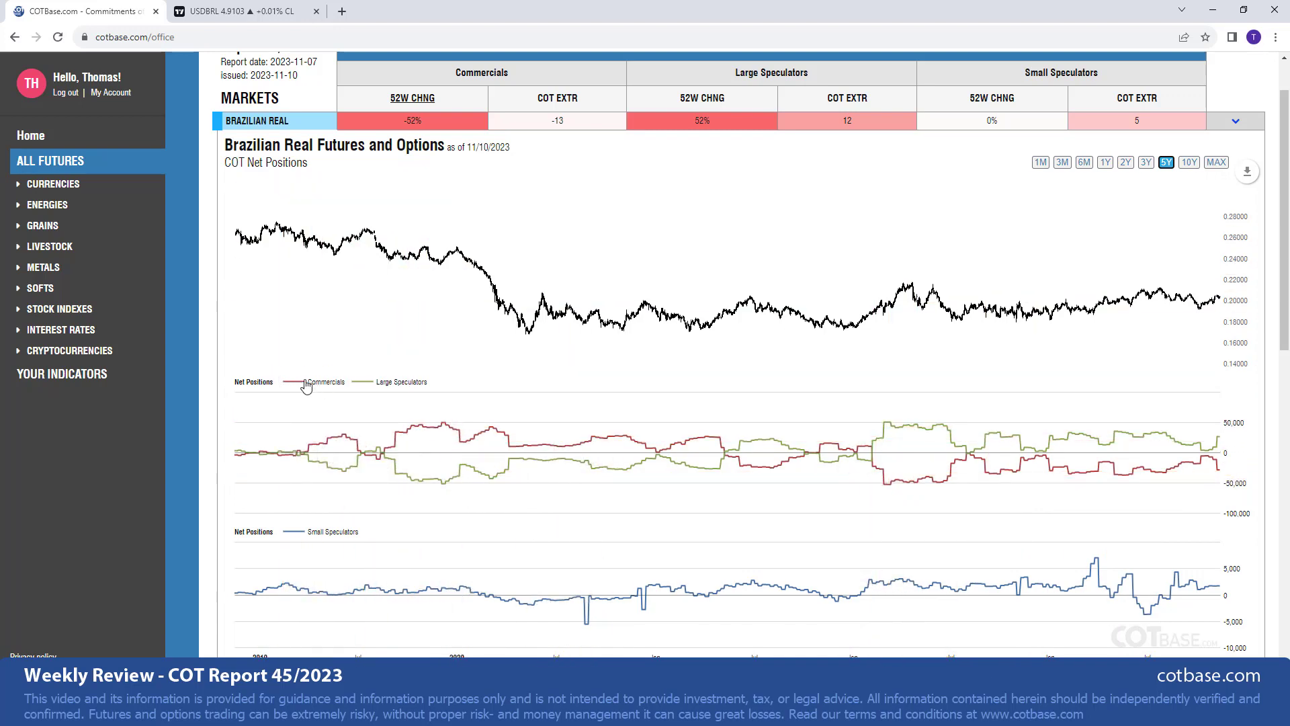
pyautogui.moveTo(406, 390)
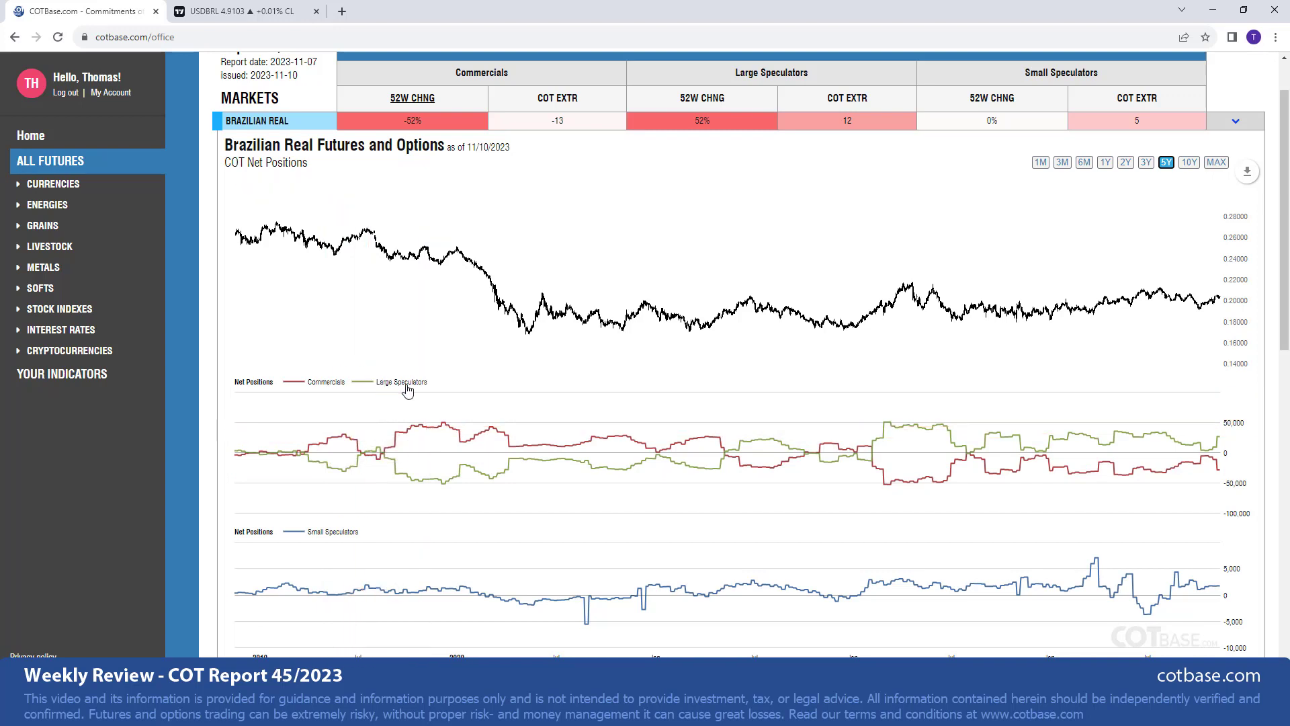
pyautogui.moveTo(443, 566)
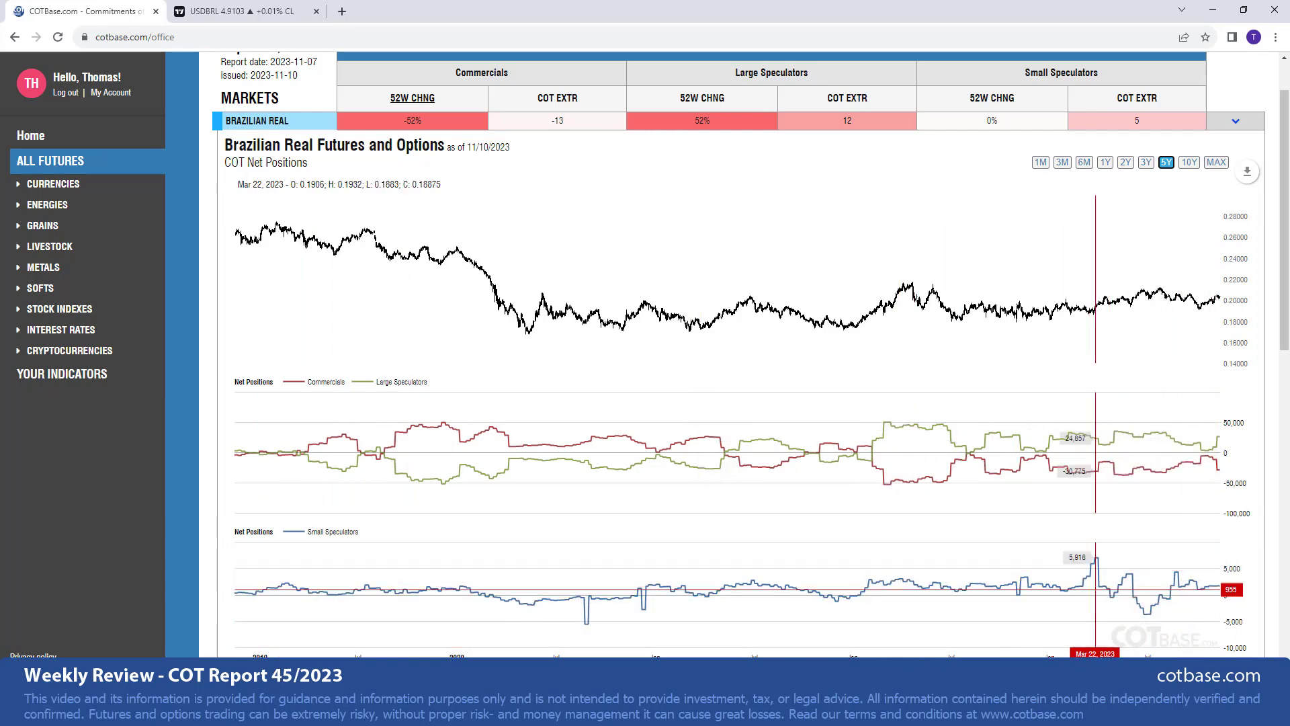
pyautogui.moveTo(1216, 645)
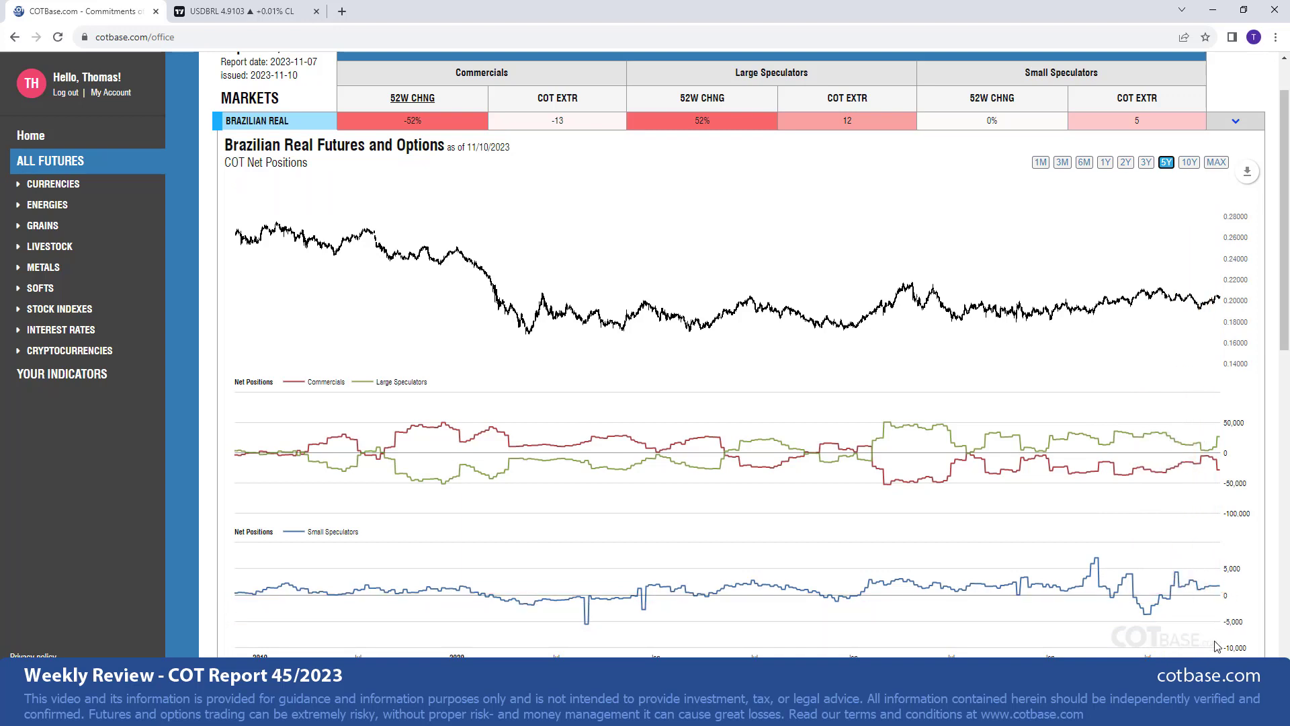
pyautogui.moveTo(1224, 479)
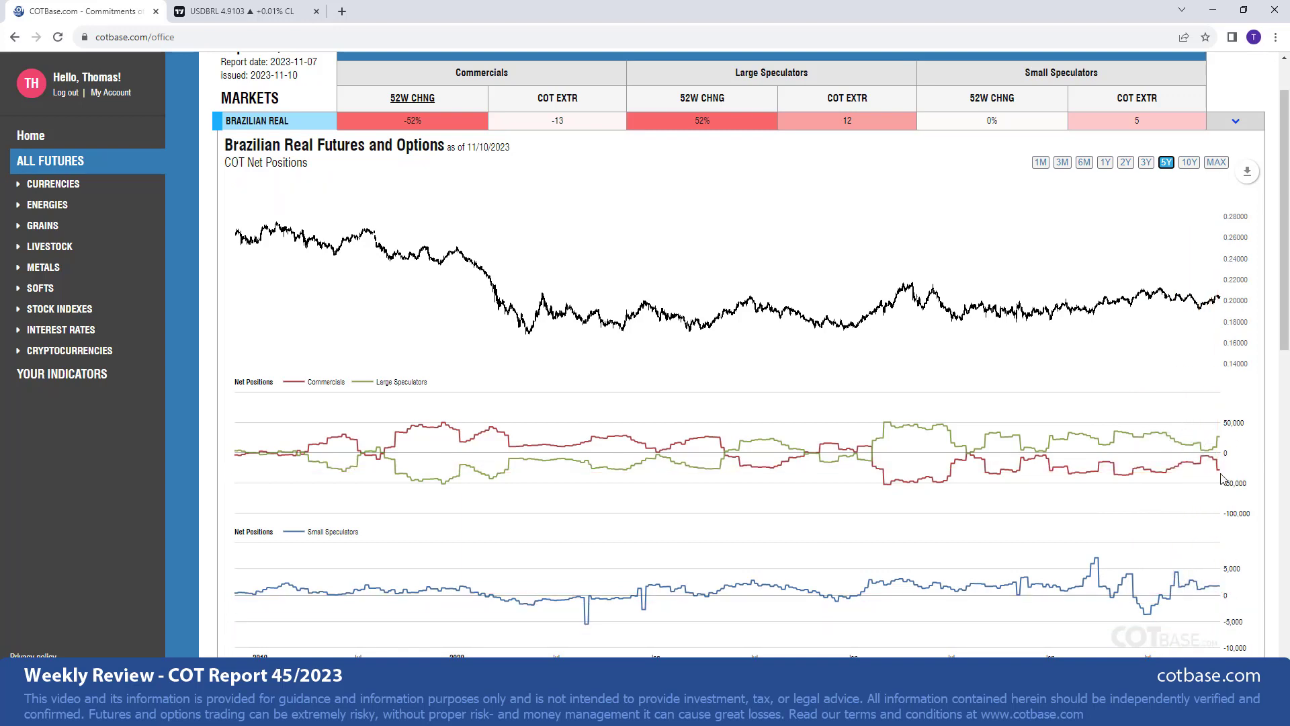
pyautogui.moveTo(1225, 475)
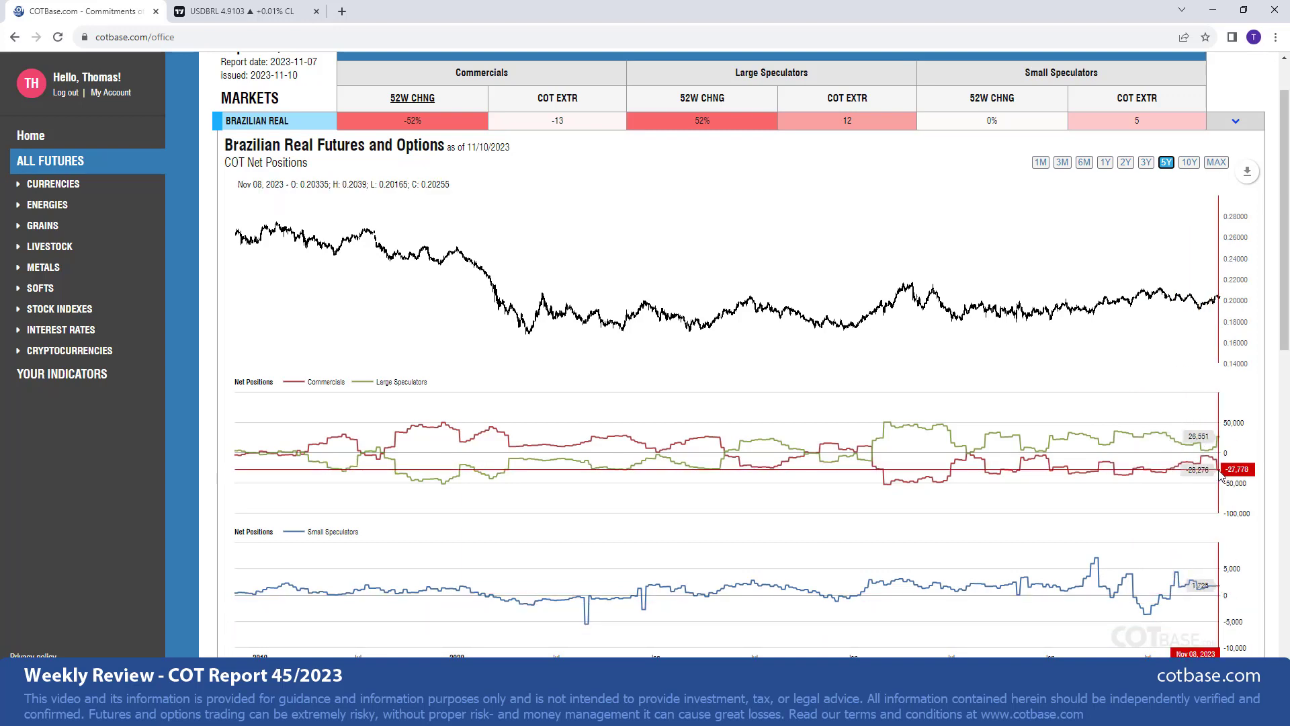
pyautogui.moveTo(1118, 484)
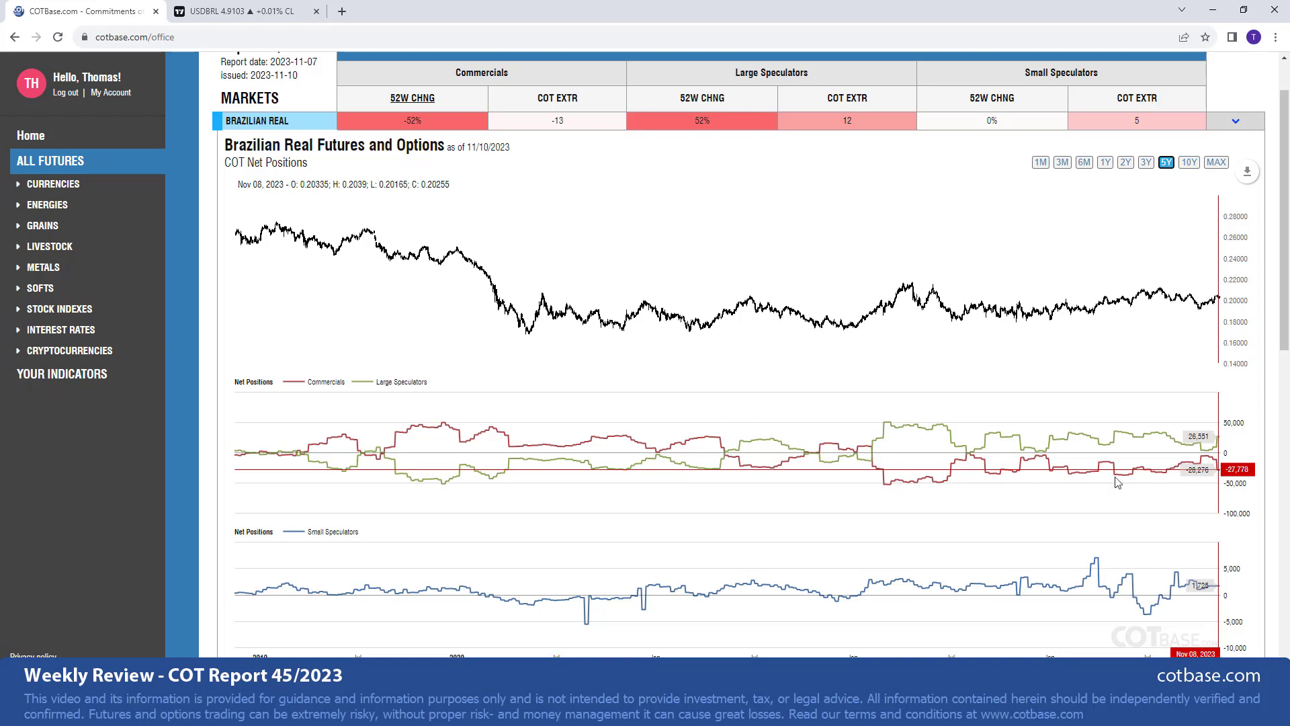
pyautogui.moveTo(910, 485)
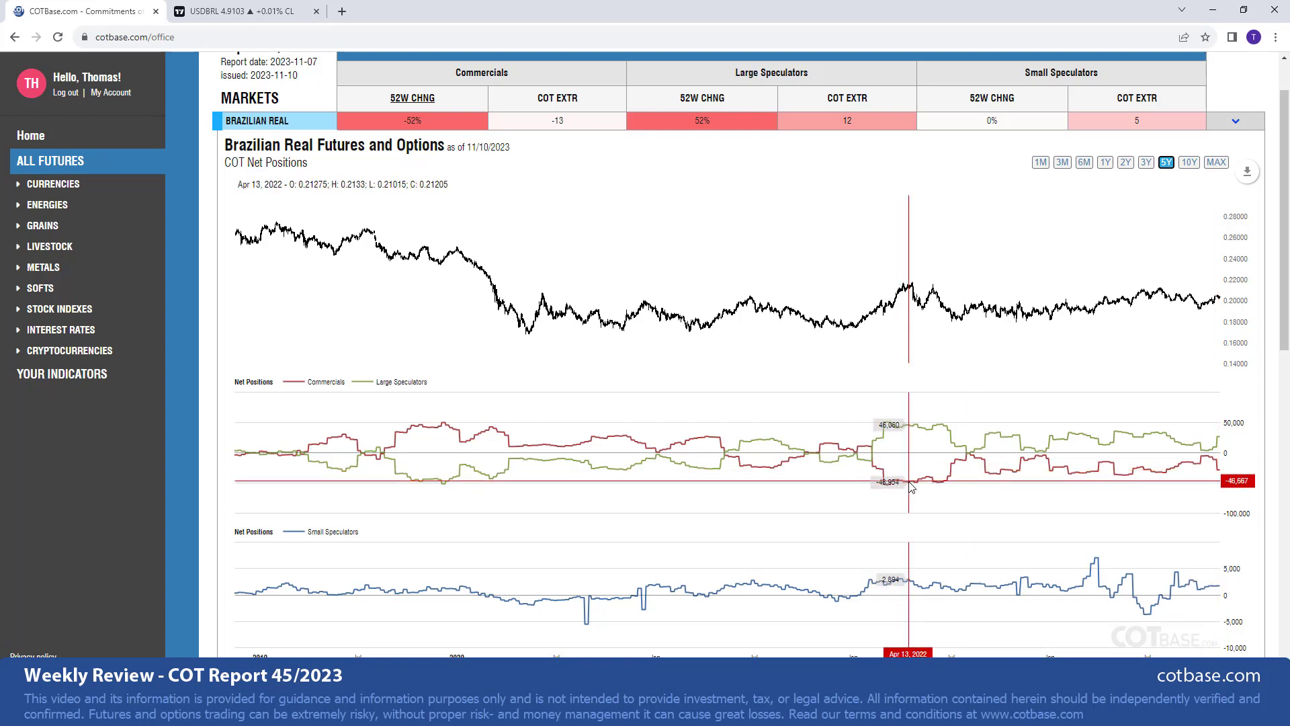
pyautogui.moveTo(986, 452)
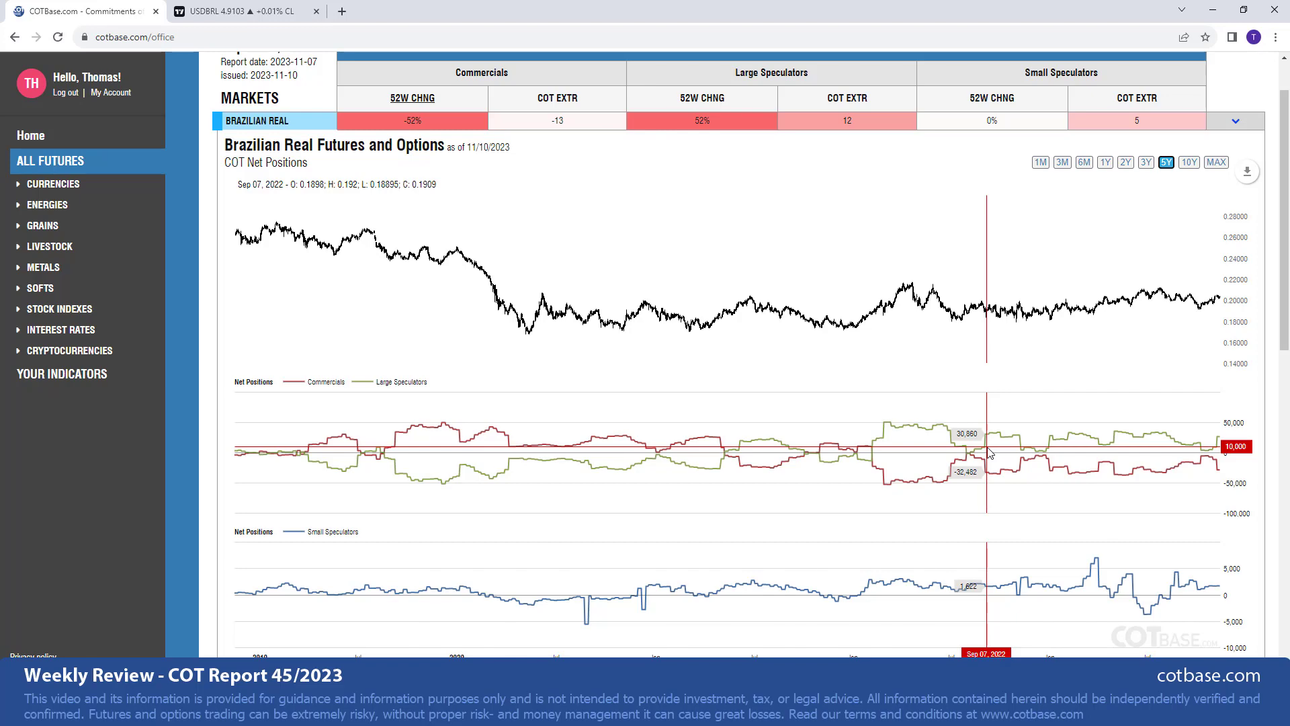
pyautogui.moveTo(238, 29)
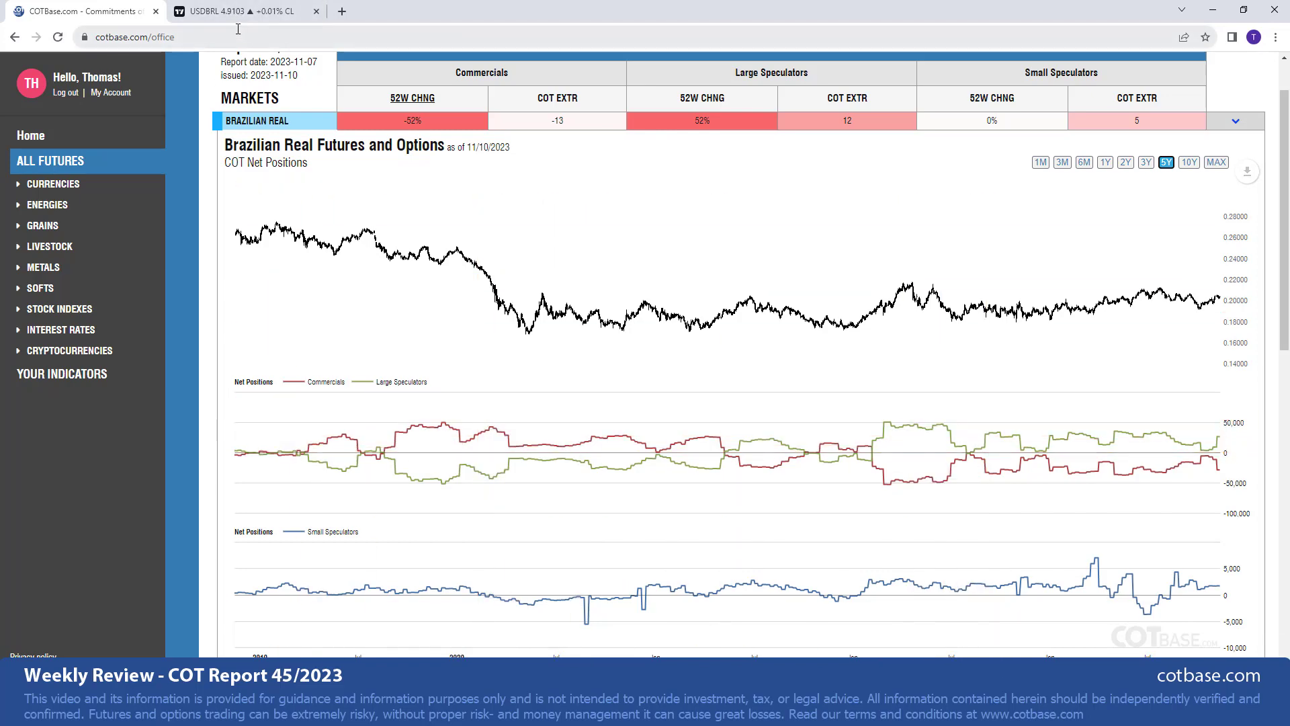
pyautogui.click(239, 11)
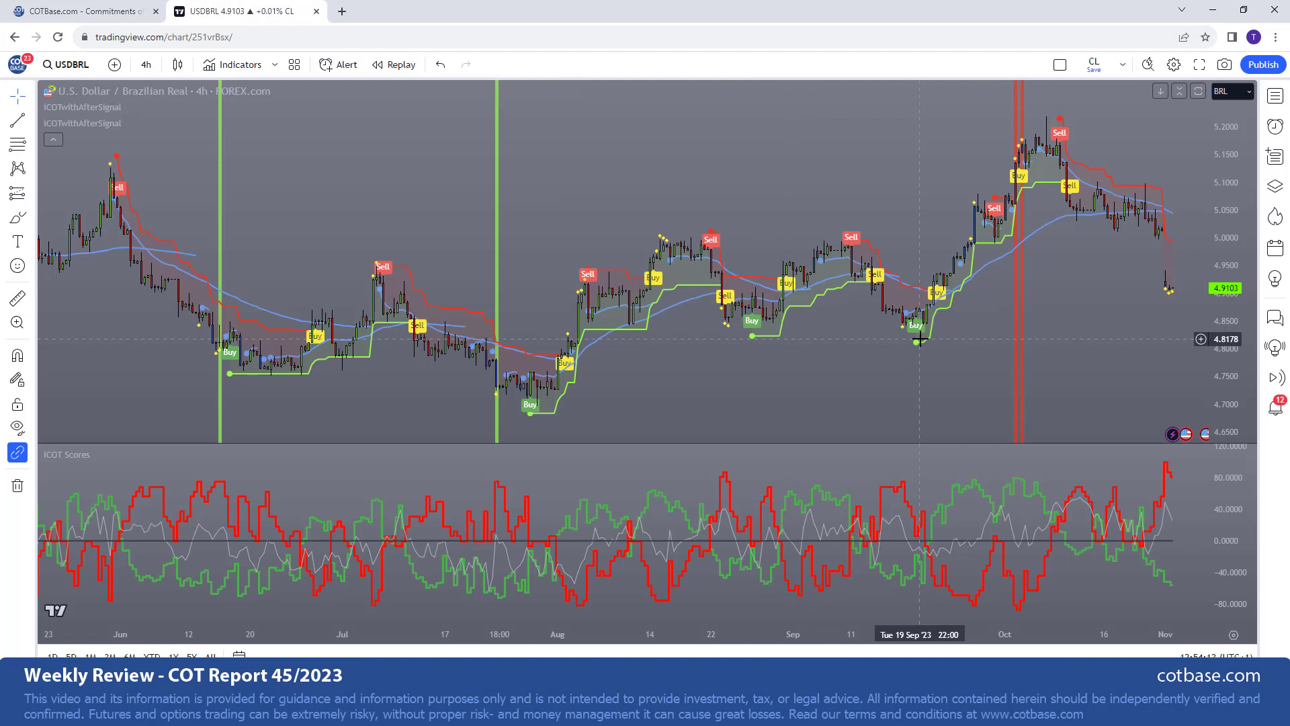
pyautogui.moveTo(1187, 465)
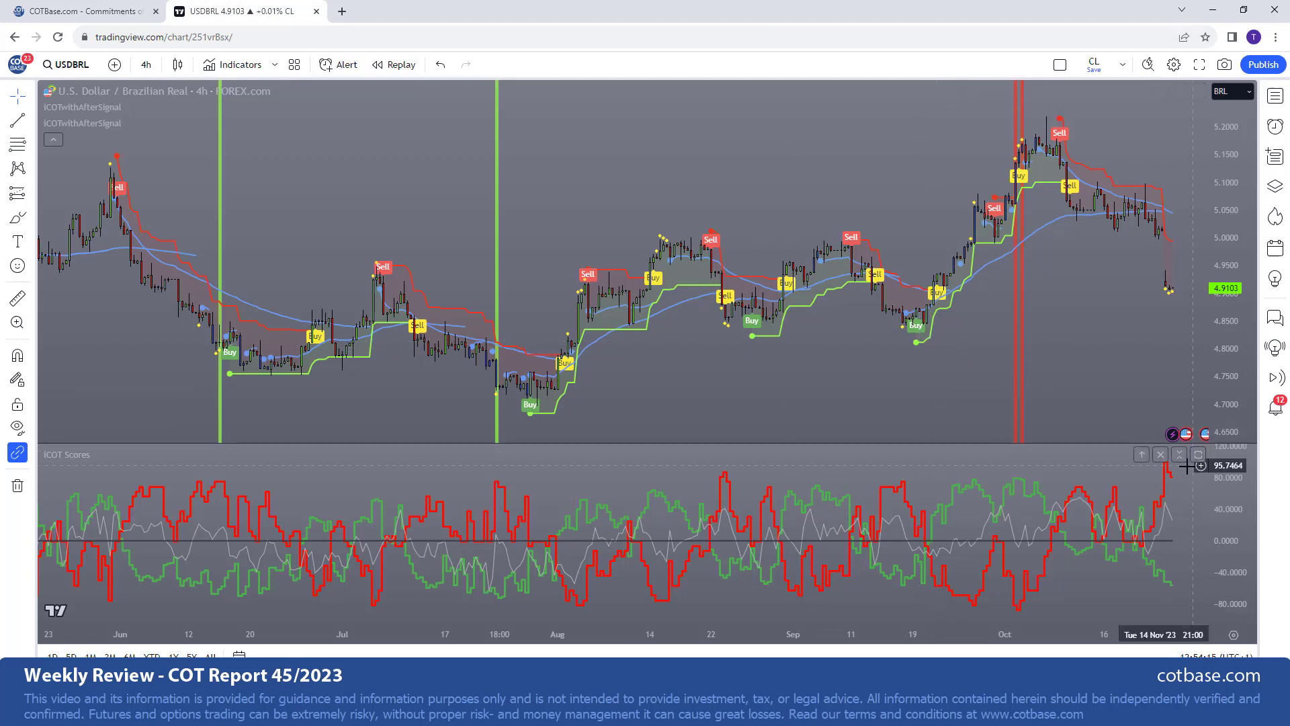
pyautogui.moveTo(1099, 499)
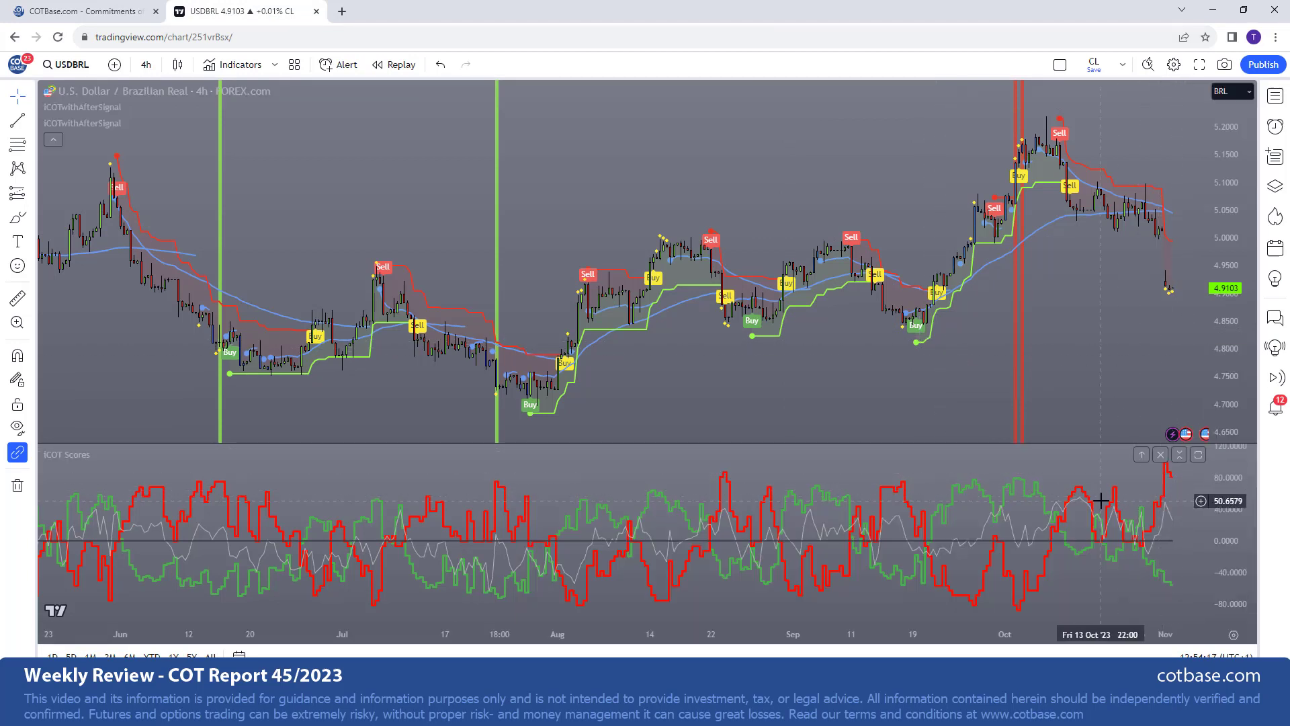
pyautogui.moveTo(903, 468)
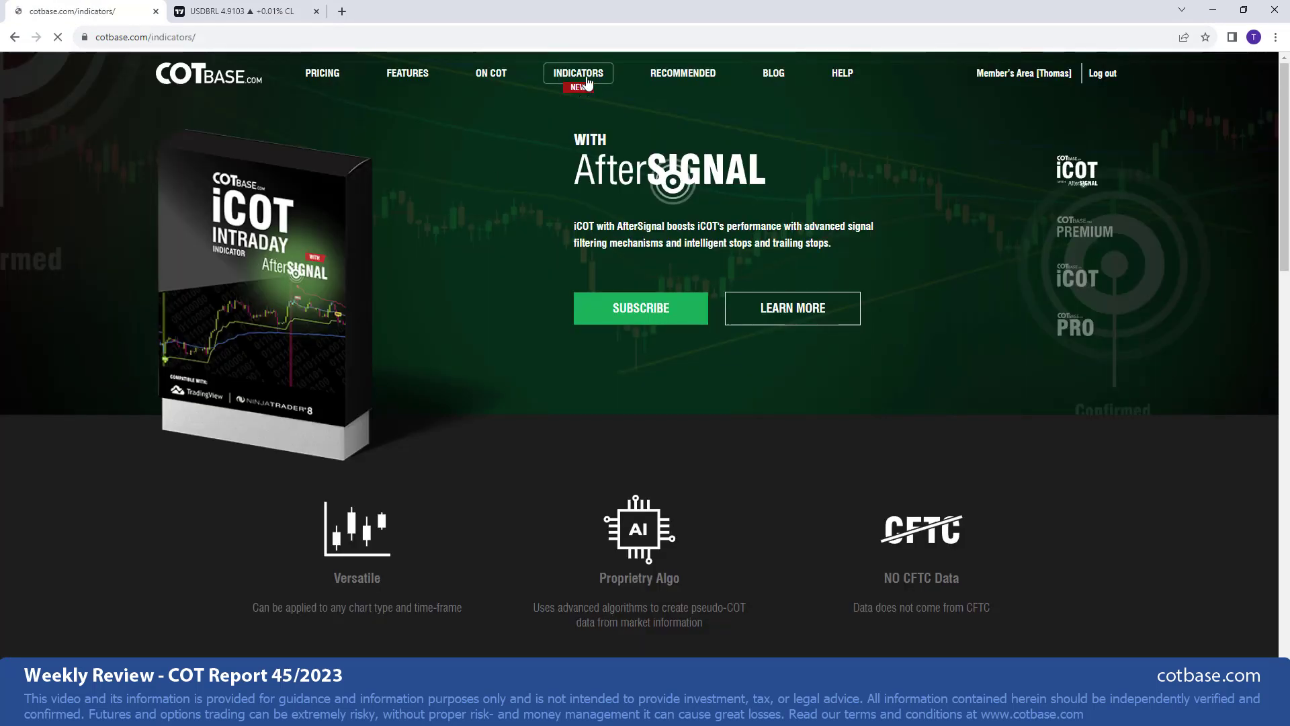
# Open the Indicators page comparing PRO, iCOT and iCOT with AfterSignal pricing
pyautogui.click(578, 73)
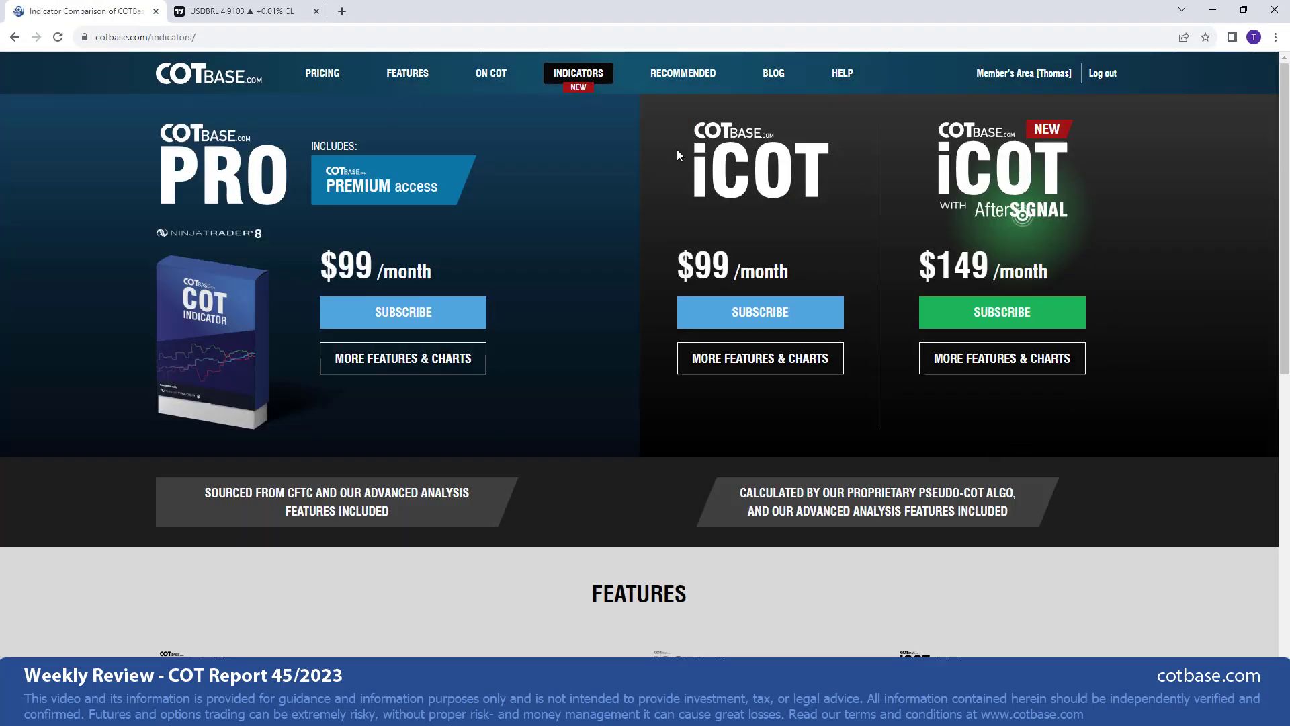
pyautogui.moveTo(691, 453)
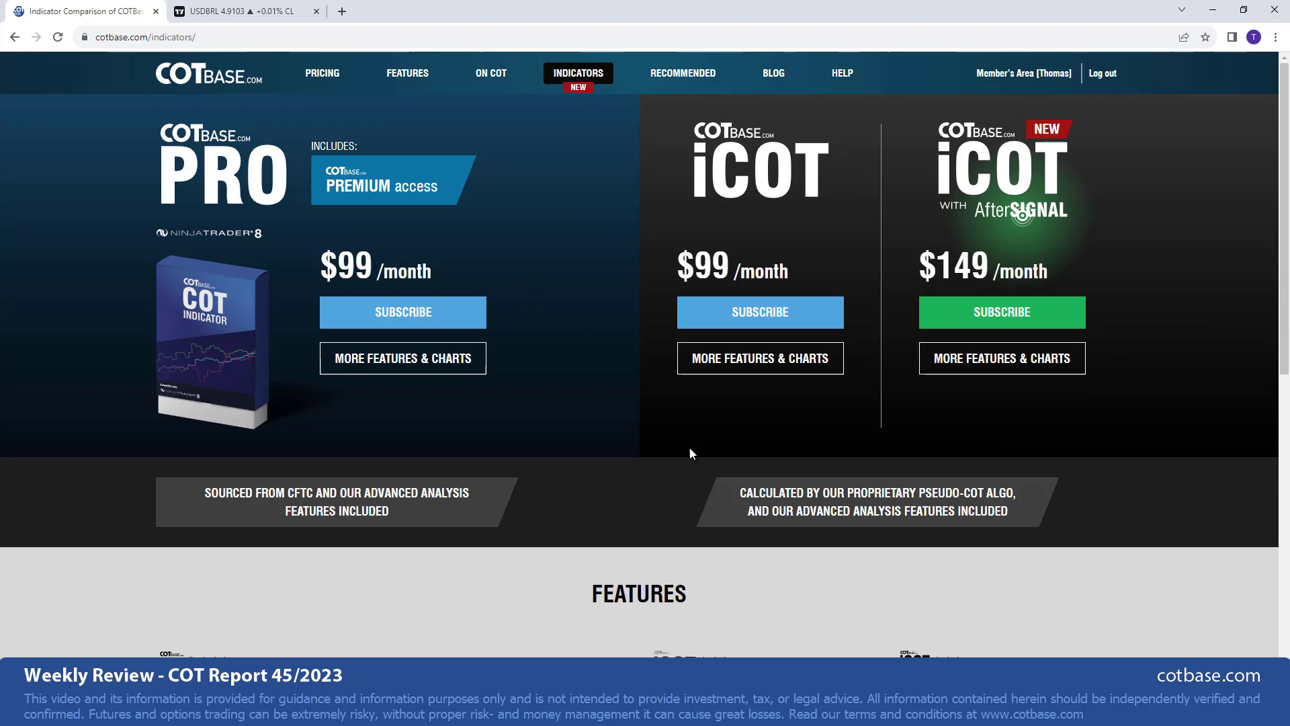
pyautogui.moveTo(404, 130)
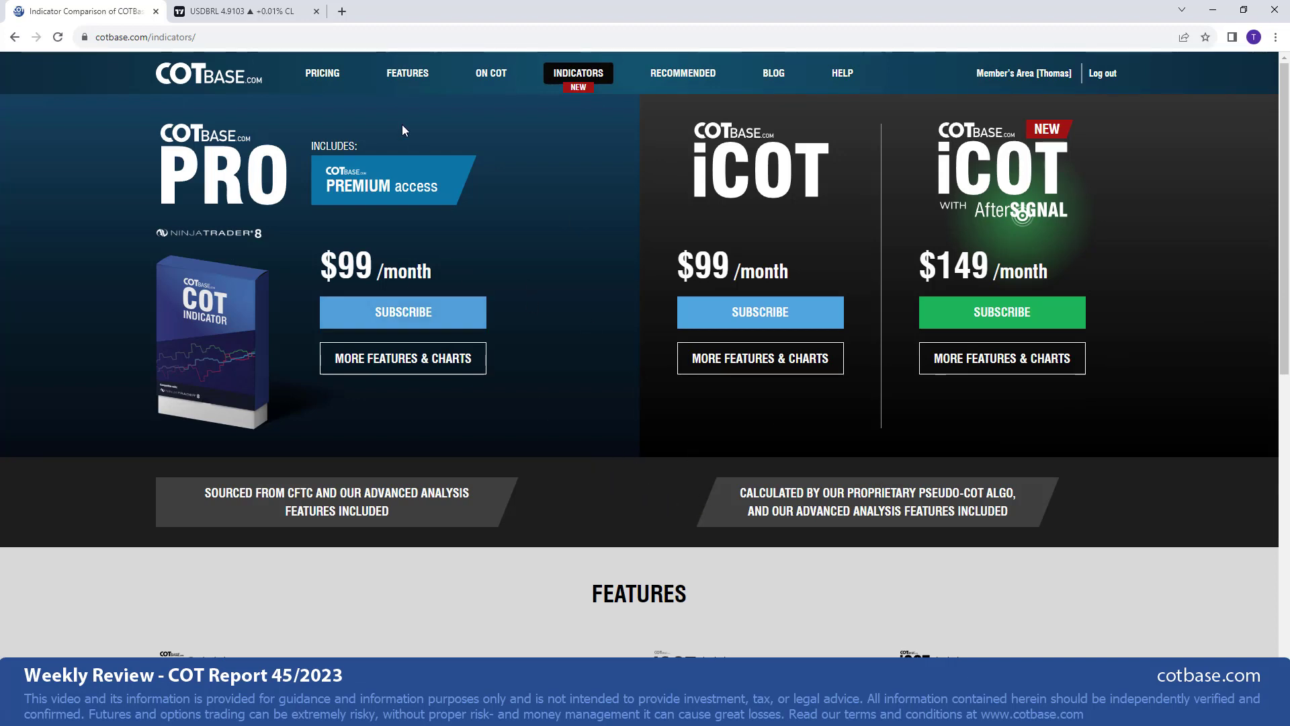
pyautogui.moveTo(408, 146)
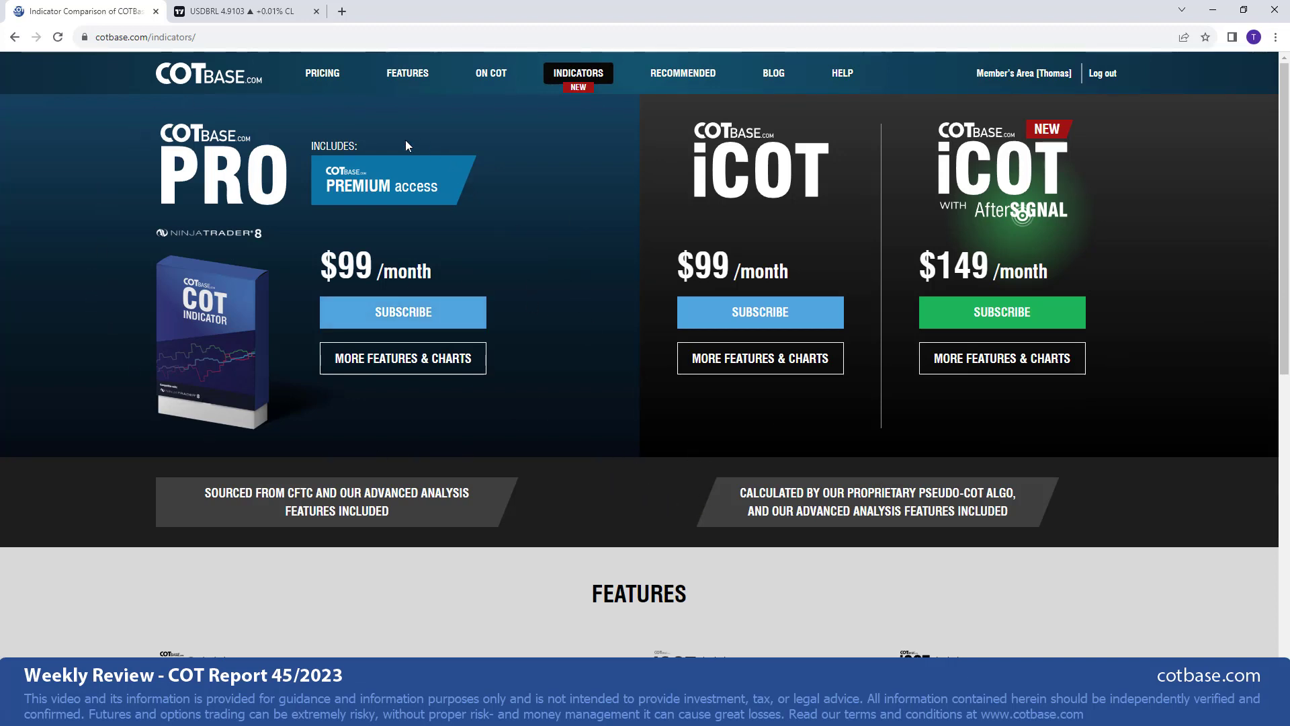
pyautogui.moveTo(549, 434)
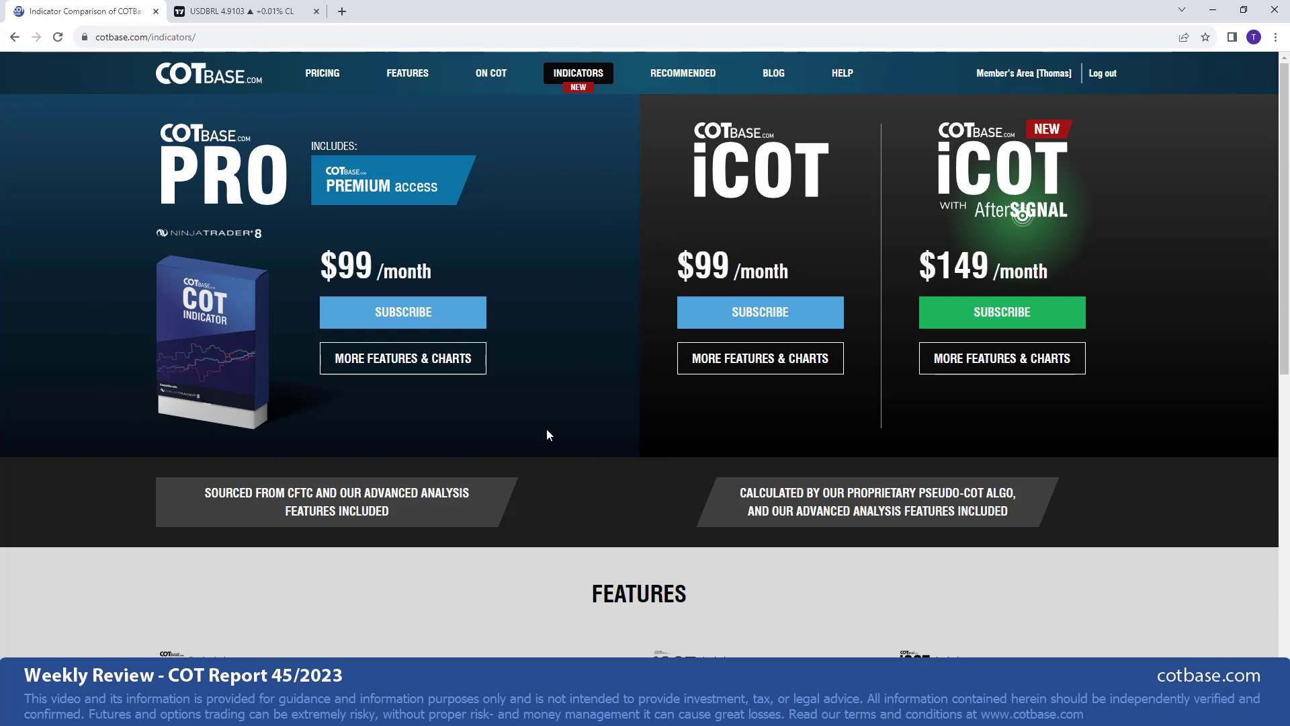
pyautogui.moveTo(296, 393)
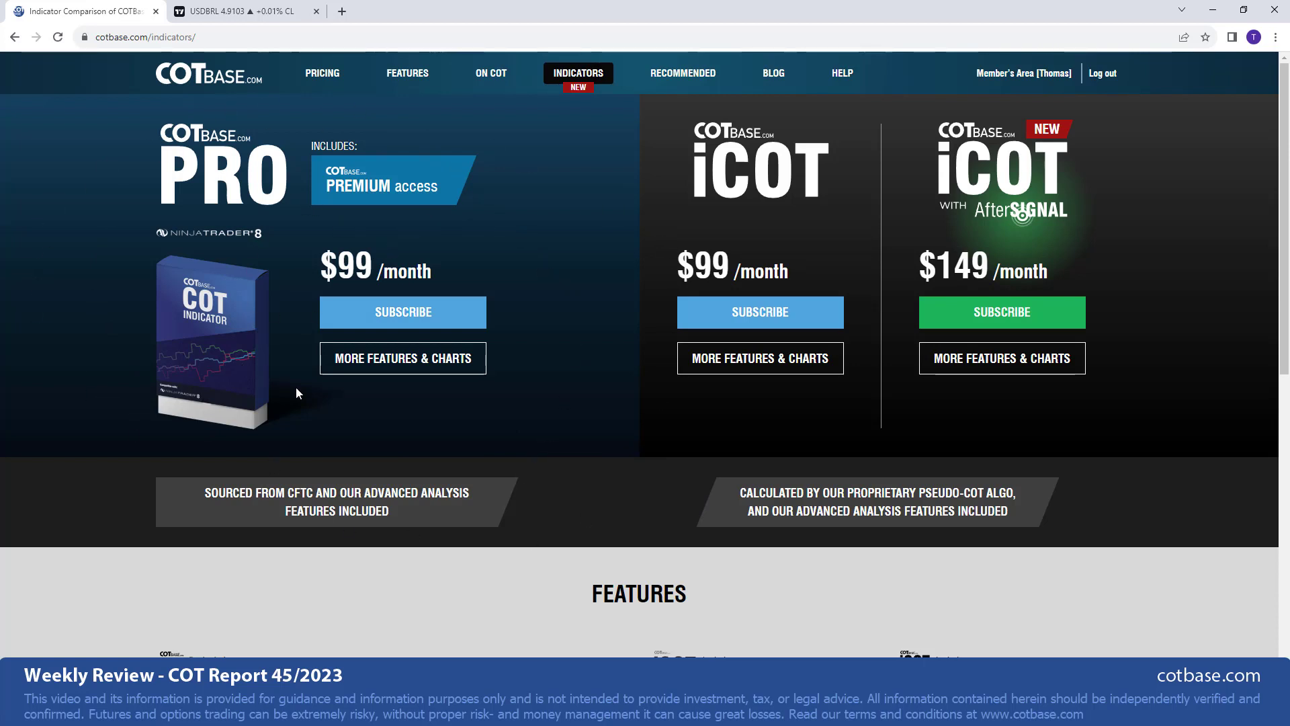
pyautogui.moveTo(204, 395)
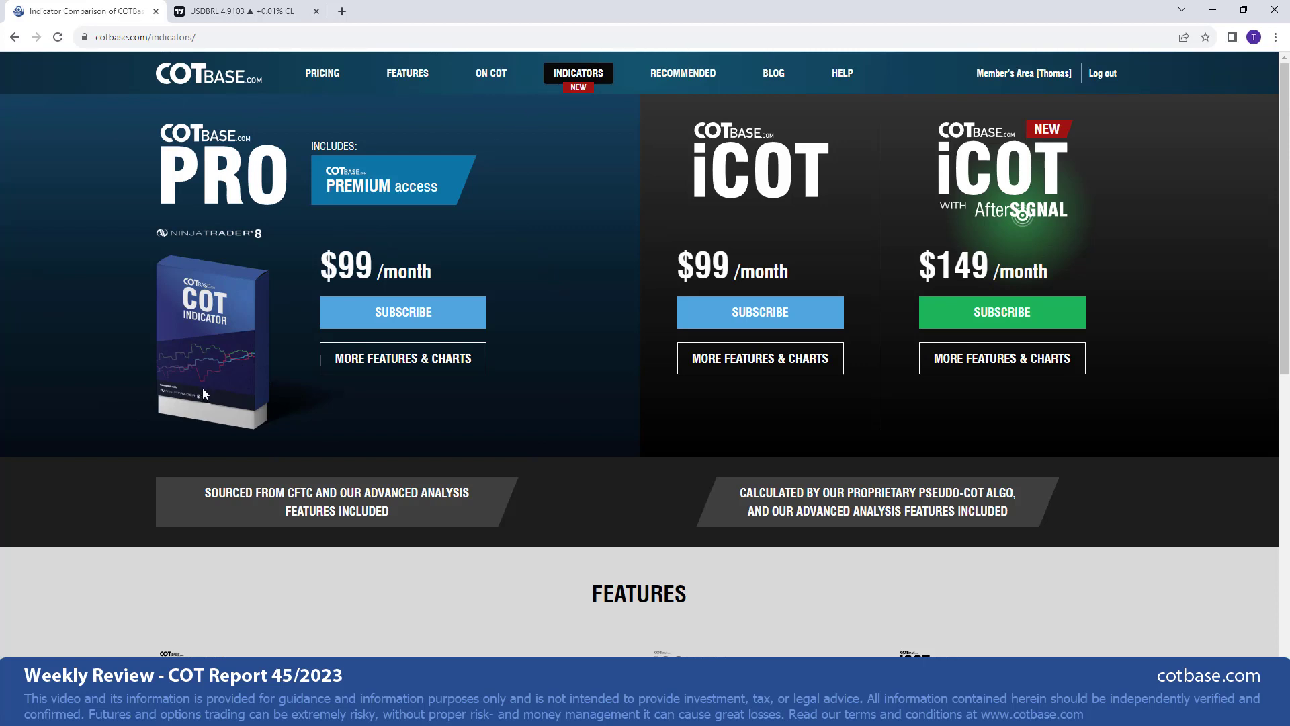
pyautogui.moveTo(195, 256)
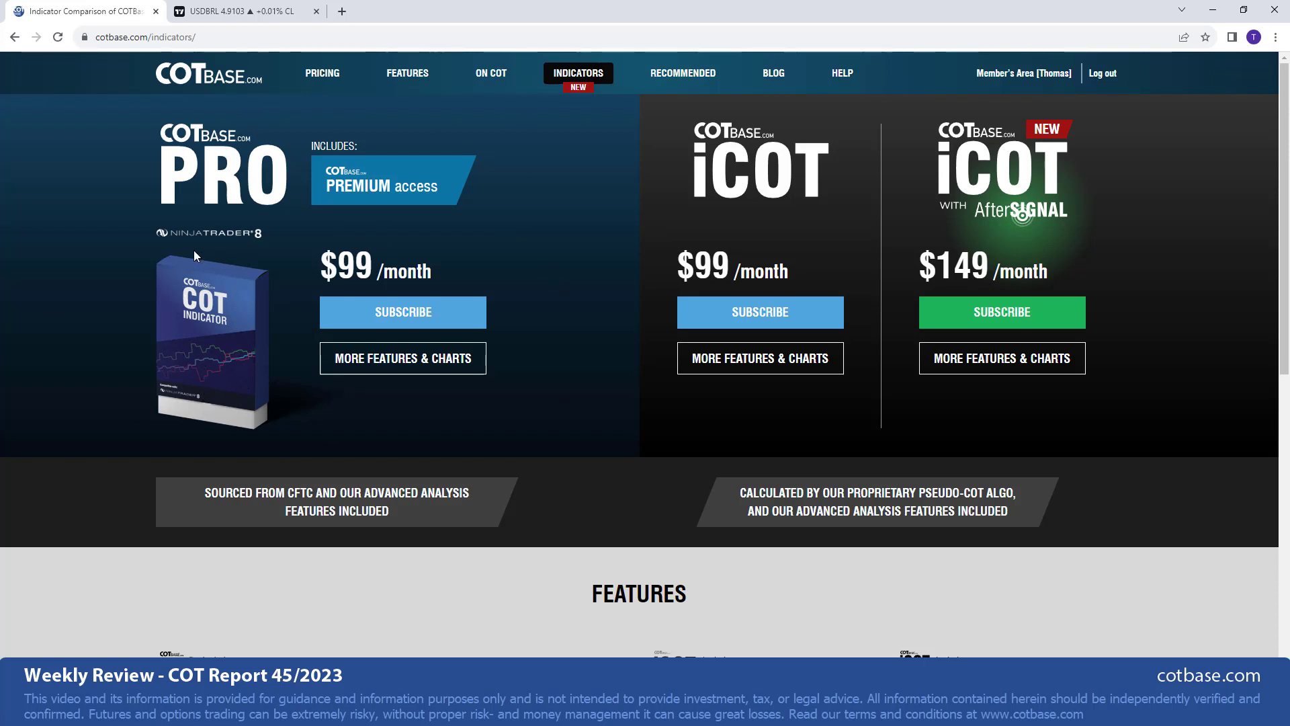
pyautogui.moveTo(270, 257)
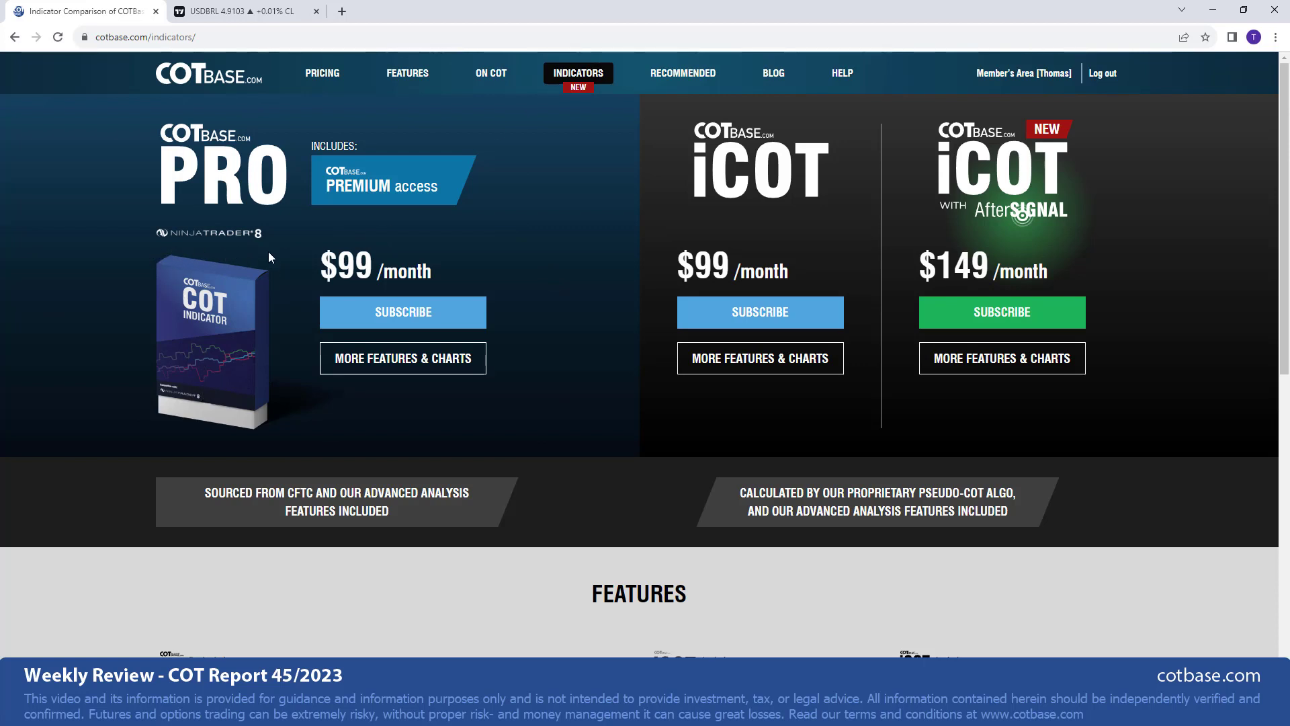
pyautogui.moveTo(1065, 230)
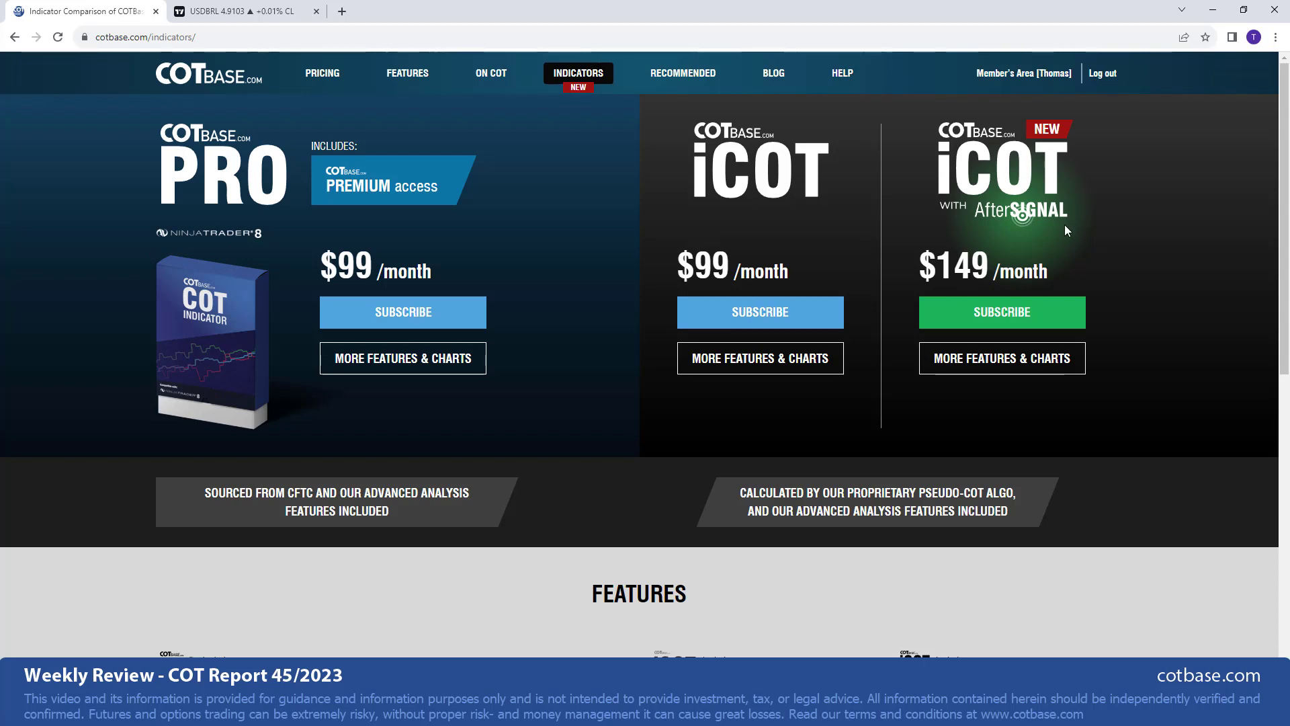
pyautogui.moveTo(708, 210)
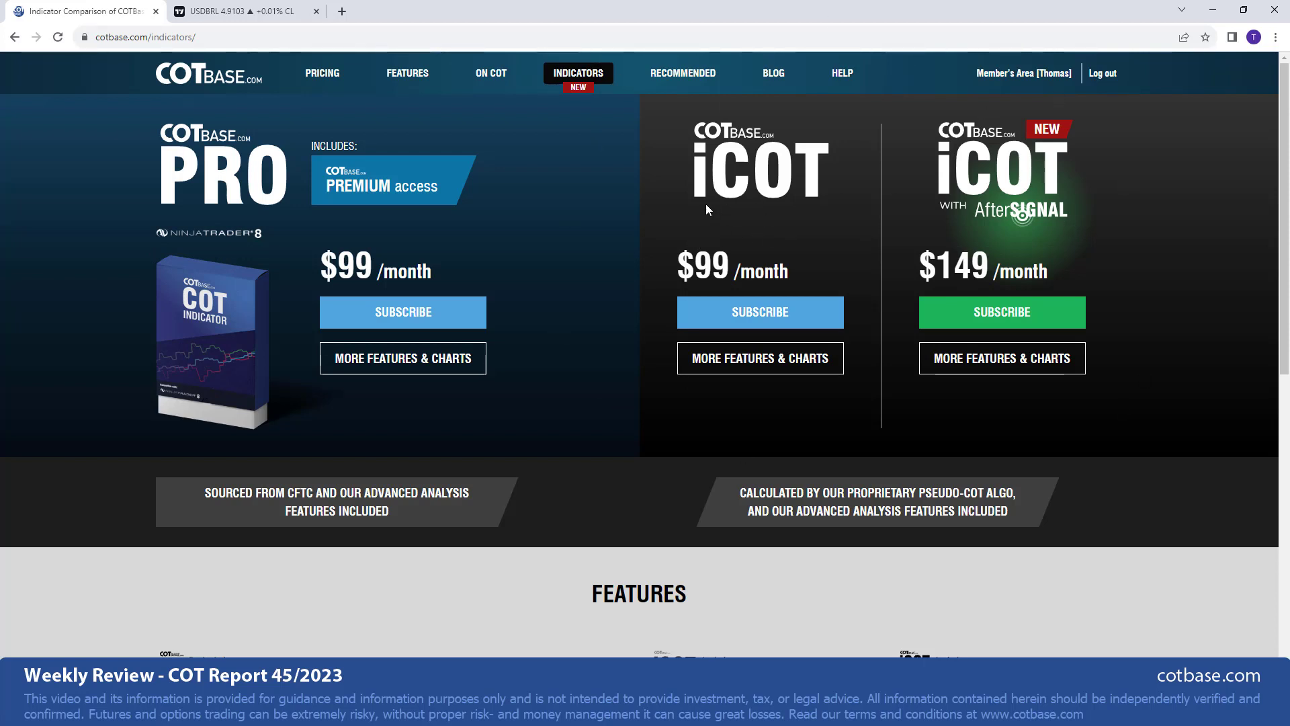
pyautogui.moveTo(1097, 290)
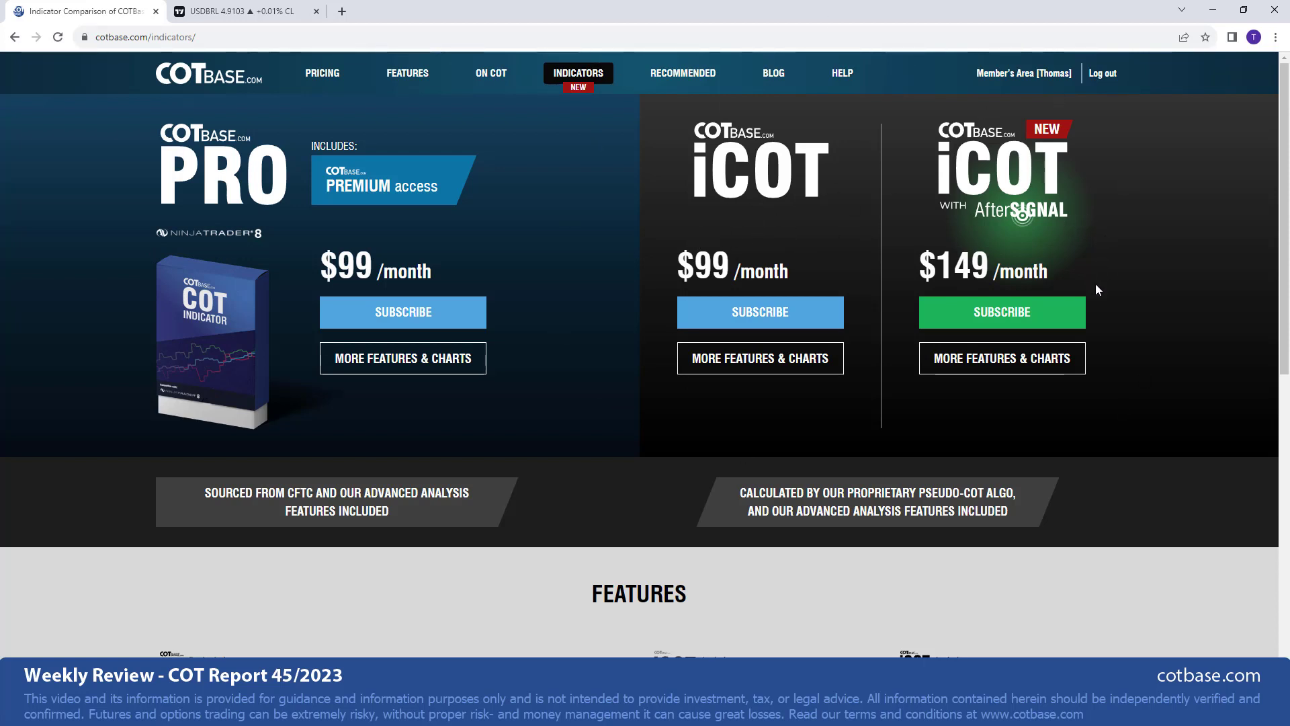
pyautogui.moveTo(1099, 307)
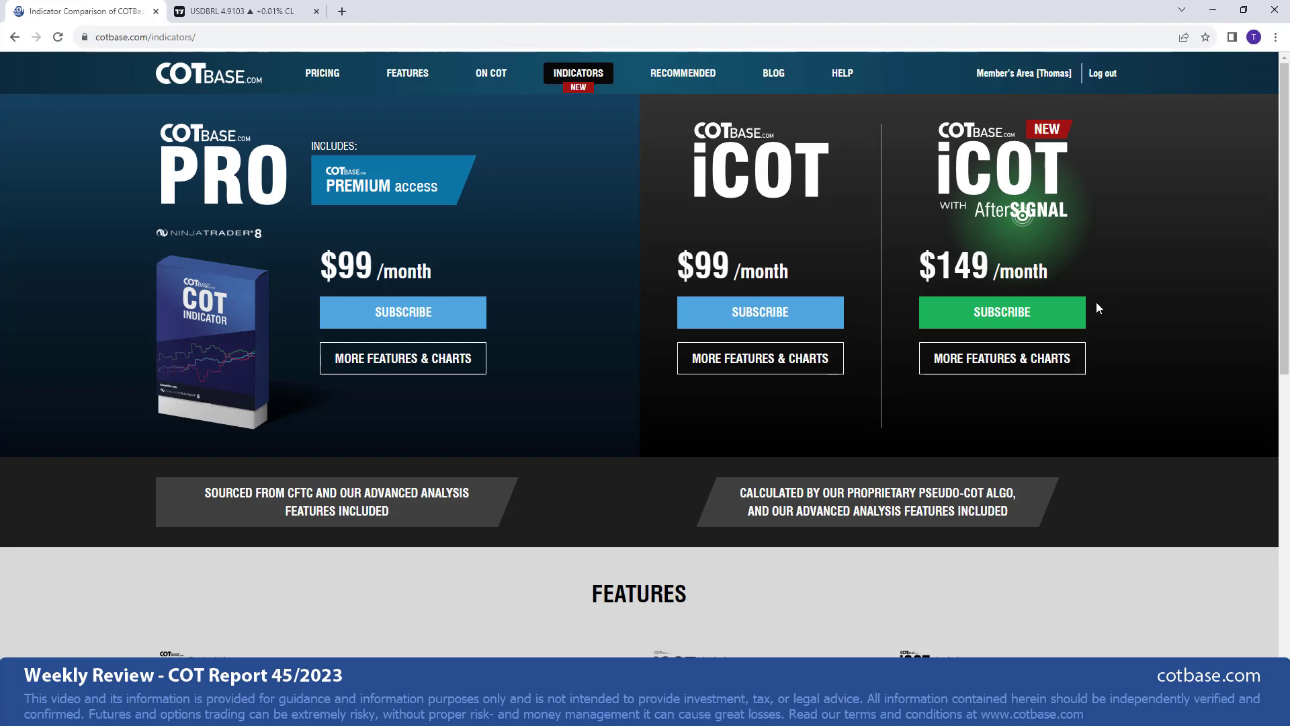
pyautogui.moveTo(871, 413)
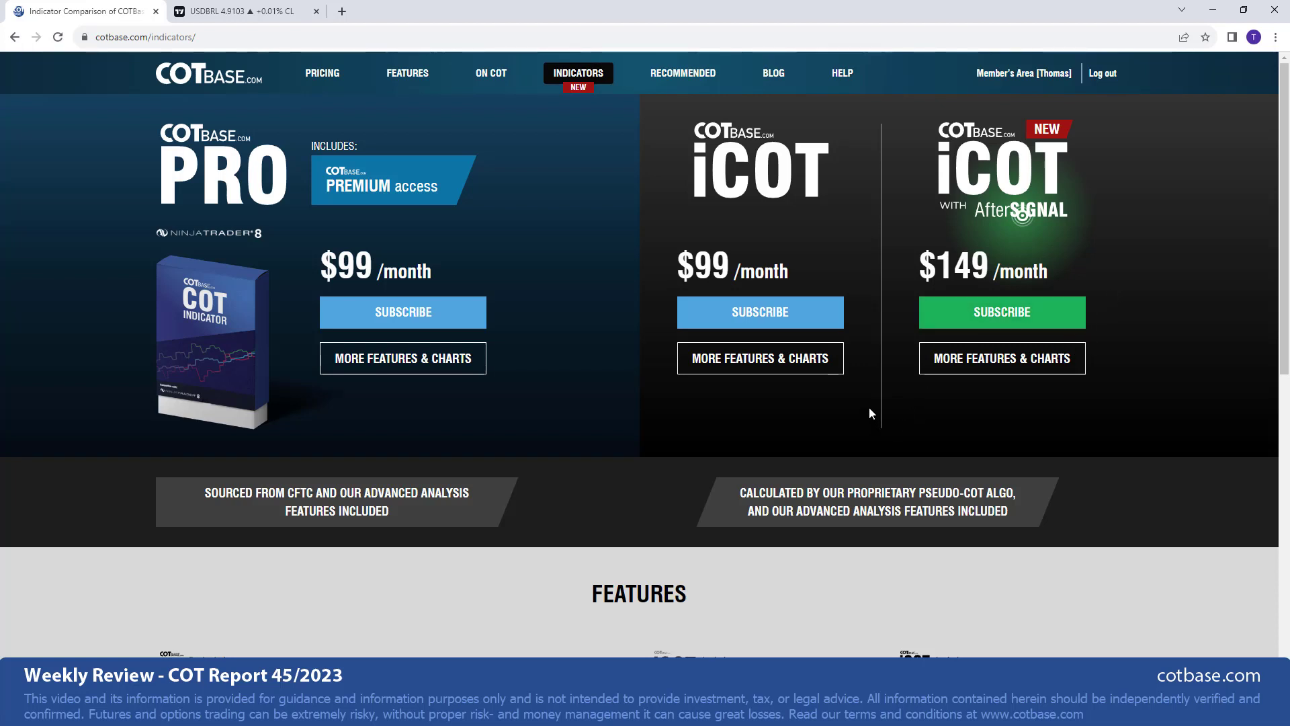
pyautogui.moveTo(945, 383)
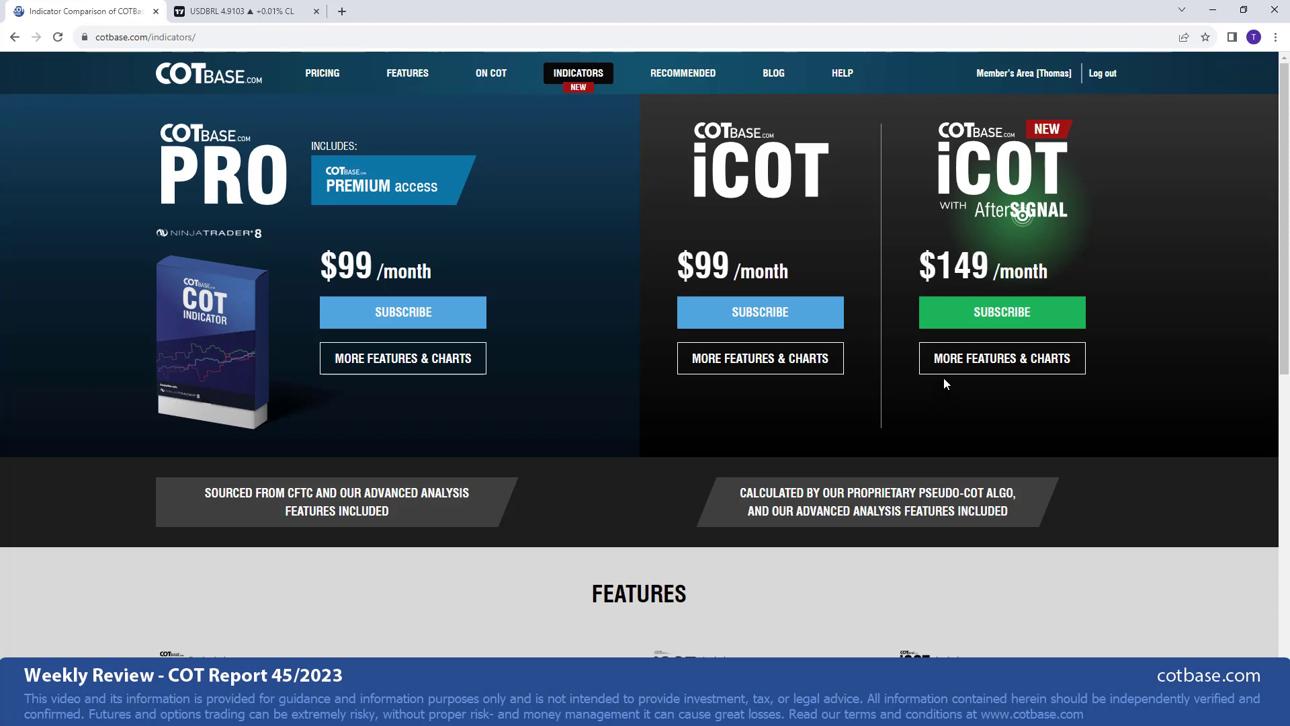
pyautogui.moveTo(932, 395)
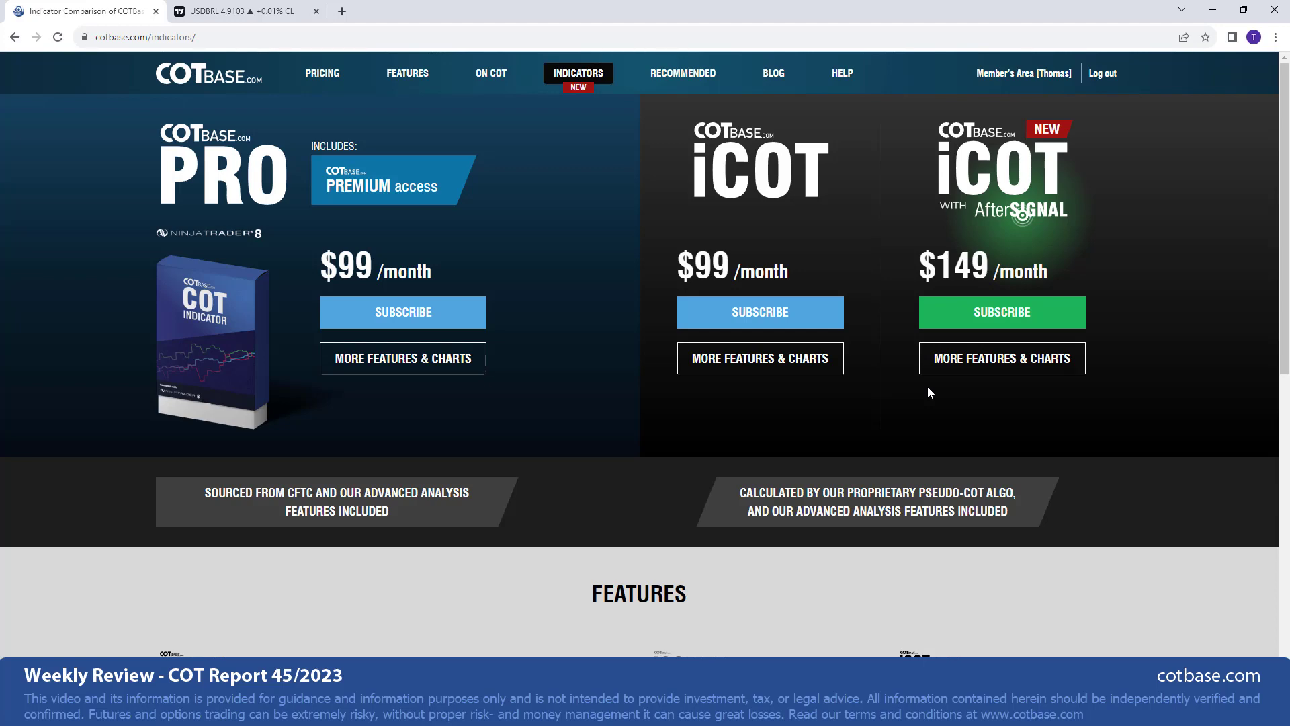
# Open More features & charts and enlarge an annotated iCOT example chart
pyautogui.click(406, 72)
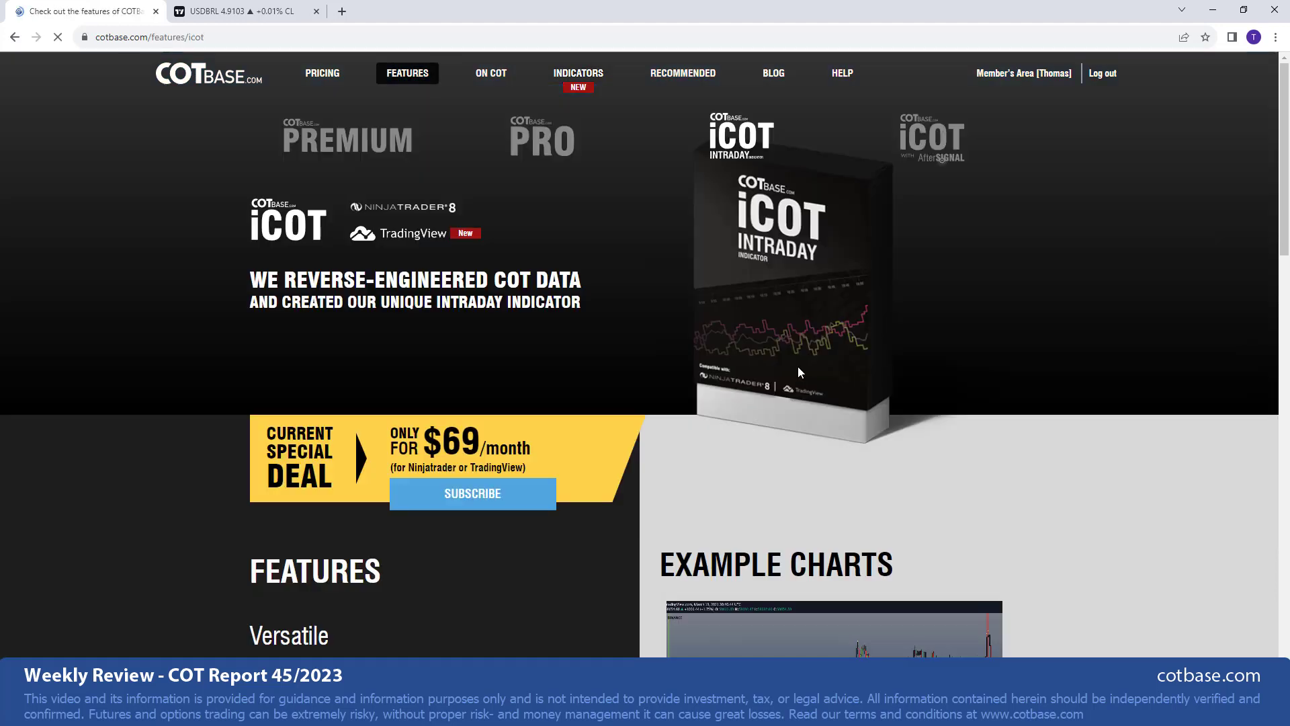
pyautogui.click(831, 630)
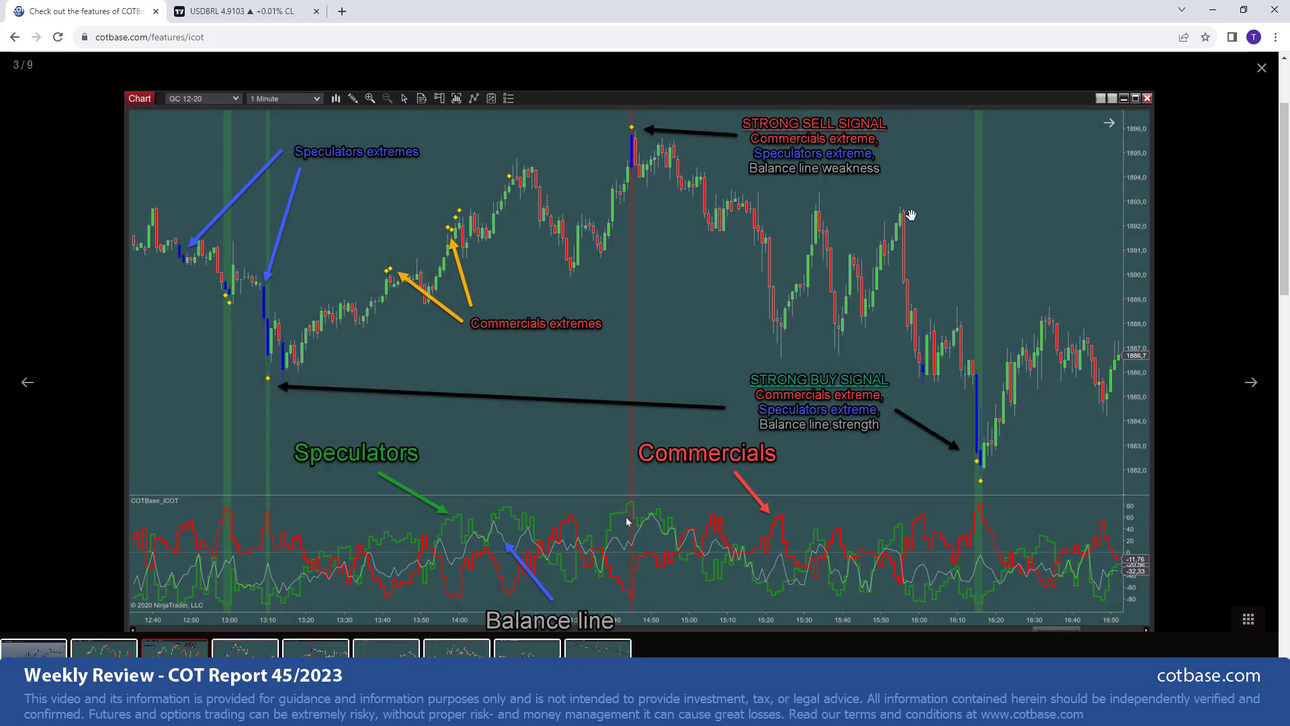
pyautogui.moveTo(247, 414)
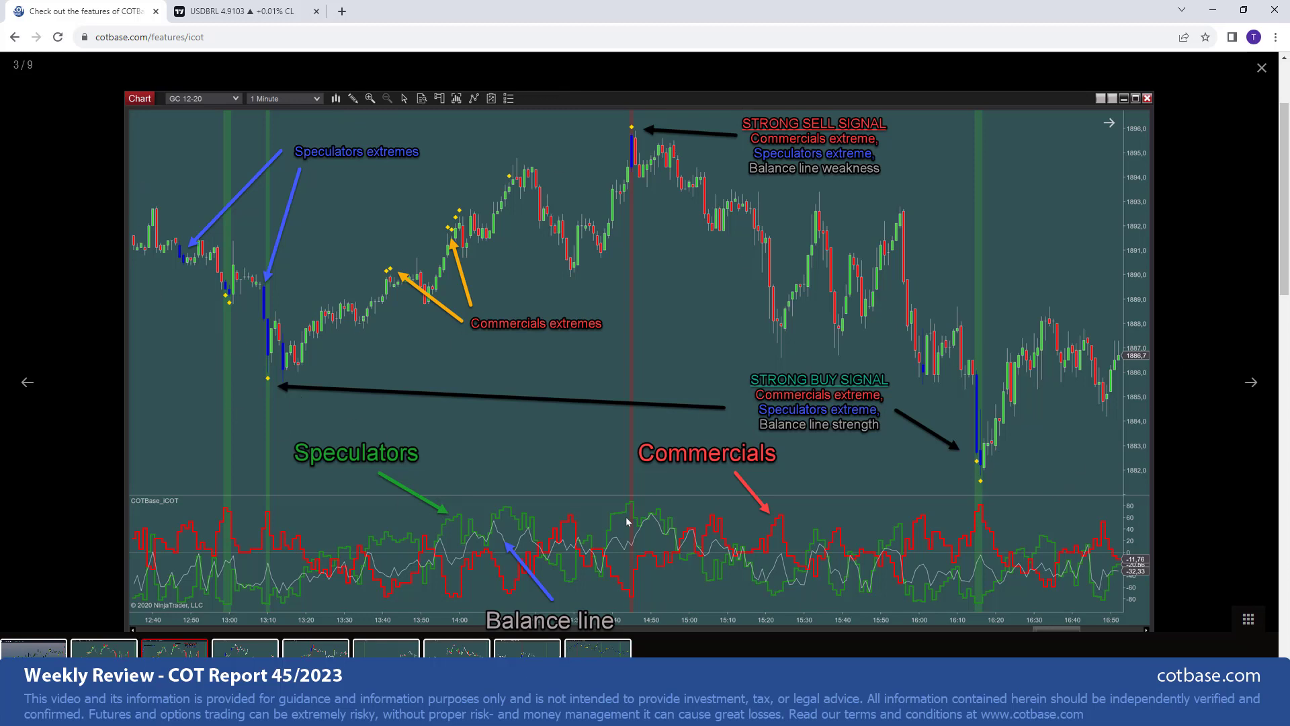
pyautogui.moveTo(665, 252)
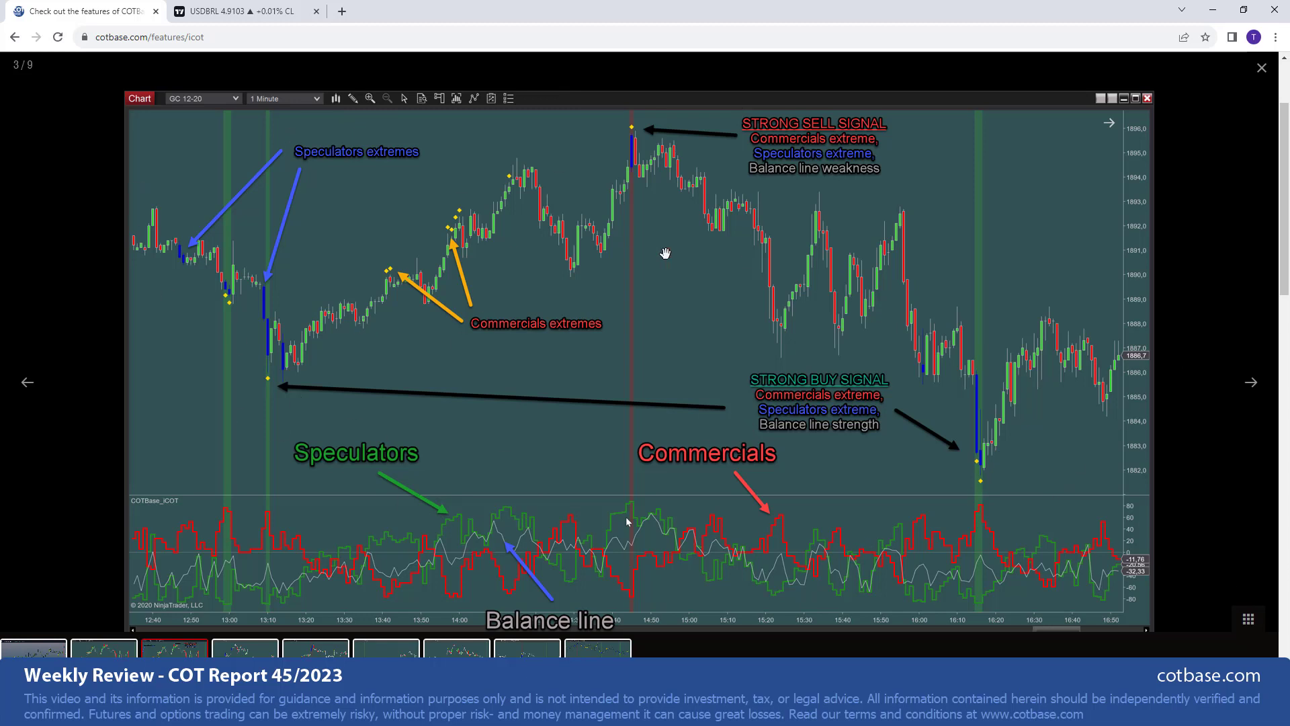
pyautogui.moveTo(678, 256)
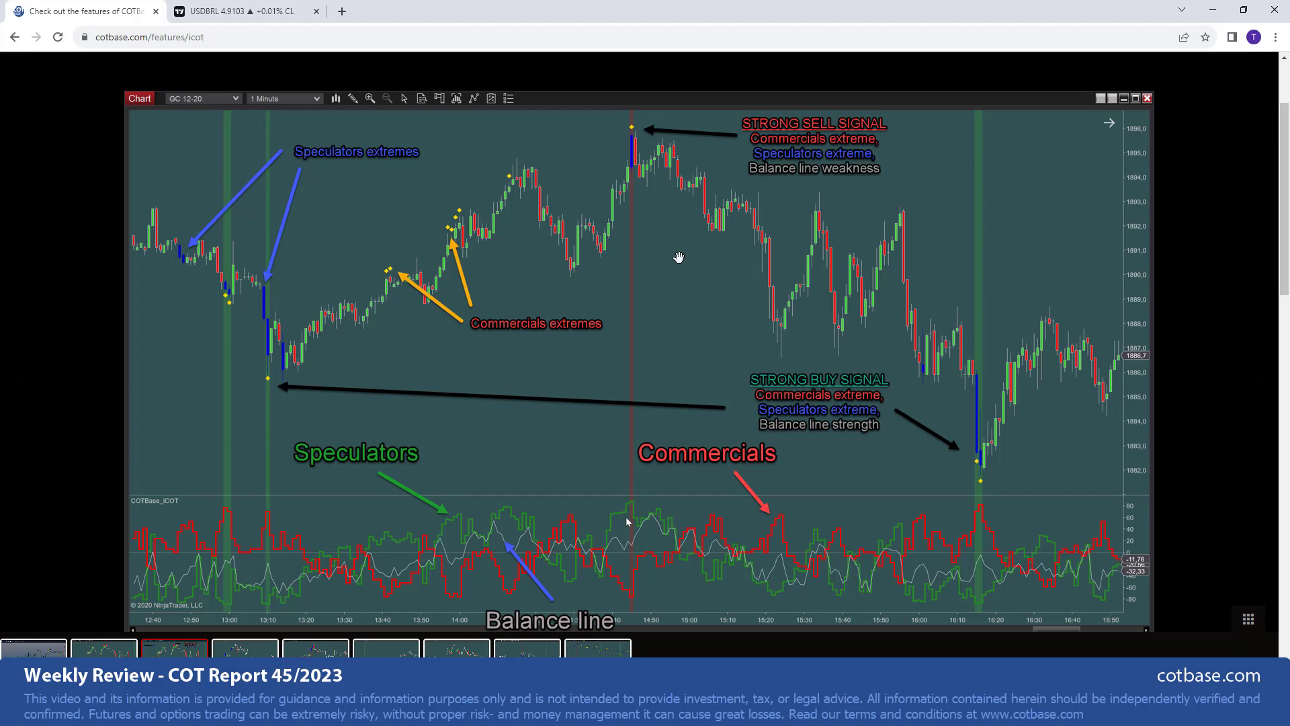
pyautogui.click(239, 11)
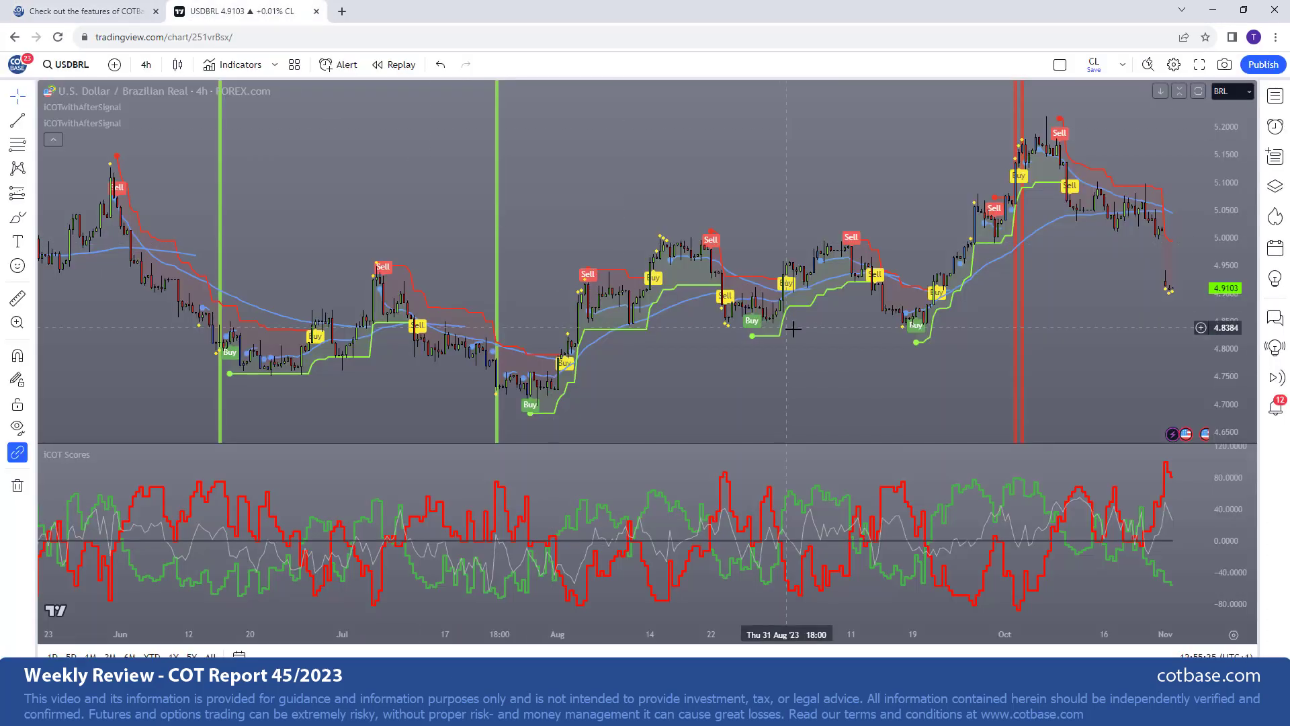
pyautogui.moveTo(1004, 89)
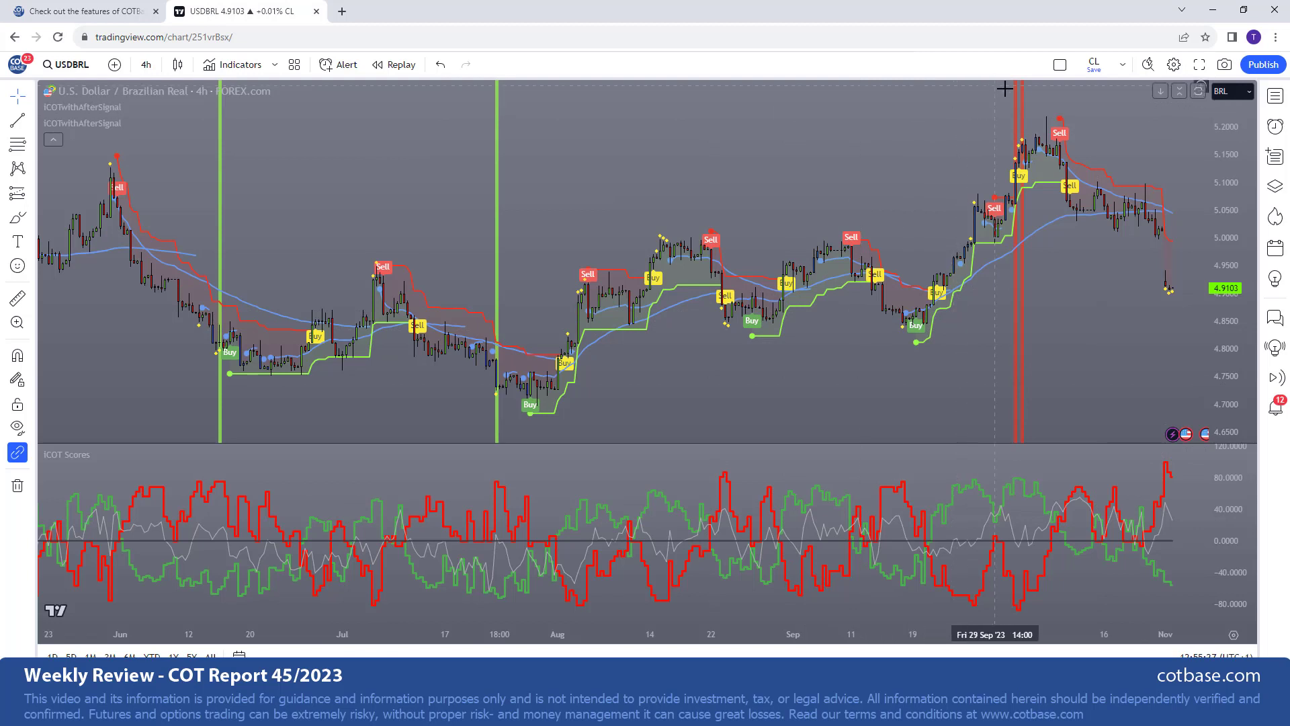
pyautogui.moveTo(1004, 136)
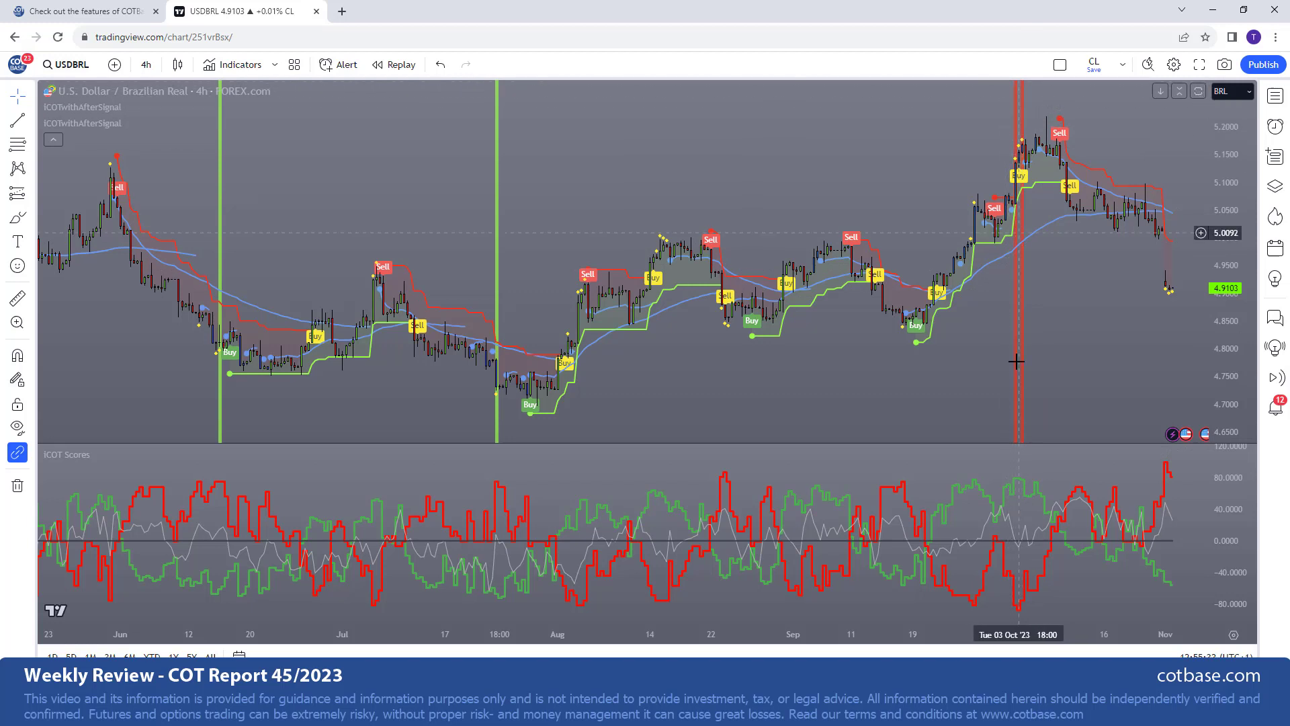
pyautogui.moveTo(1035, 634)
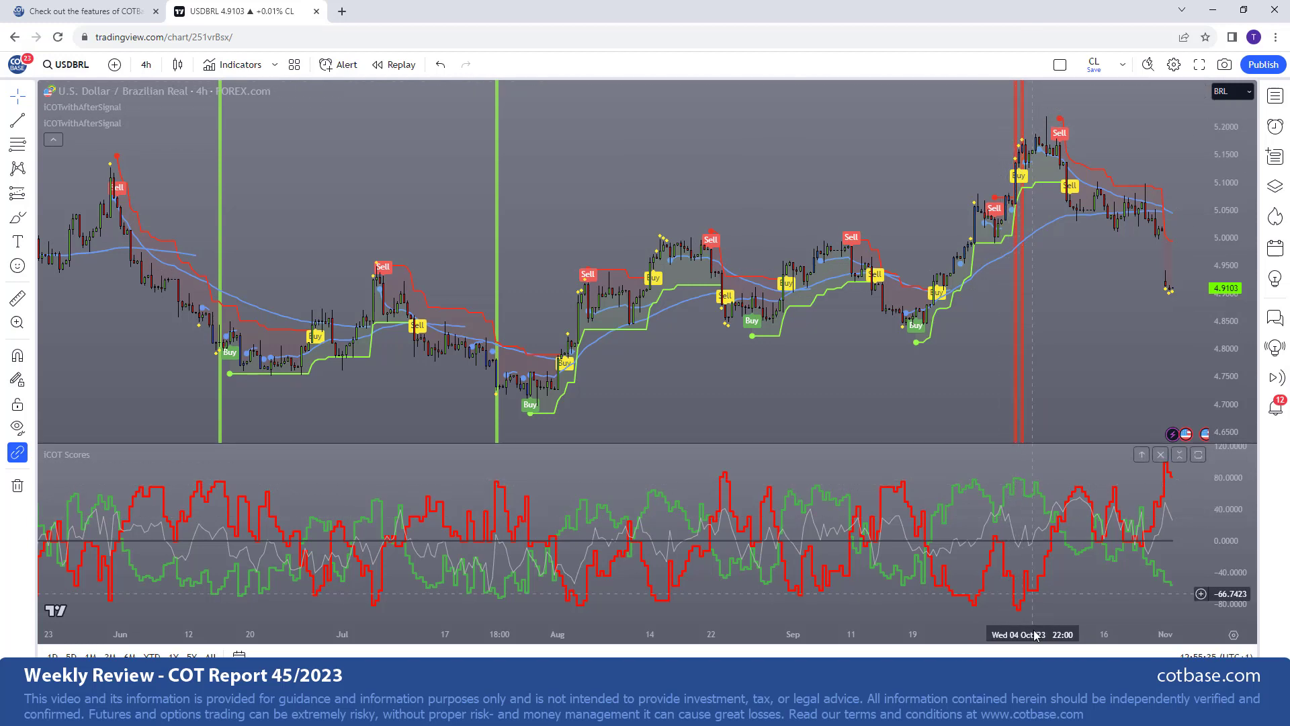
pyautogui.moveTo(1030, 604)
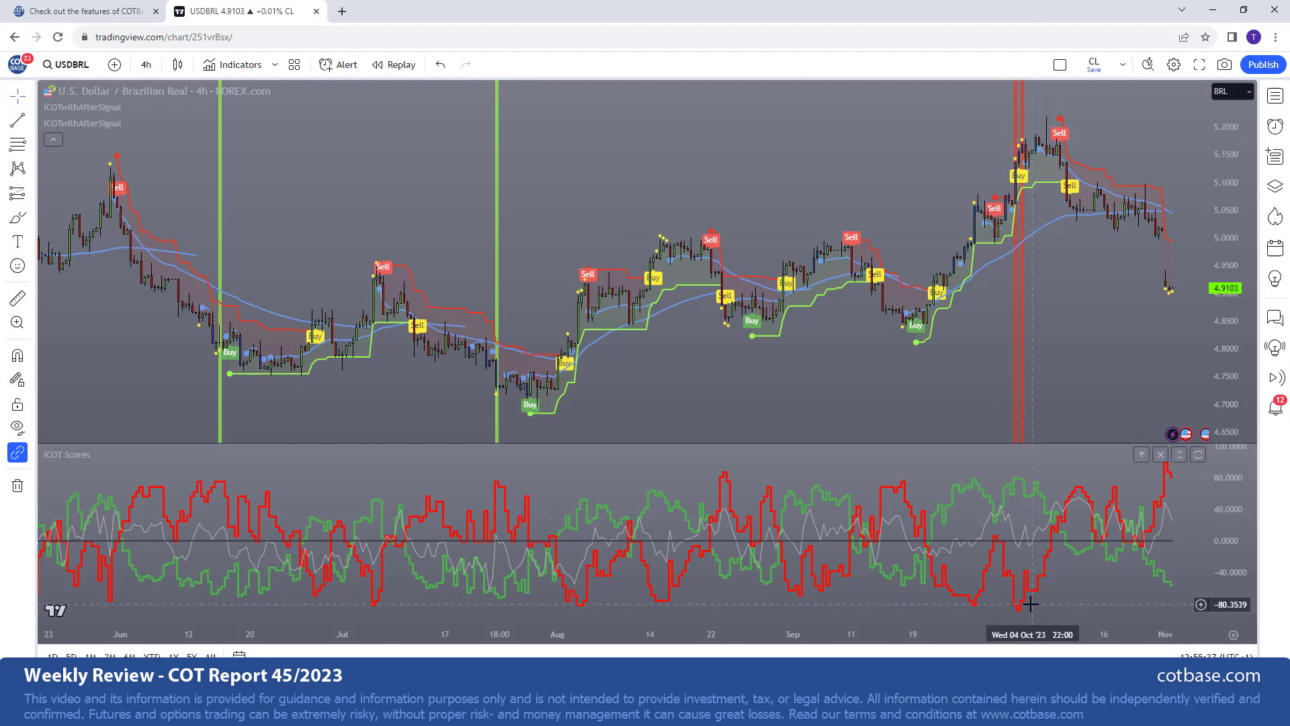
pyautogui.moveTo(1029, 605)
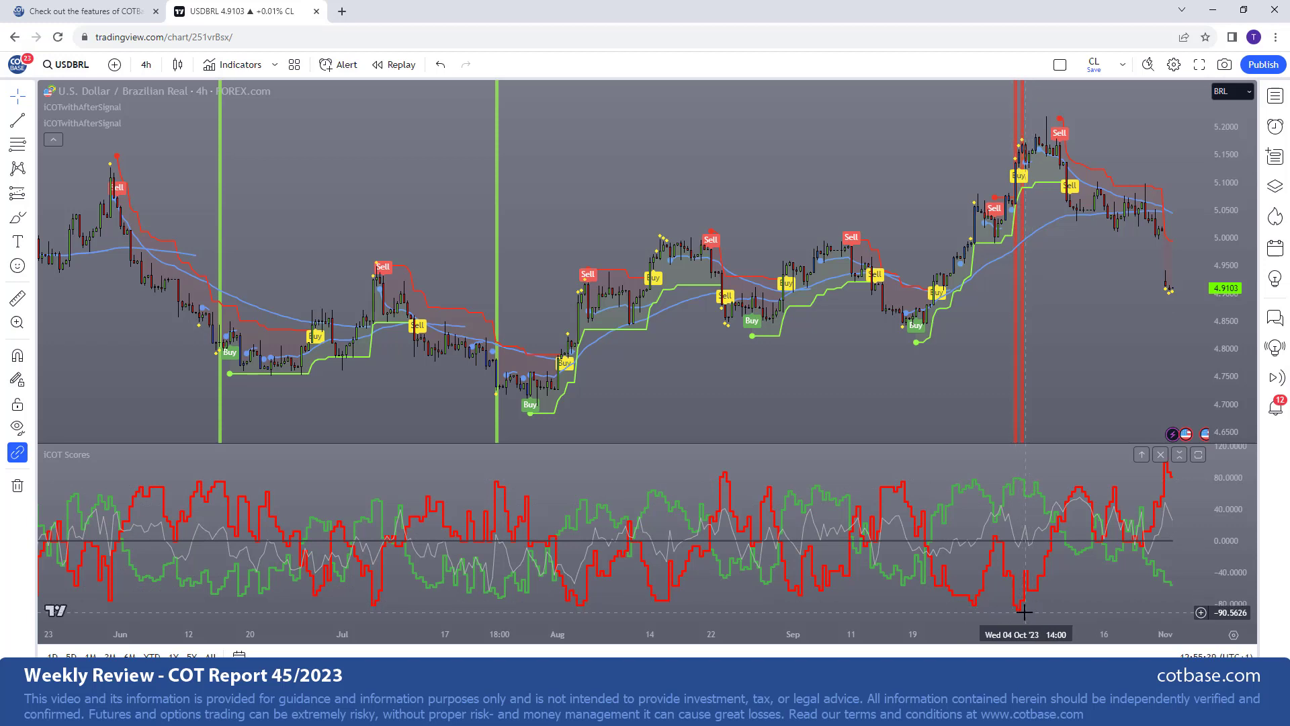
pyautogui.moveTo(1007, 117)
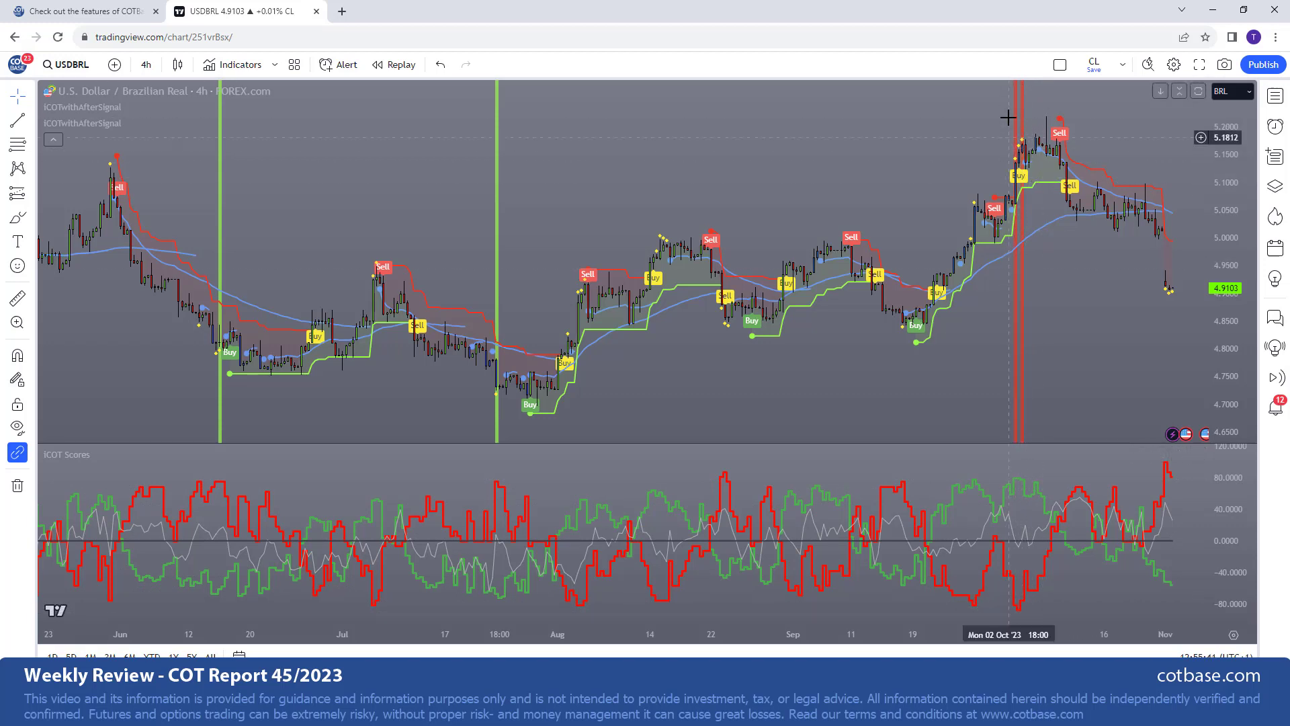
pyautogui.moveTo(1016, 121)
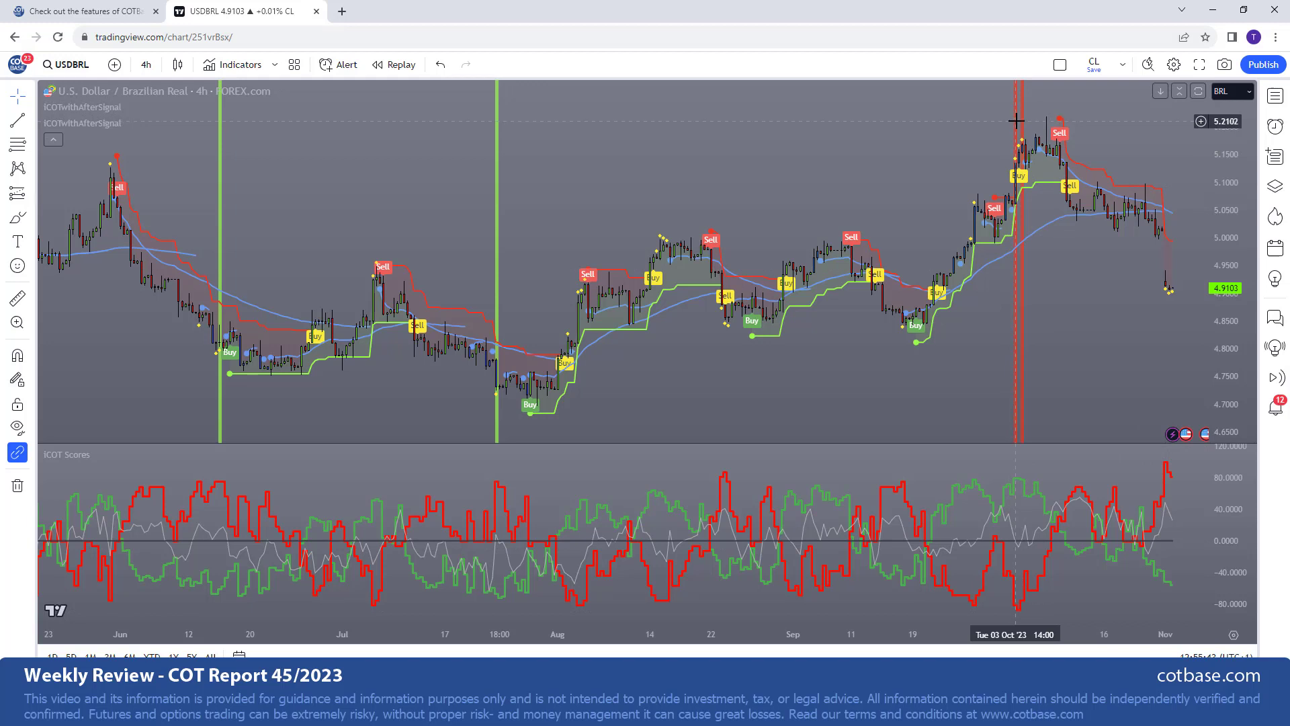
pyautogui.moveTo(1015, 137)
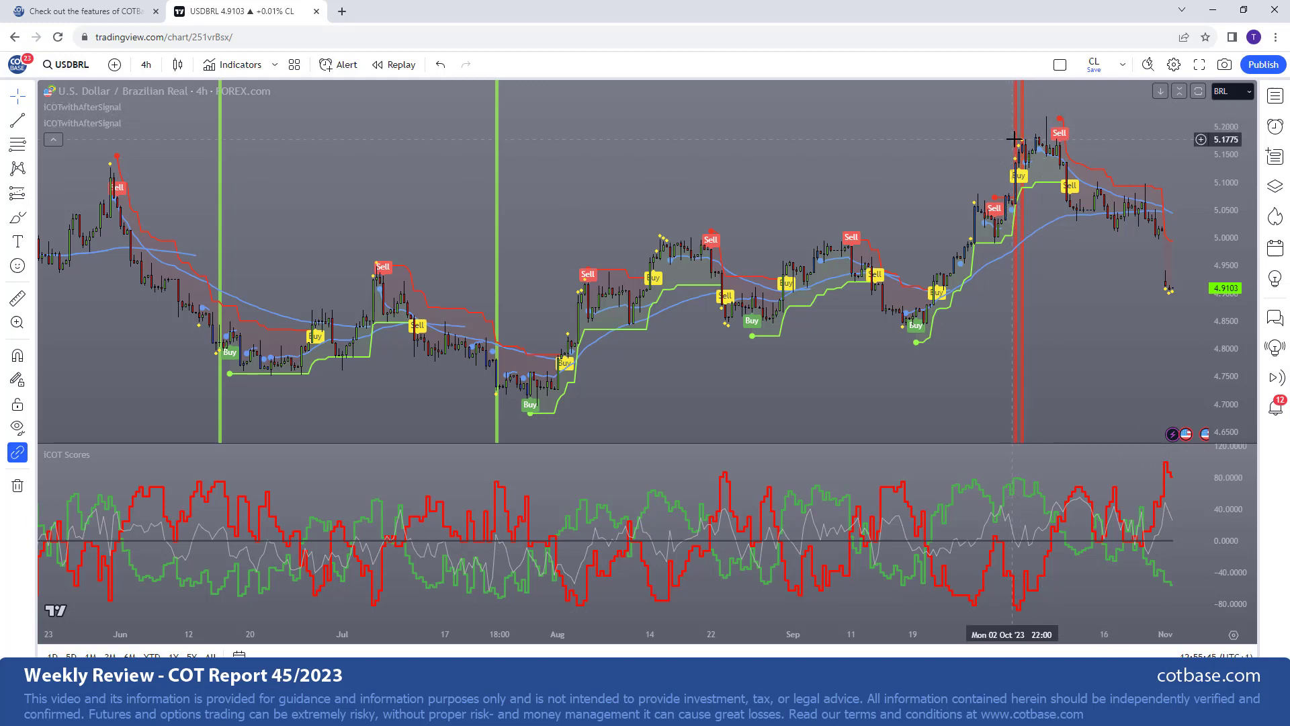
pyautogui.moveTo(1031, 158)
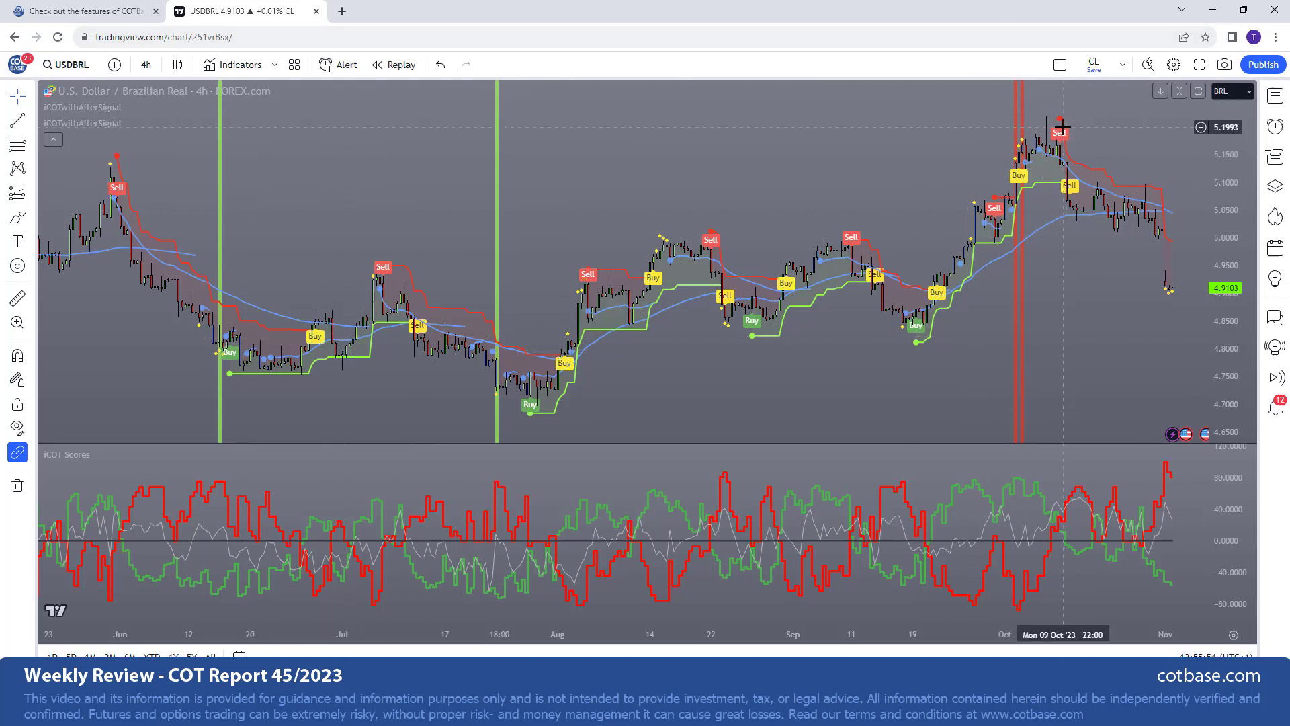
pyautogui.moveTo(944, 344)
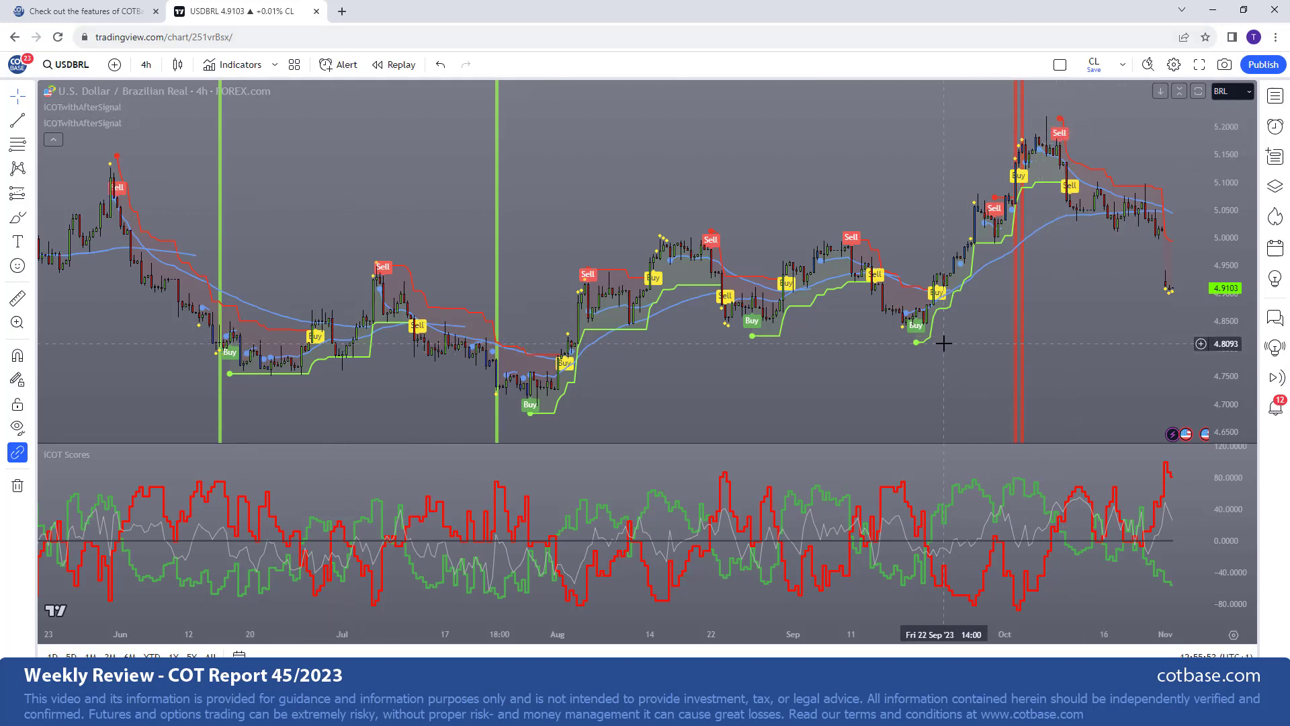
pyautogui.moveTo(726, 352)
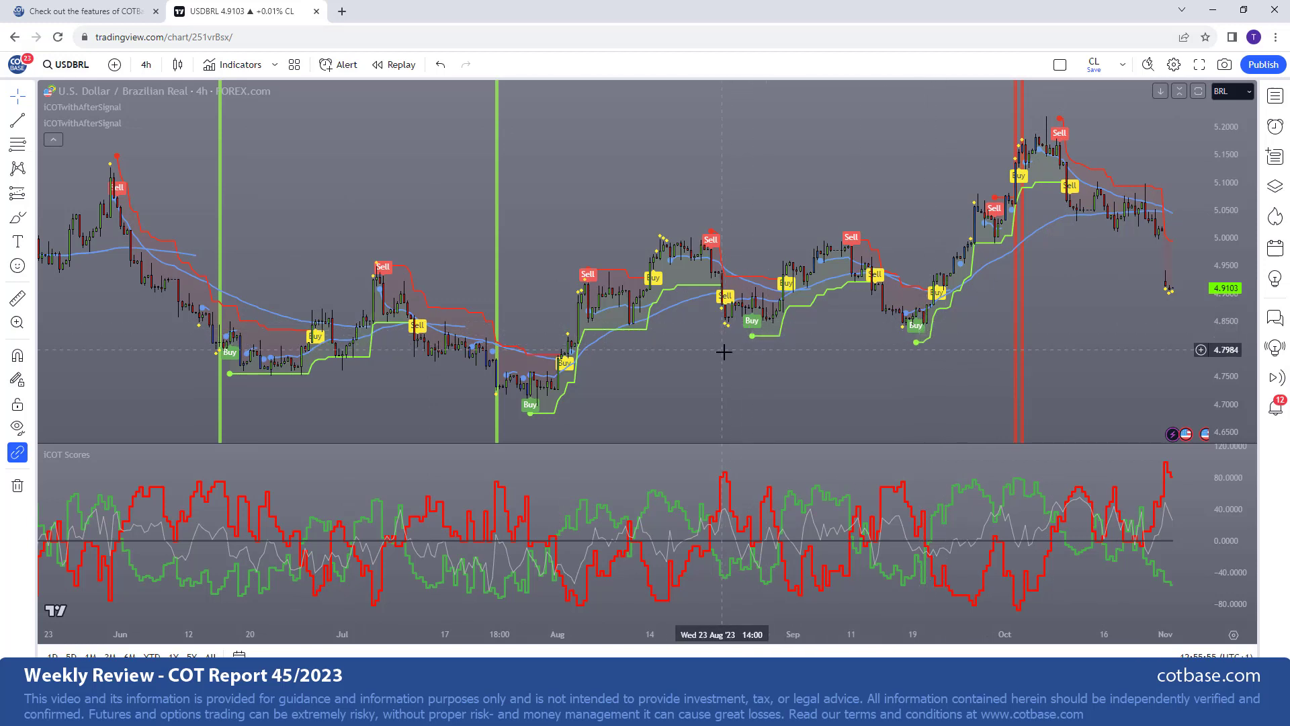
pyautogui.moveTo(1068, 108)
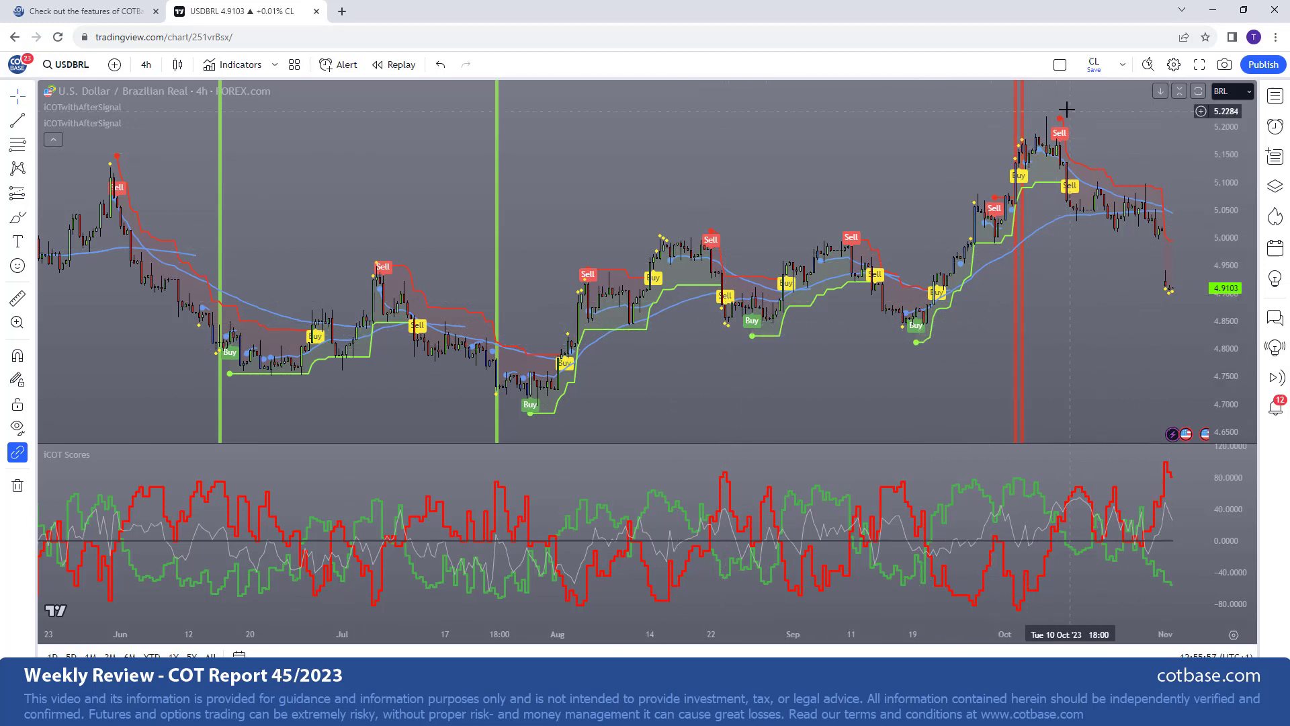
pyautogui.moveTo(1069, 153)
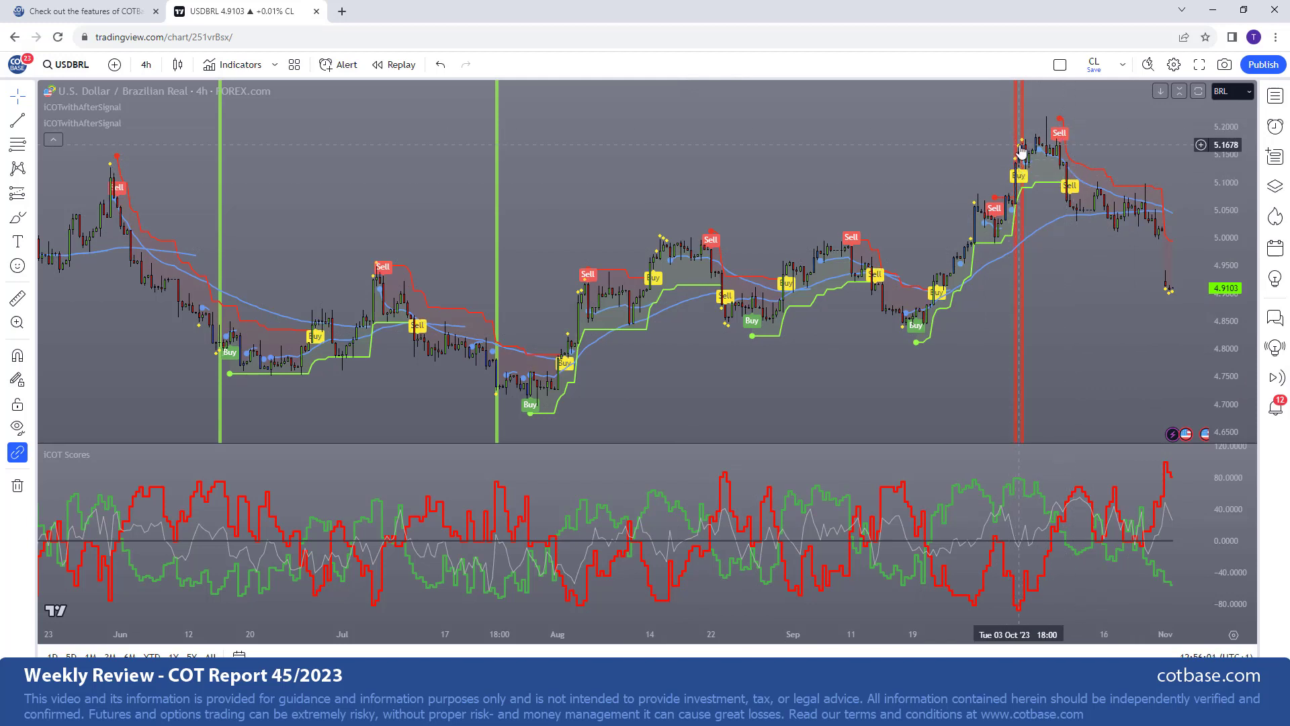
pyautogui.moveTo(1062, 109)
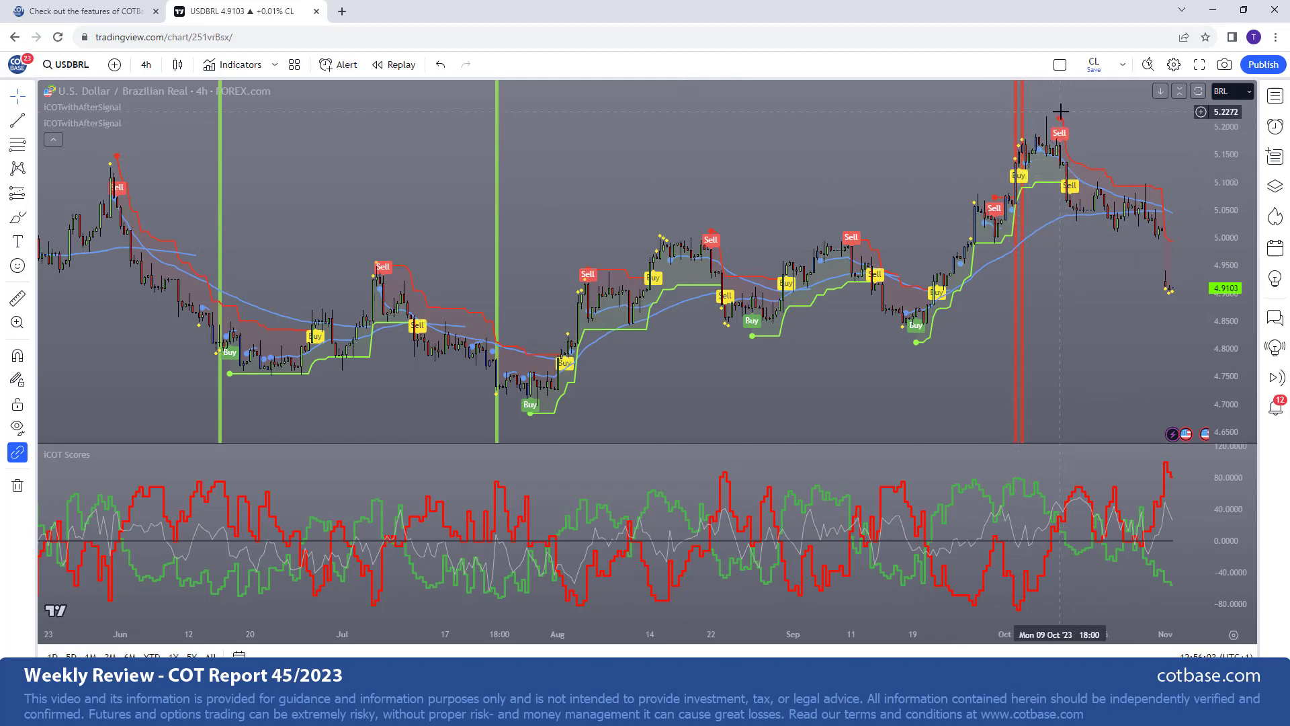
pyautogui.moveTo(297, 342)
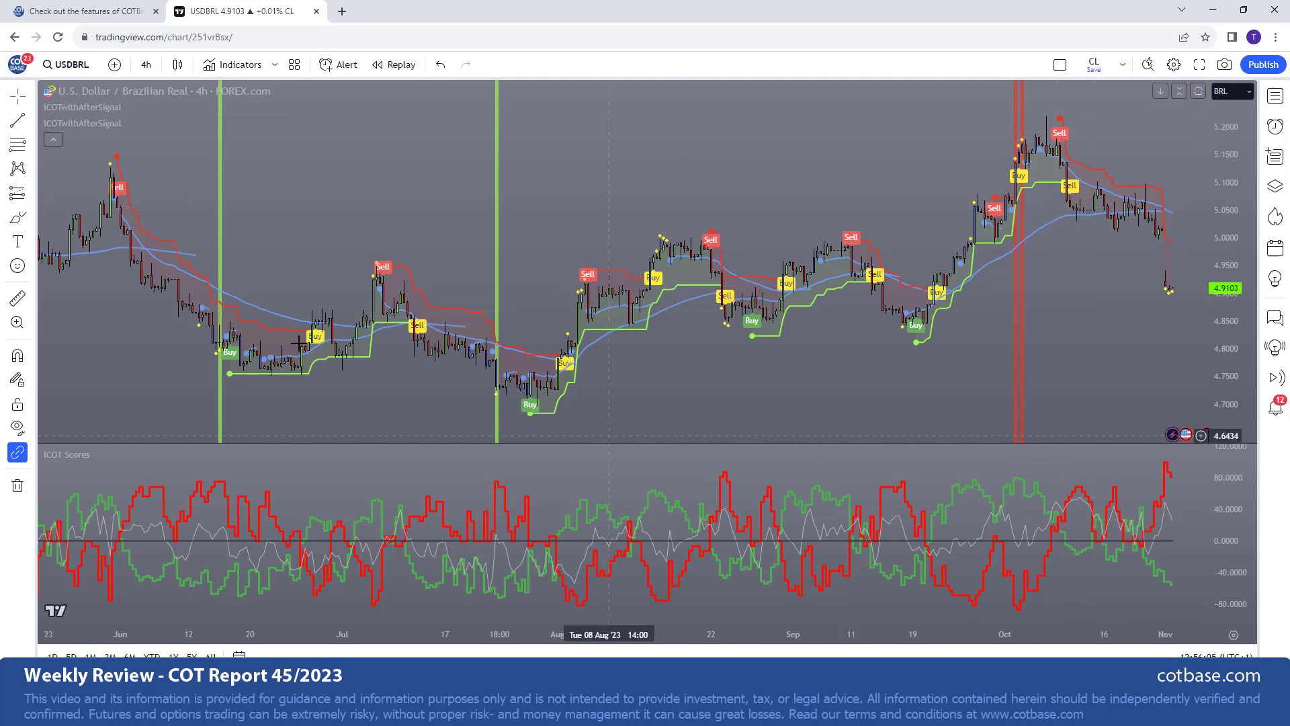
pyautogui.moveTo(144, 91)
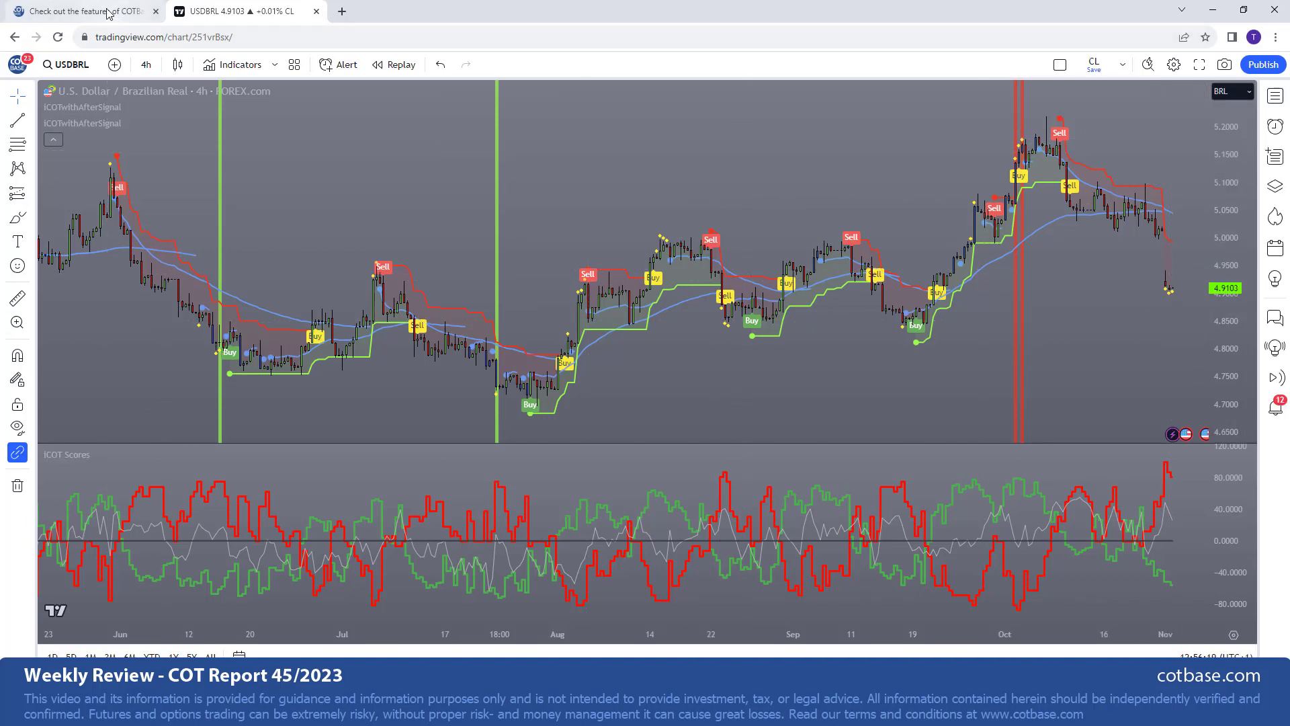
# Return to the COTBase.com tab with the Report 45/2023 net positions table
pyautogui.click(82, 11)
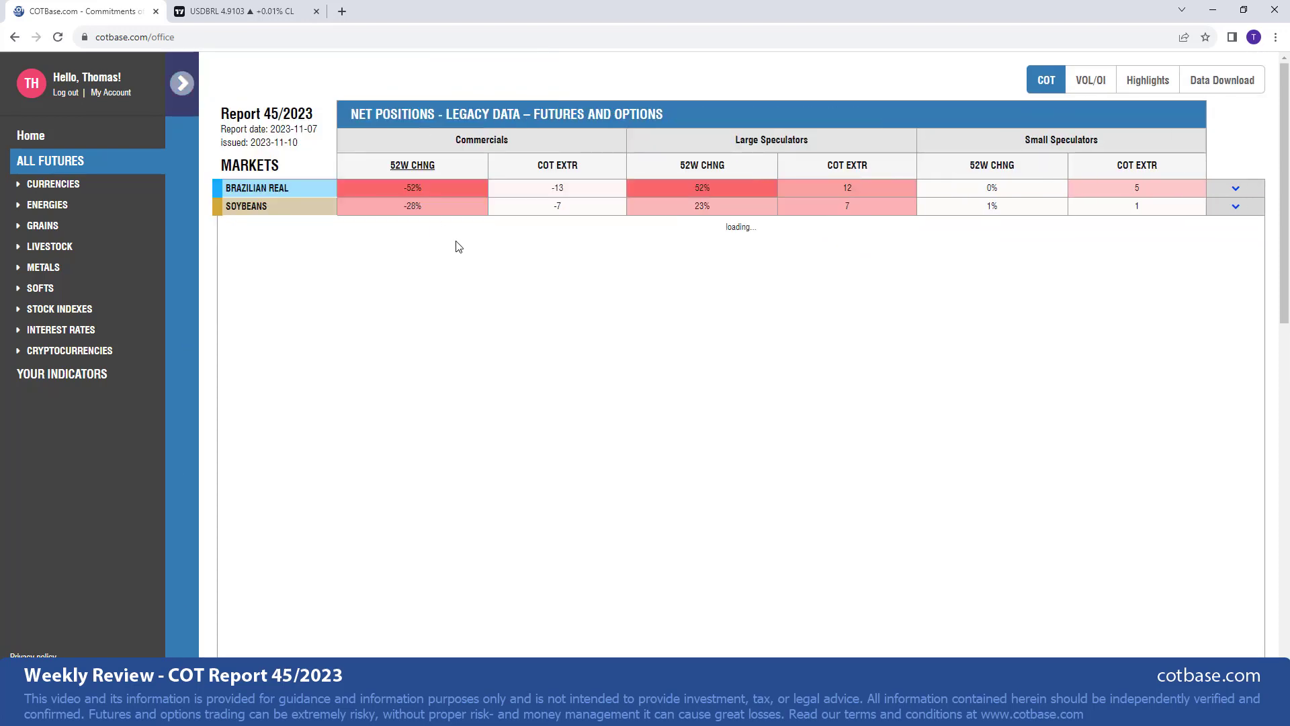
pyautogui.moveTo(498, 227)
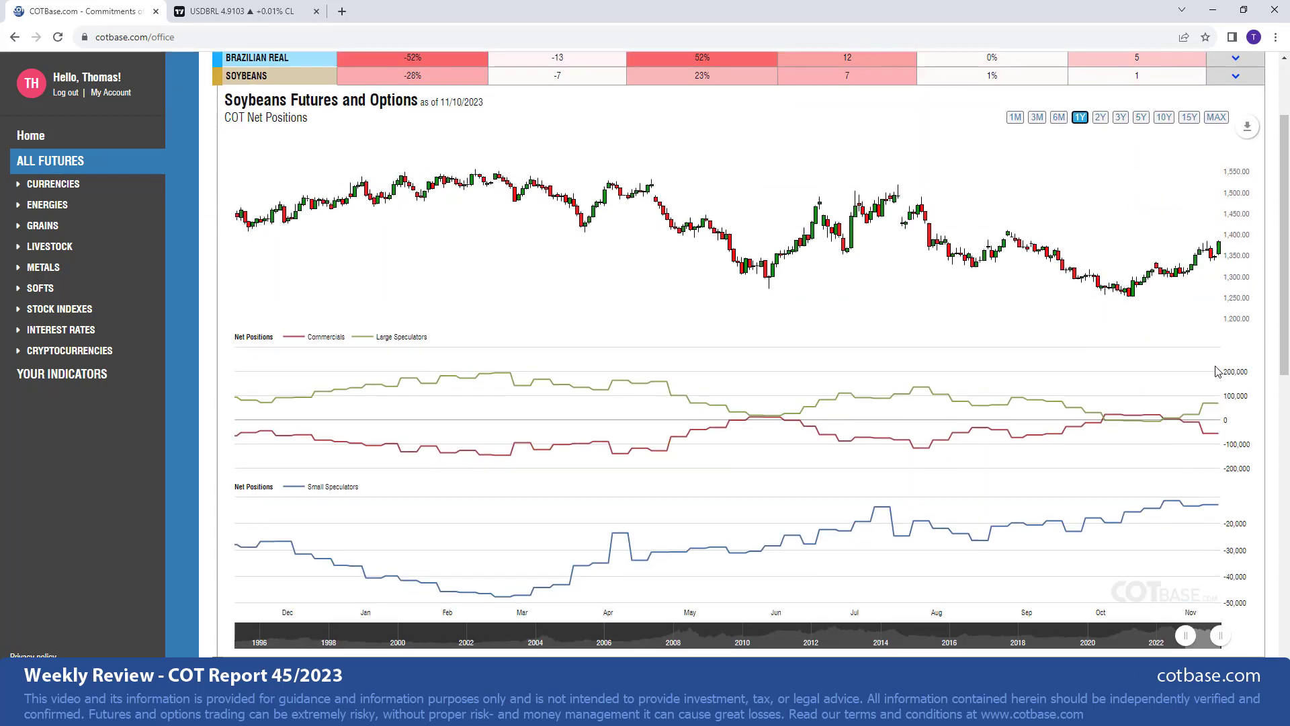
pyautogui.moveTo(1202, 444)
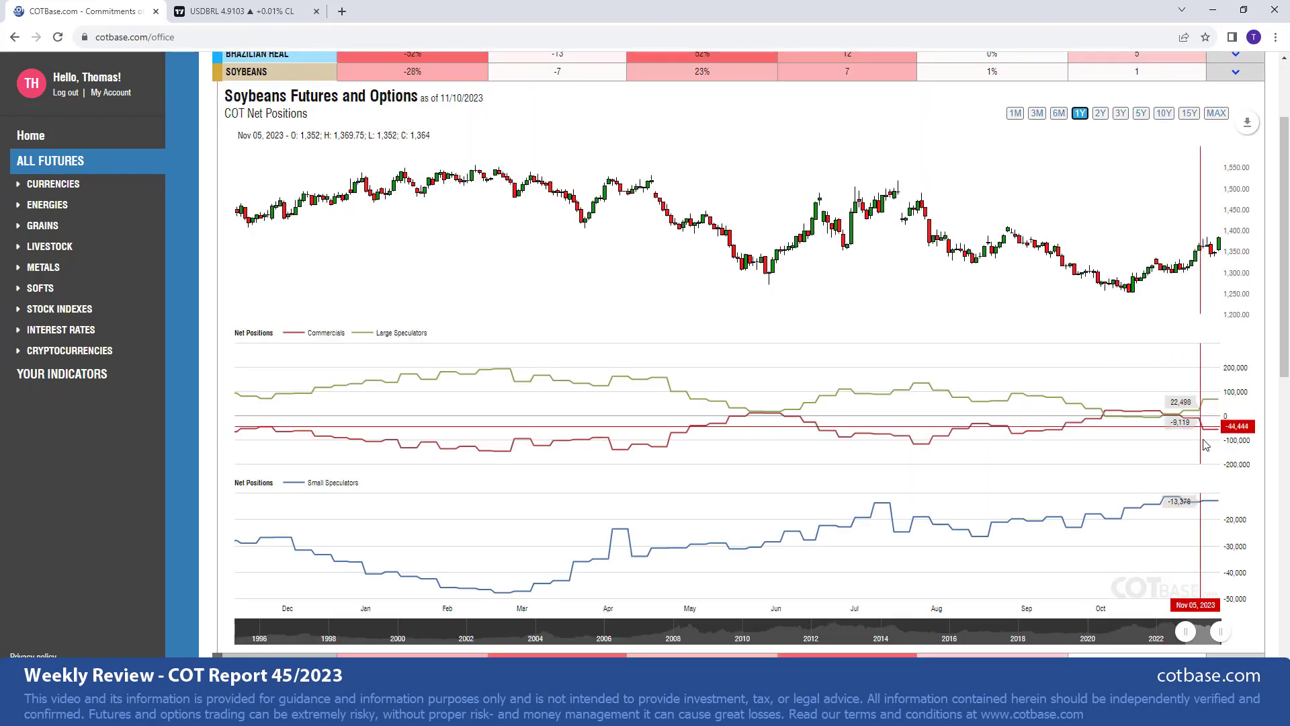
pyautogui.moveTo(611, 469)
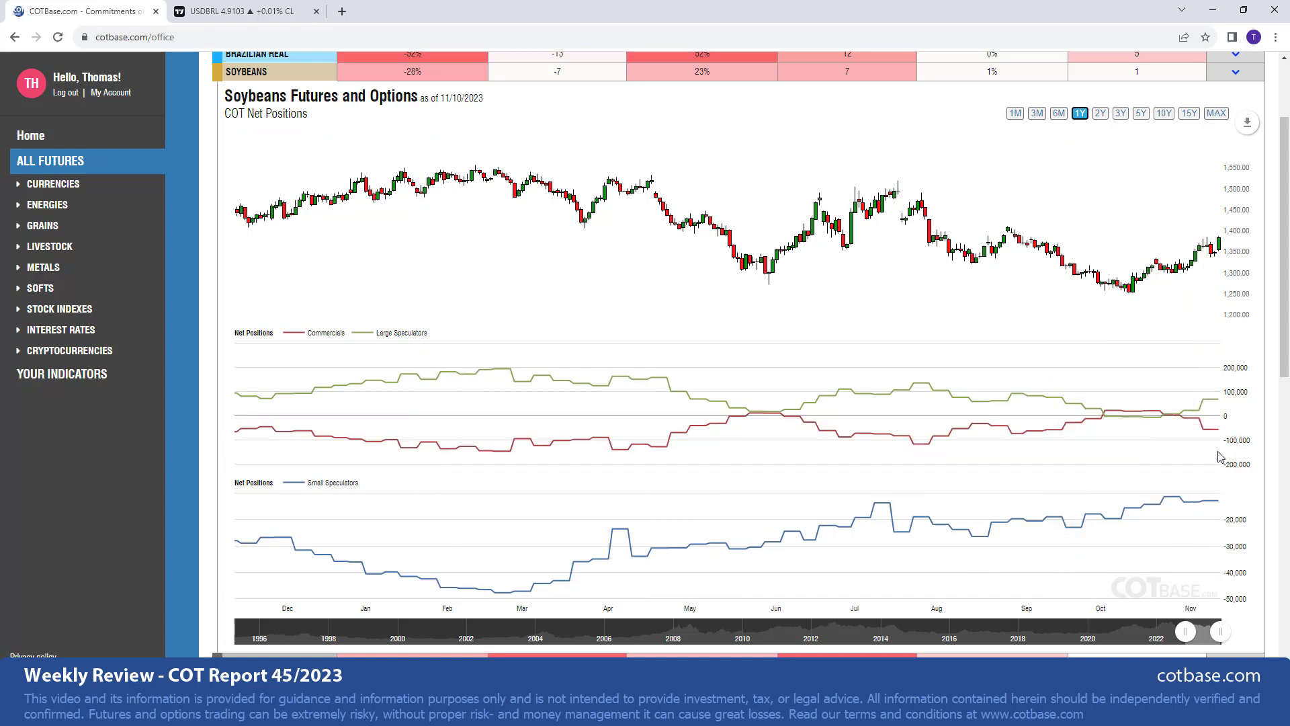
pyautogui.moveTo(1195, 272)
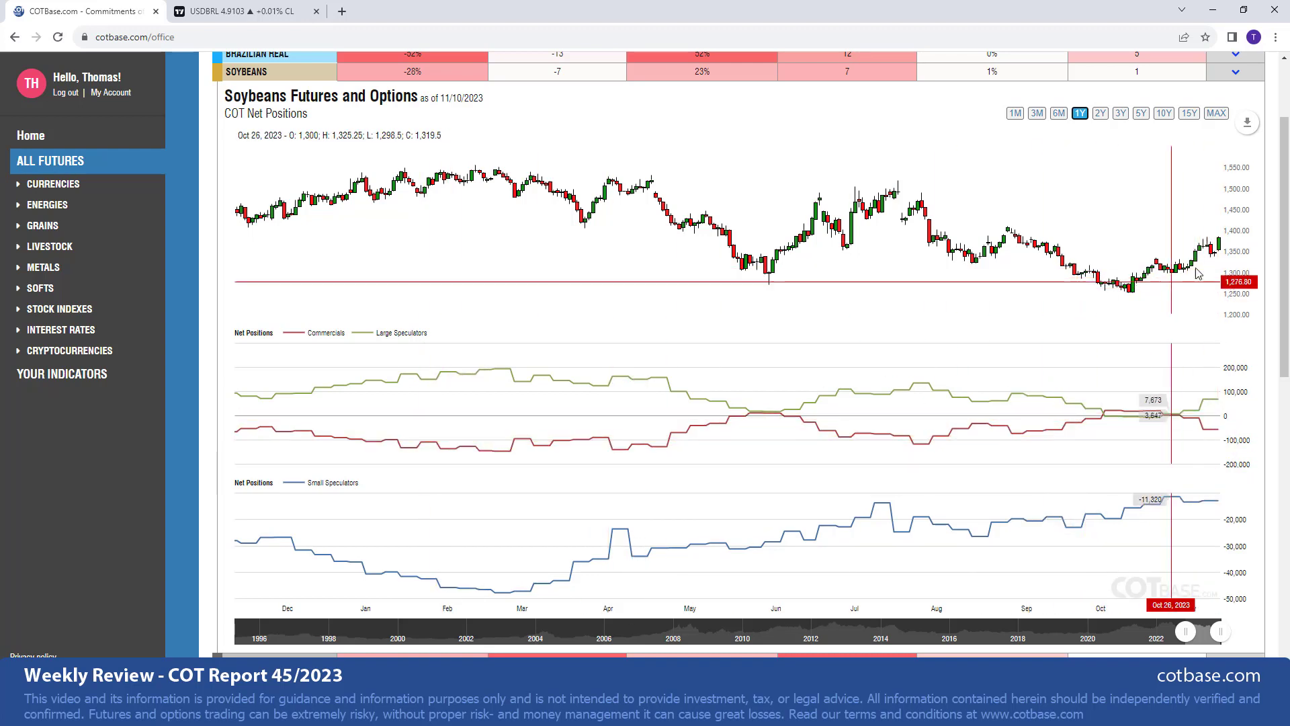
pyautogui.moveTo(1170, 279)
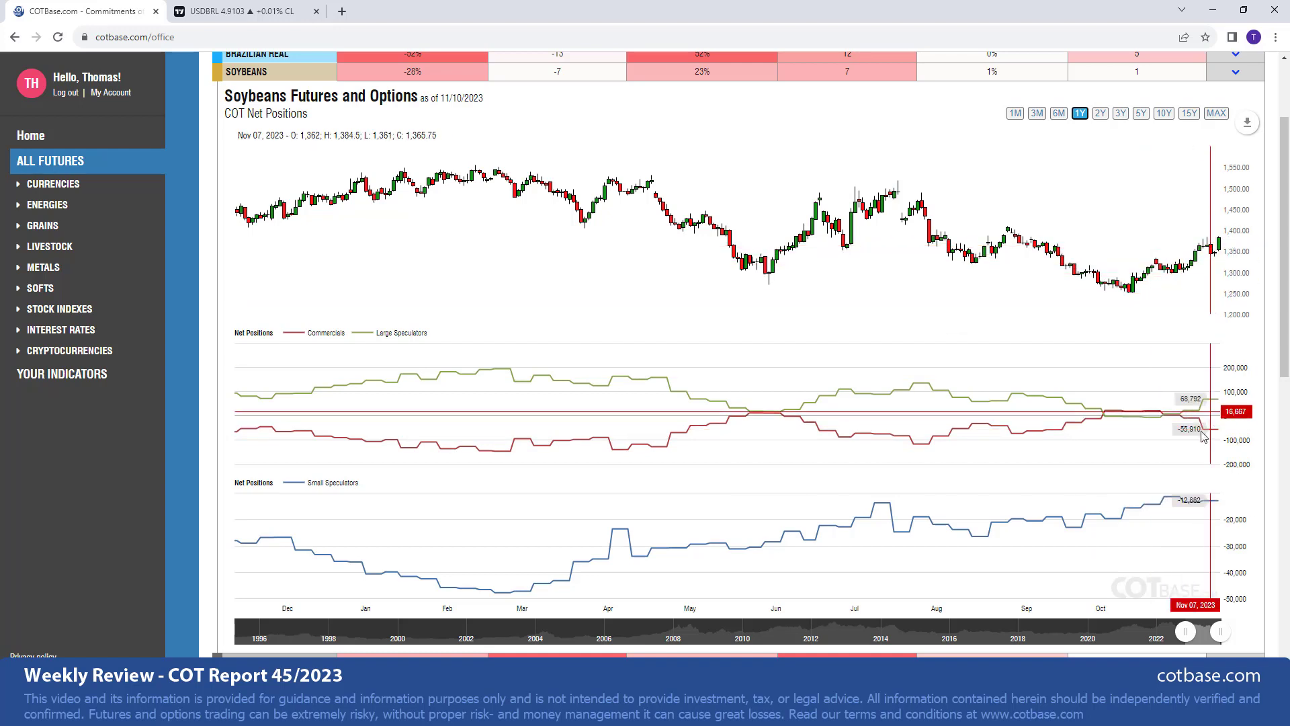
pyautogui.moveTo(1246, 233)
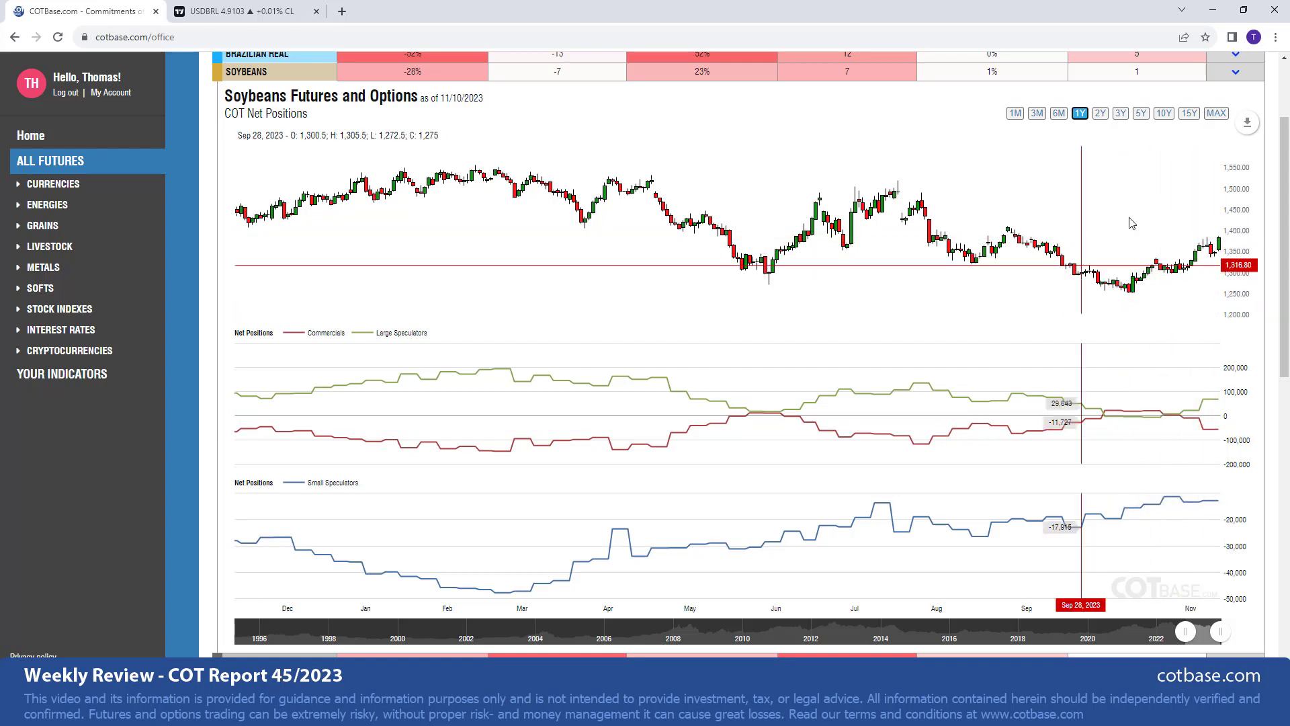
# Switch the Soybeans Futures and Options chart range to 5Y
pyautogui.click(1140, 113)
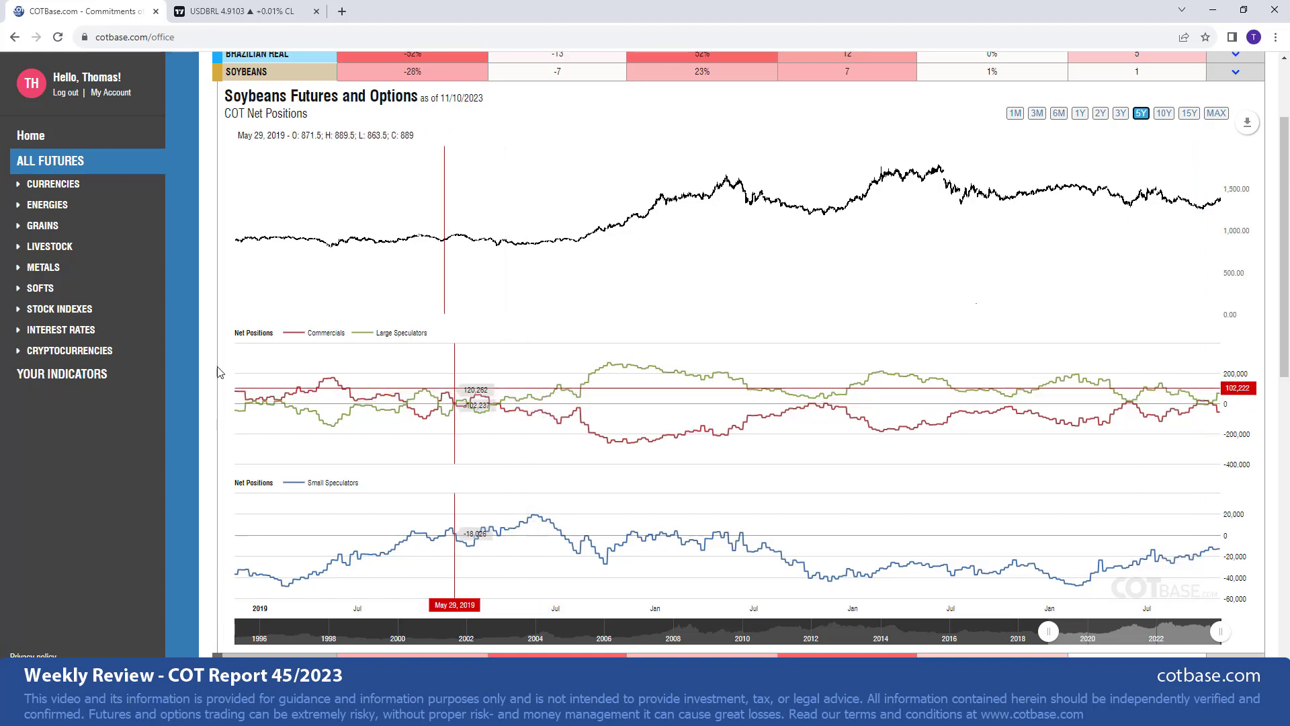
pyautogui.moveTo(327, 385)
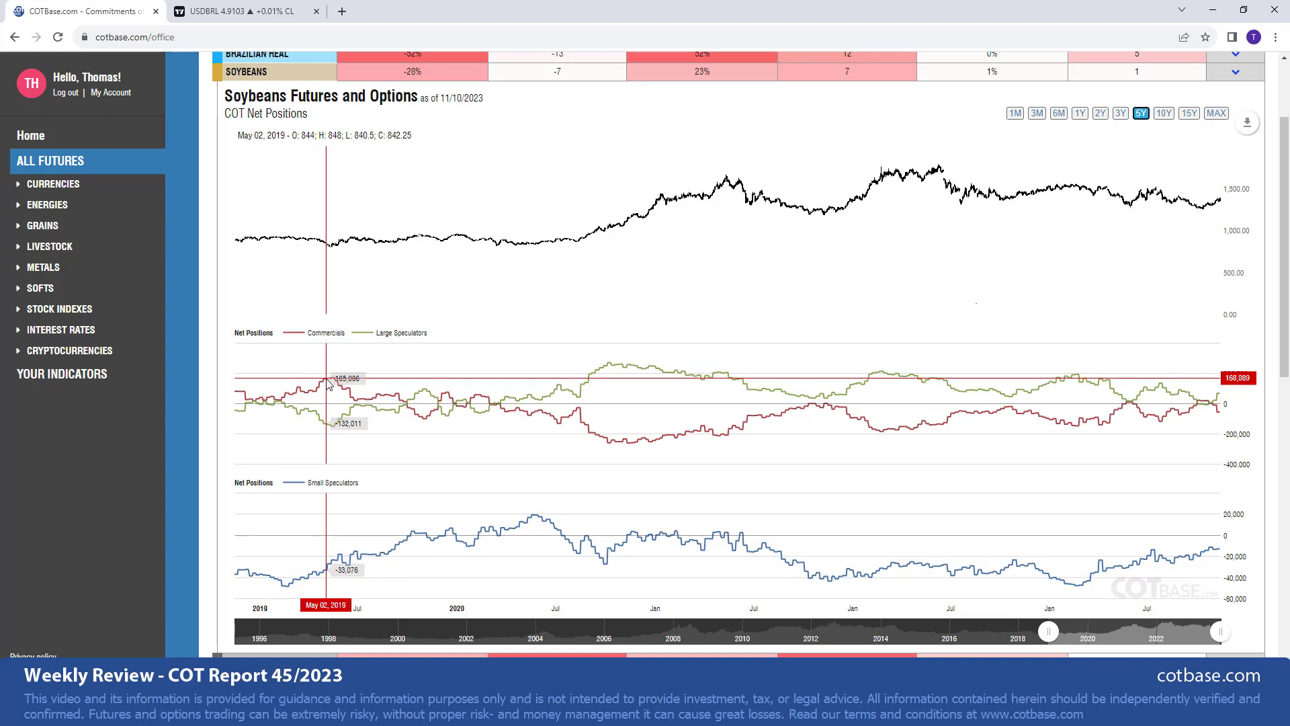
pyautogui.moveTo(336, 250)
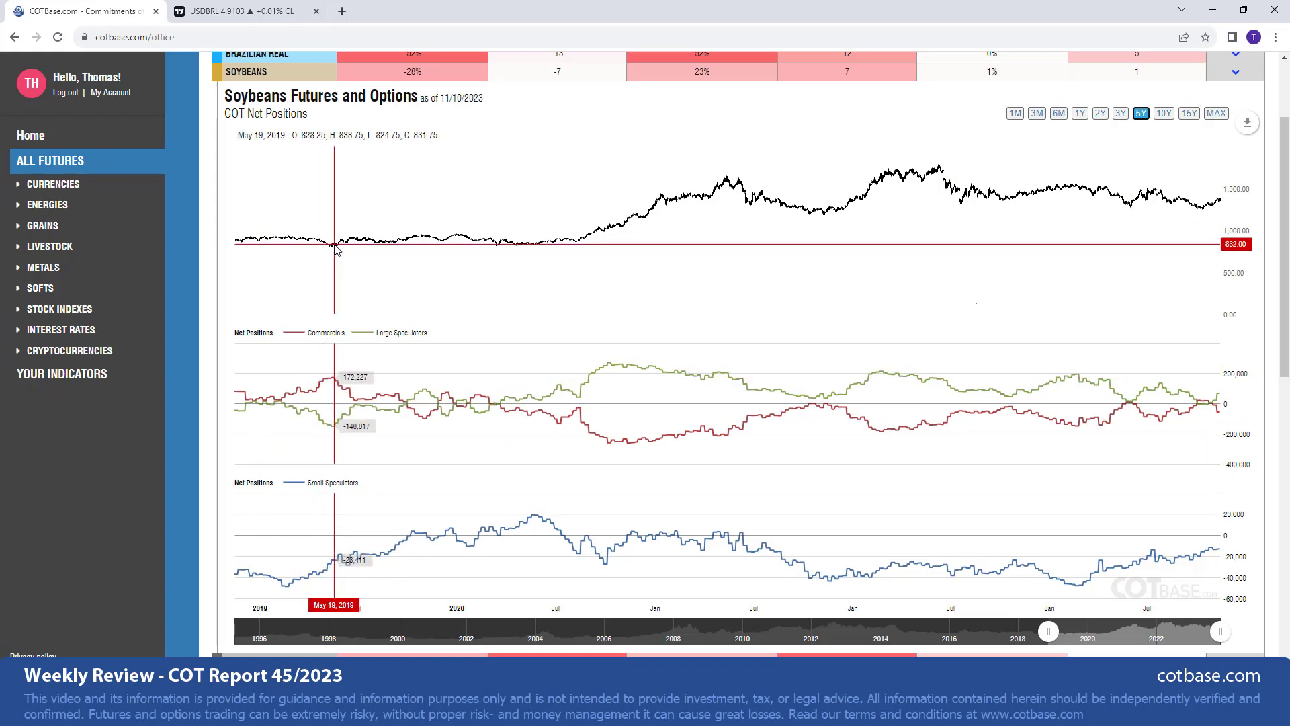
pyautogui.moveTo(333, 253)
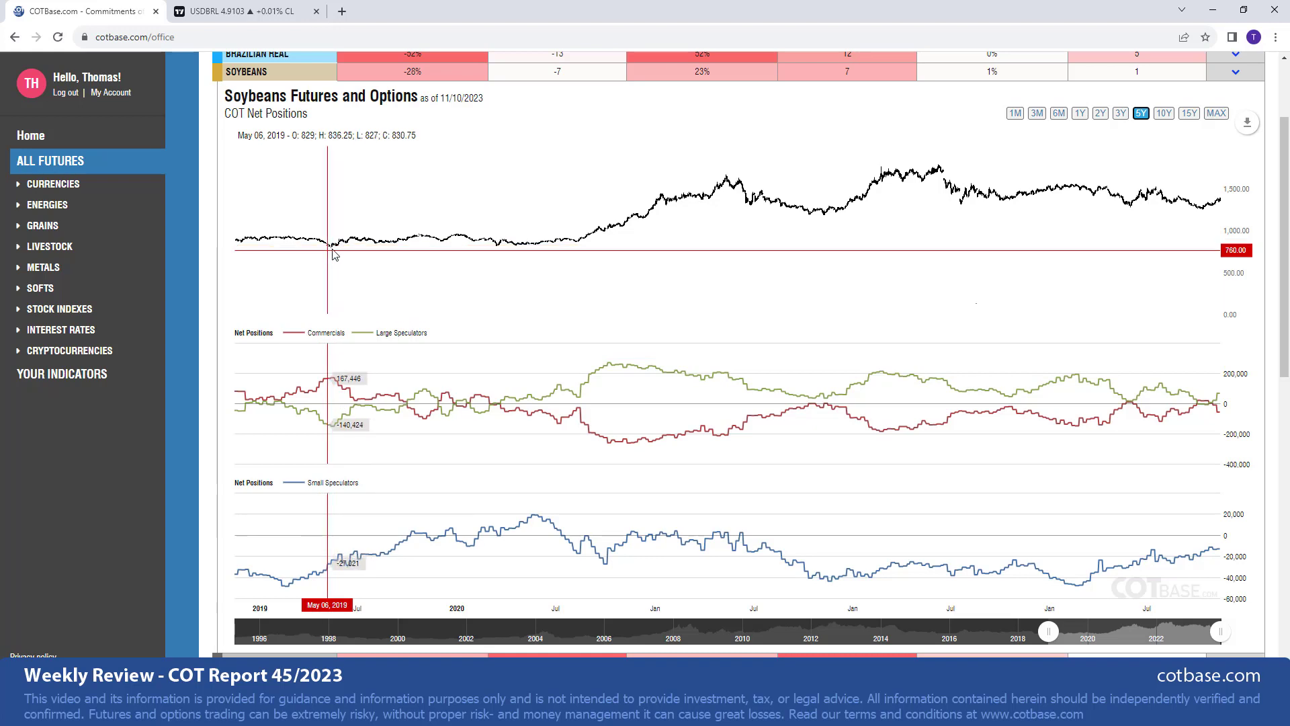
pyautogui.moveTo(321, 356)
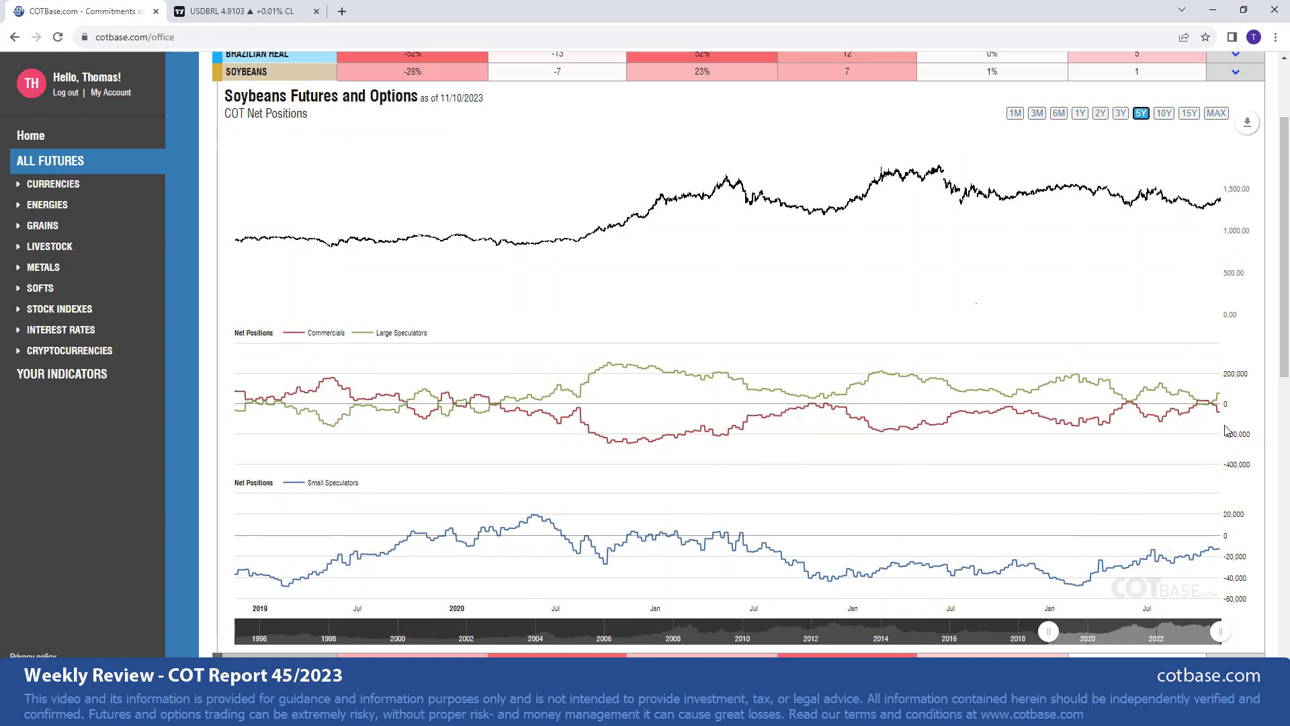
pyautogui.moveTo(1142, 403)
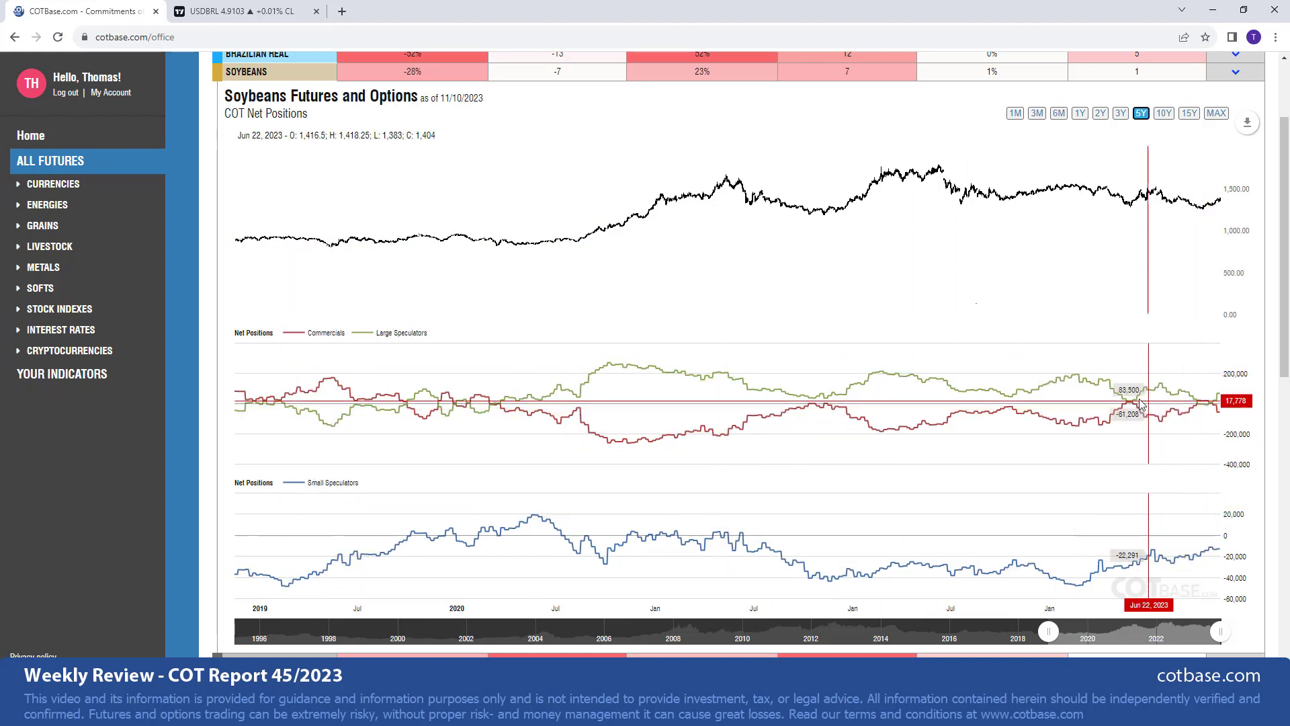
pyautogui.moveTo(533, 443)
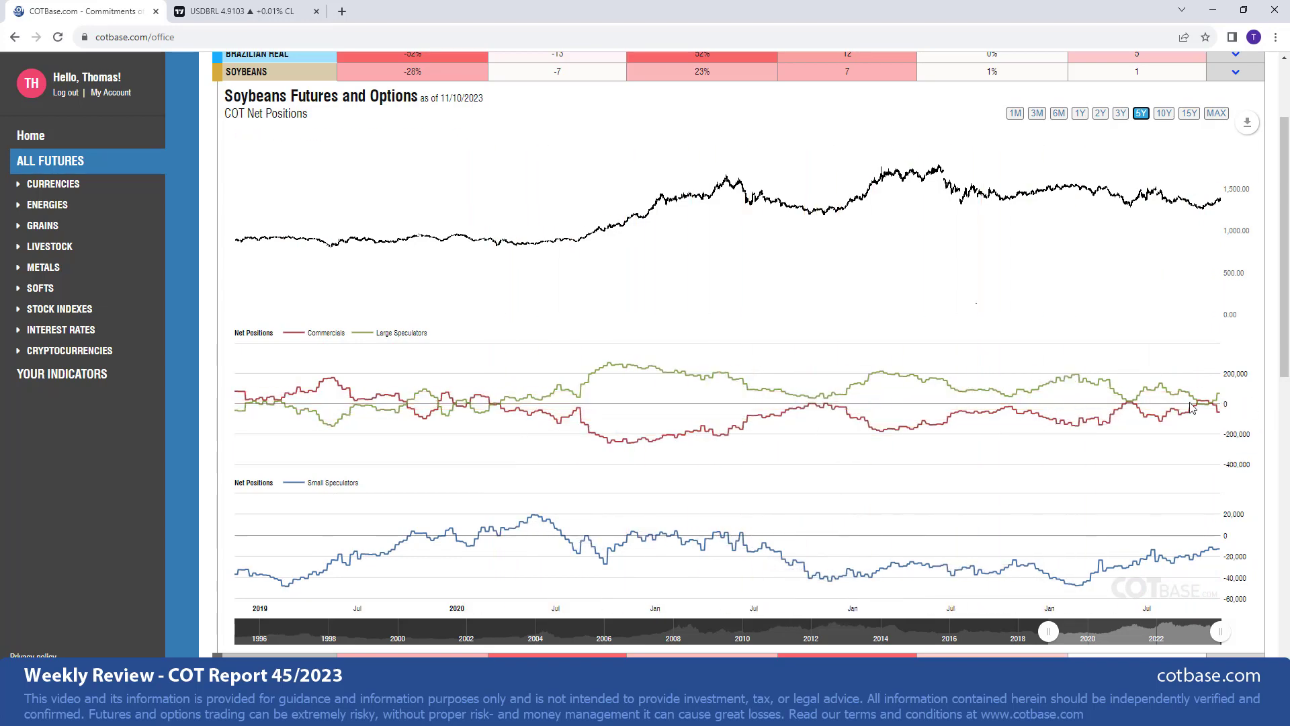
pyautogui.moveTo(1195, 403)
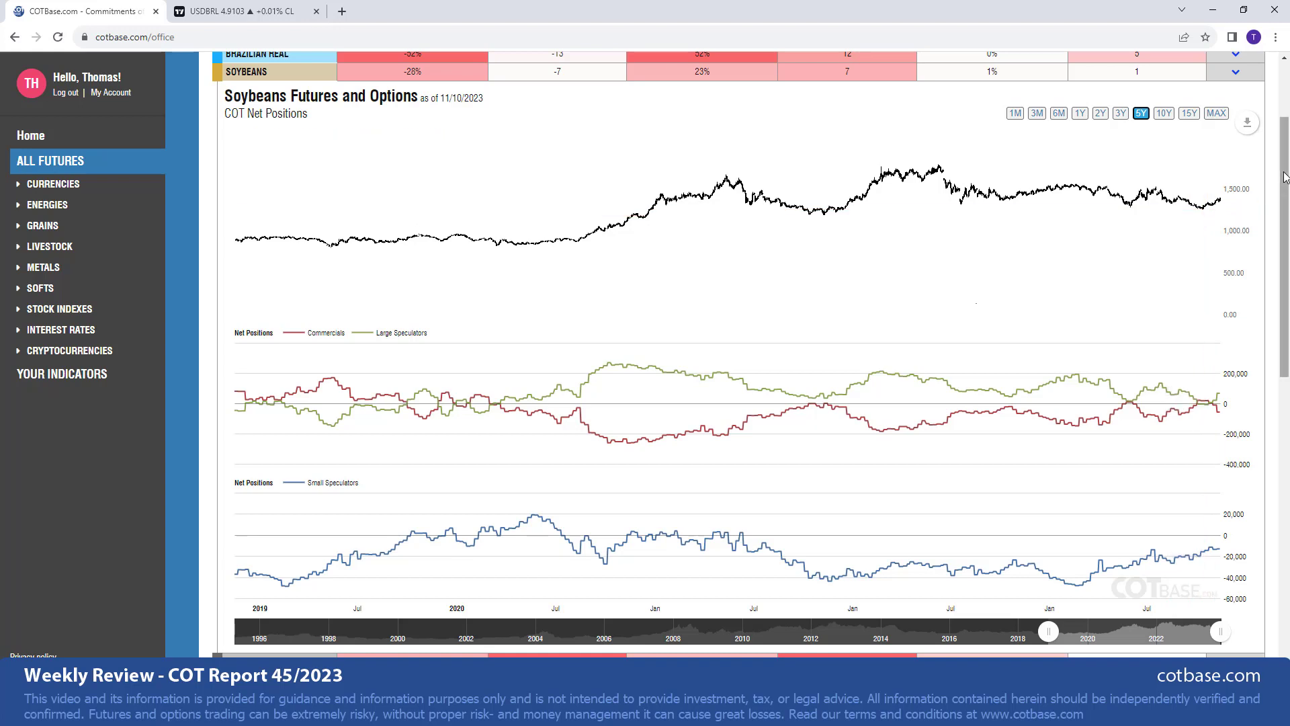
pyautogui.moveTo(1272, 179)
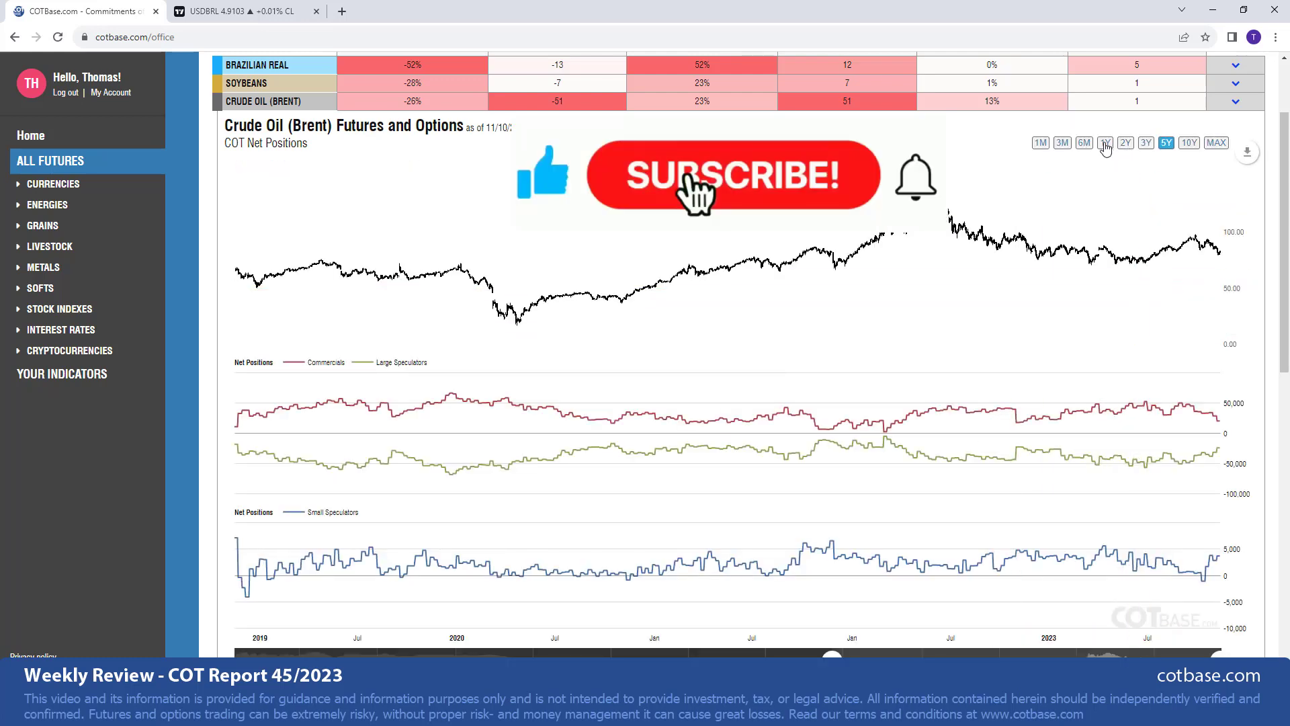
# Set the Crude Oil (Brent) chart to 1Y, then widen it to 5Y
pyautogui.click(1105, 142)
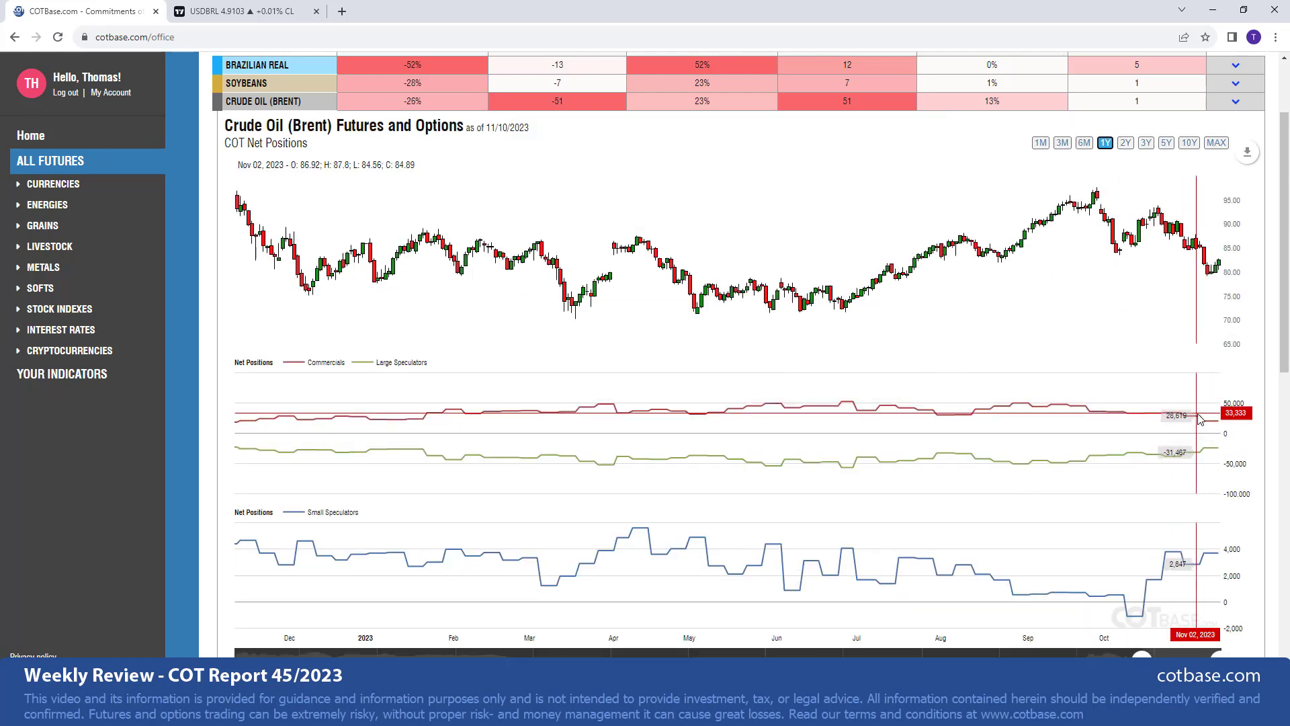
pyautogui.moveTo(1202, 424)
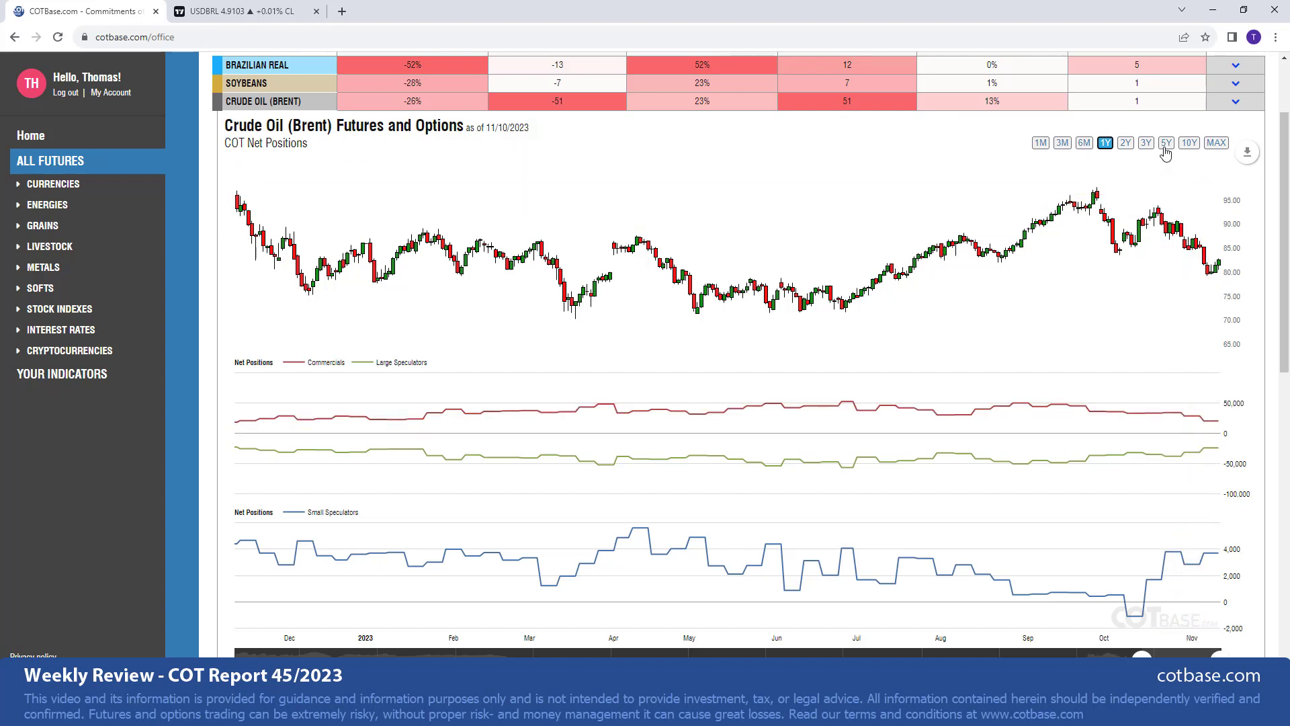
pyautogui.moveTo(1151, 154)
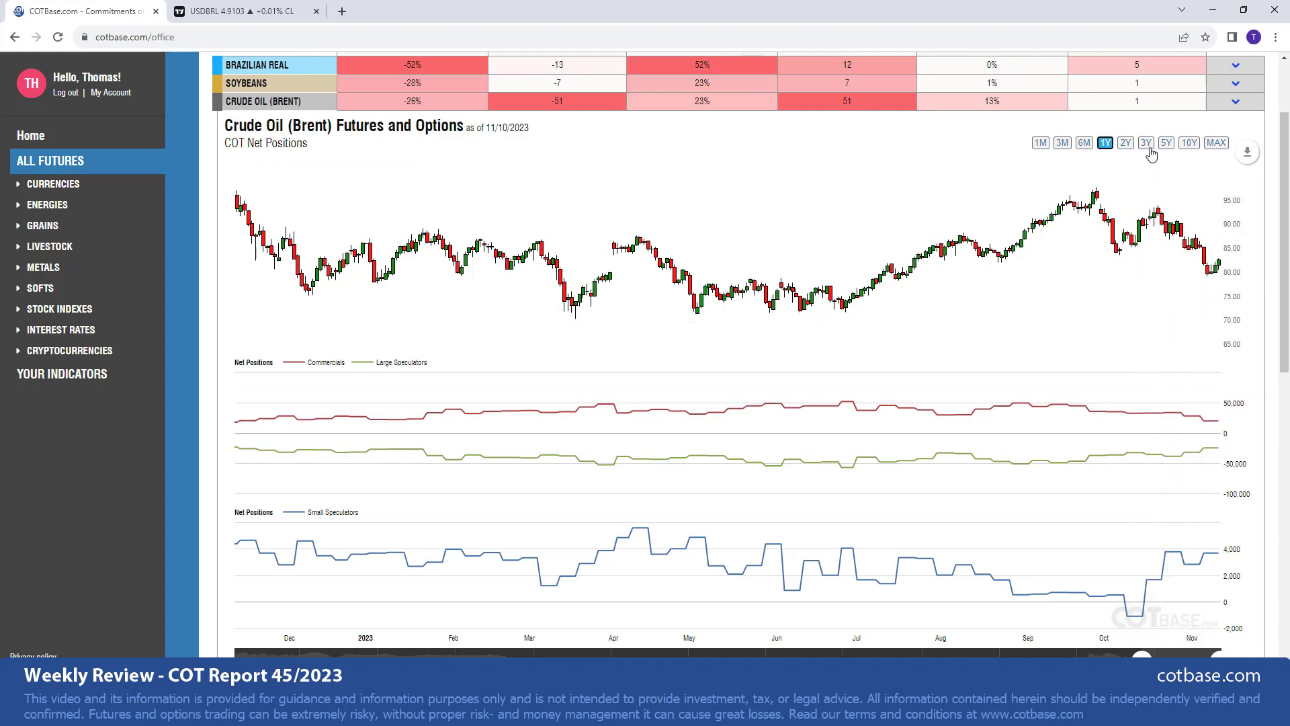
pyautogui.click(1166, 143)
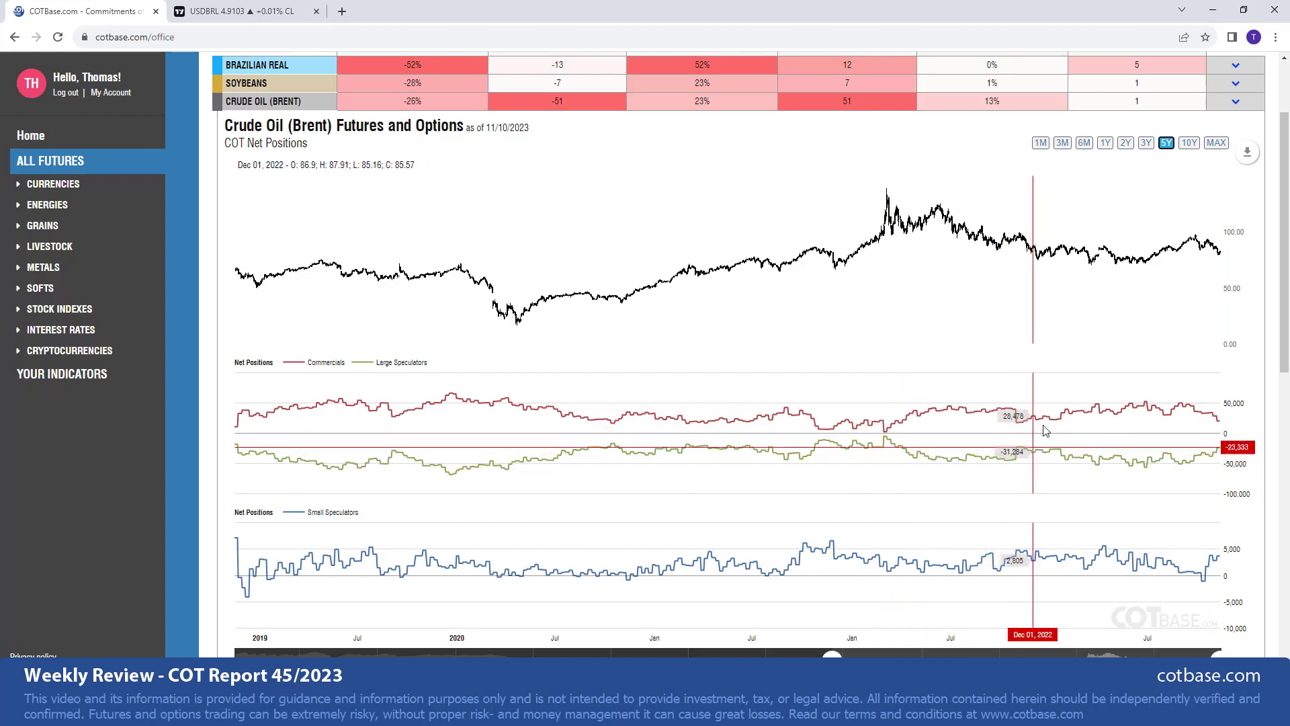
pyautogui.moveTo(728, 370)
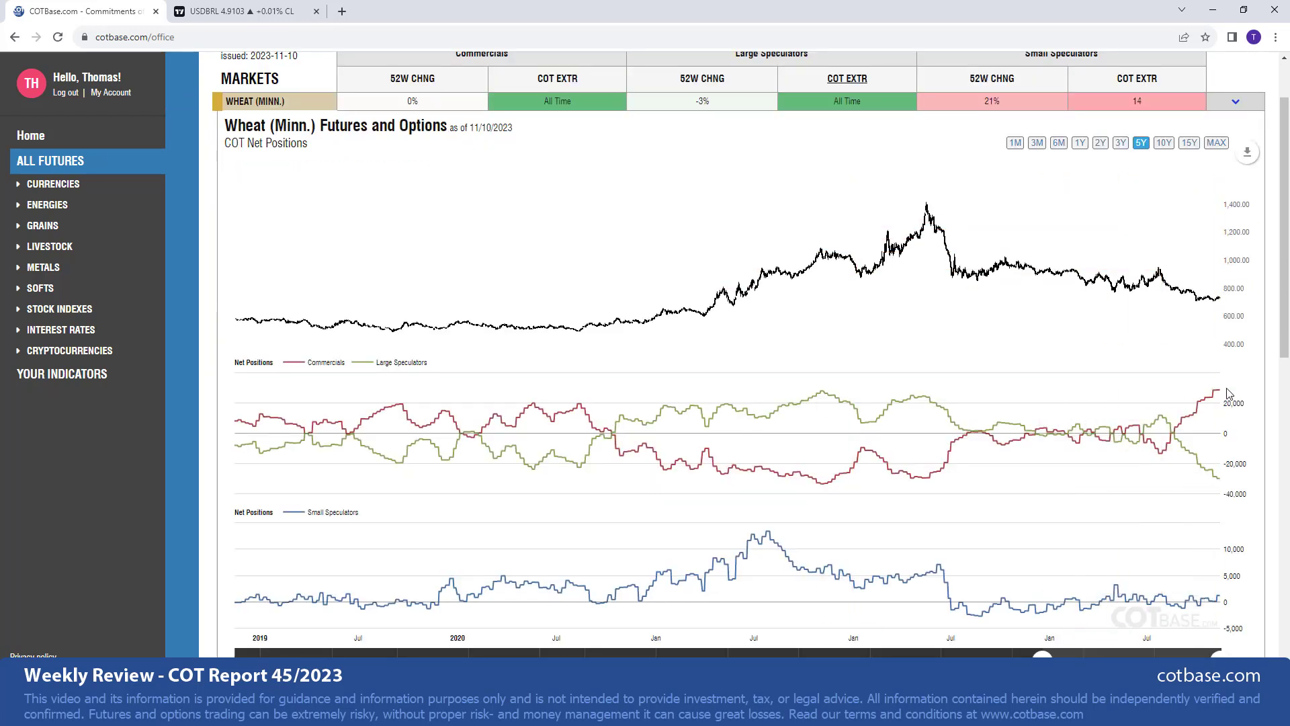
pyautogui.moveTo(1221, 481)
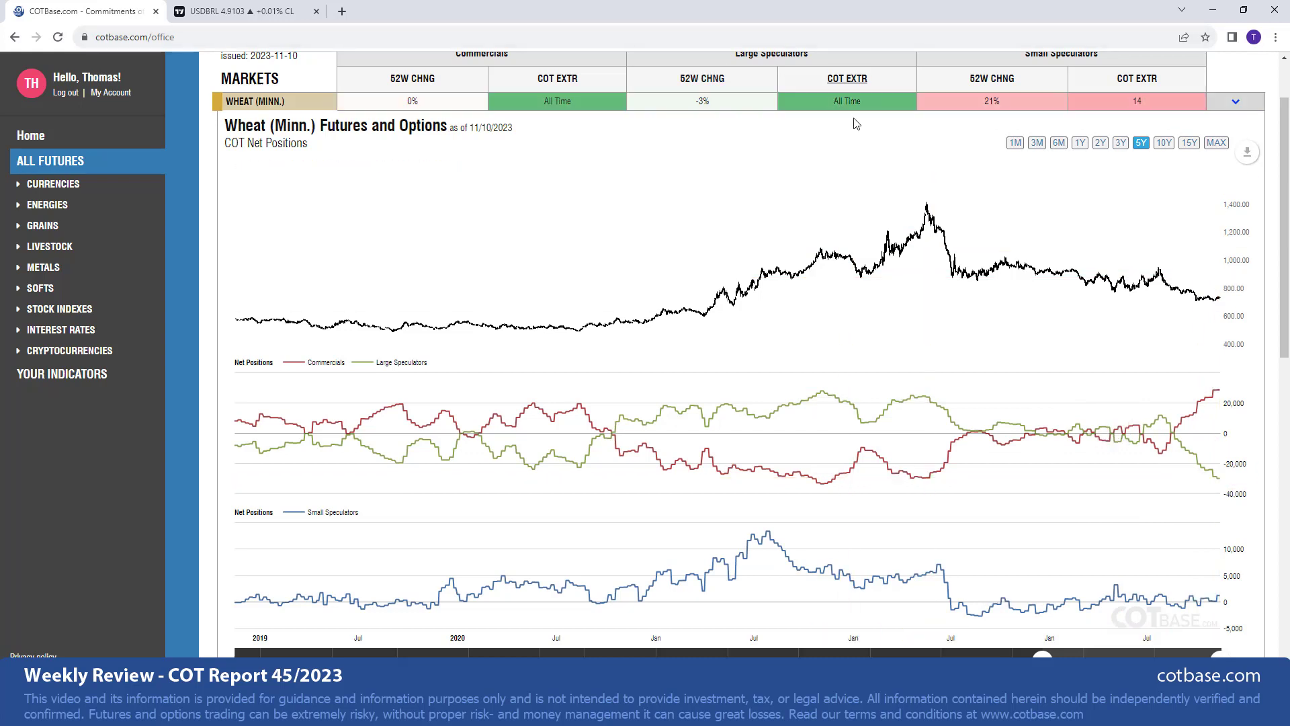
pyautogui.moveTo(846, 79)
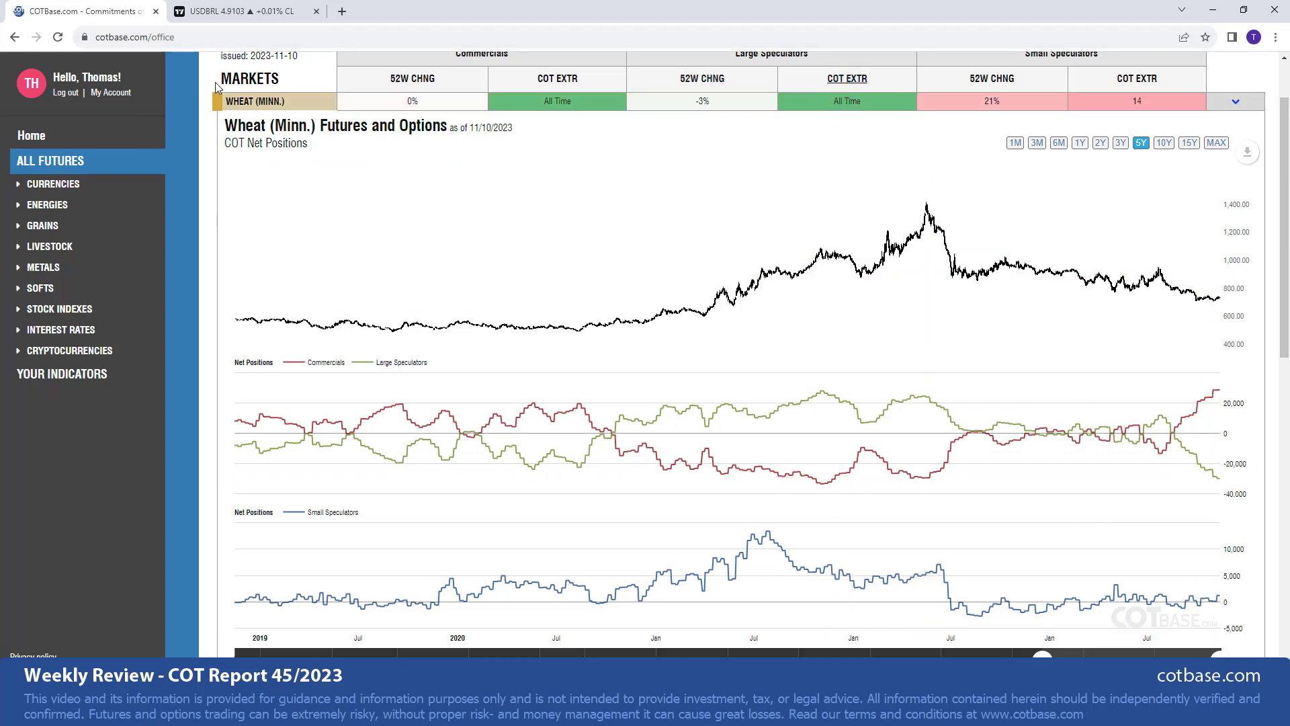
pyautogui.moveTo(1228, 561)
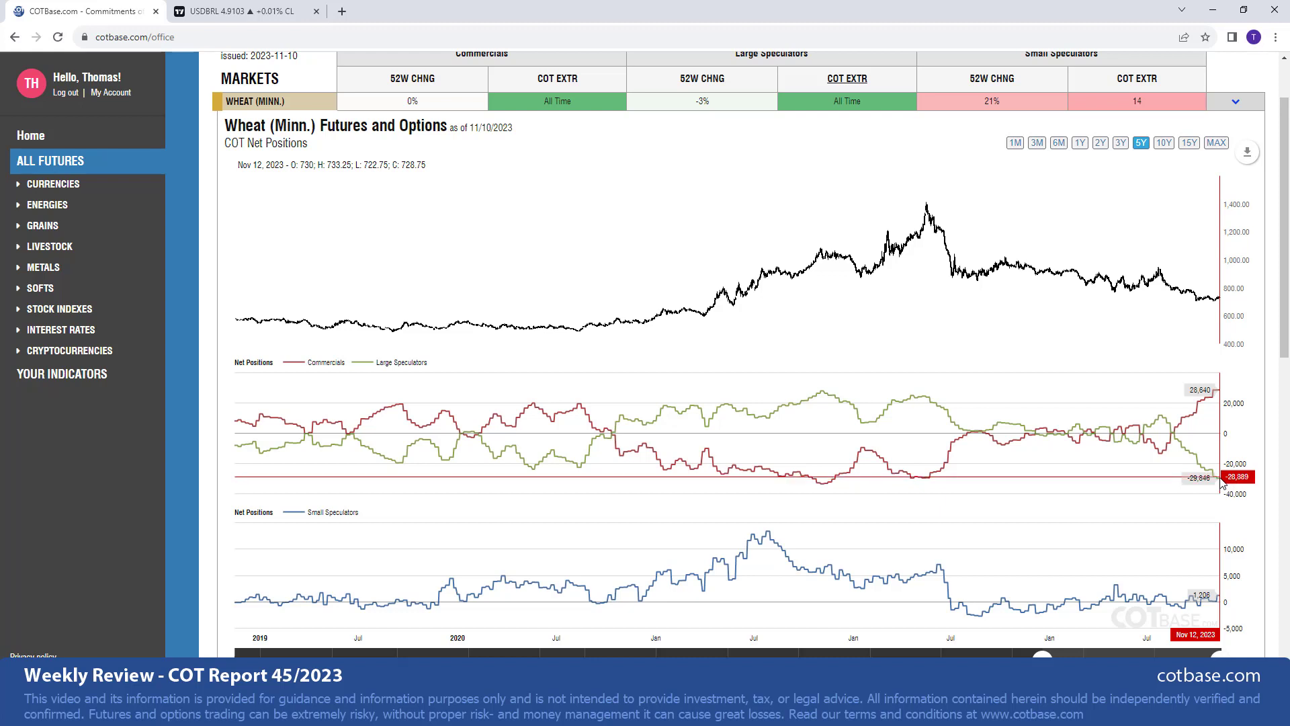
pyautogui.moveTo(1226, 286)
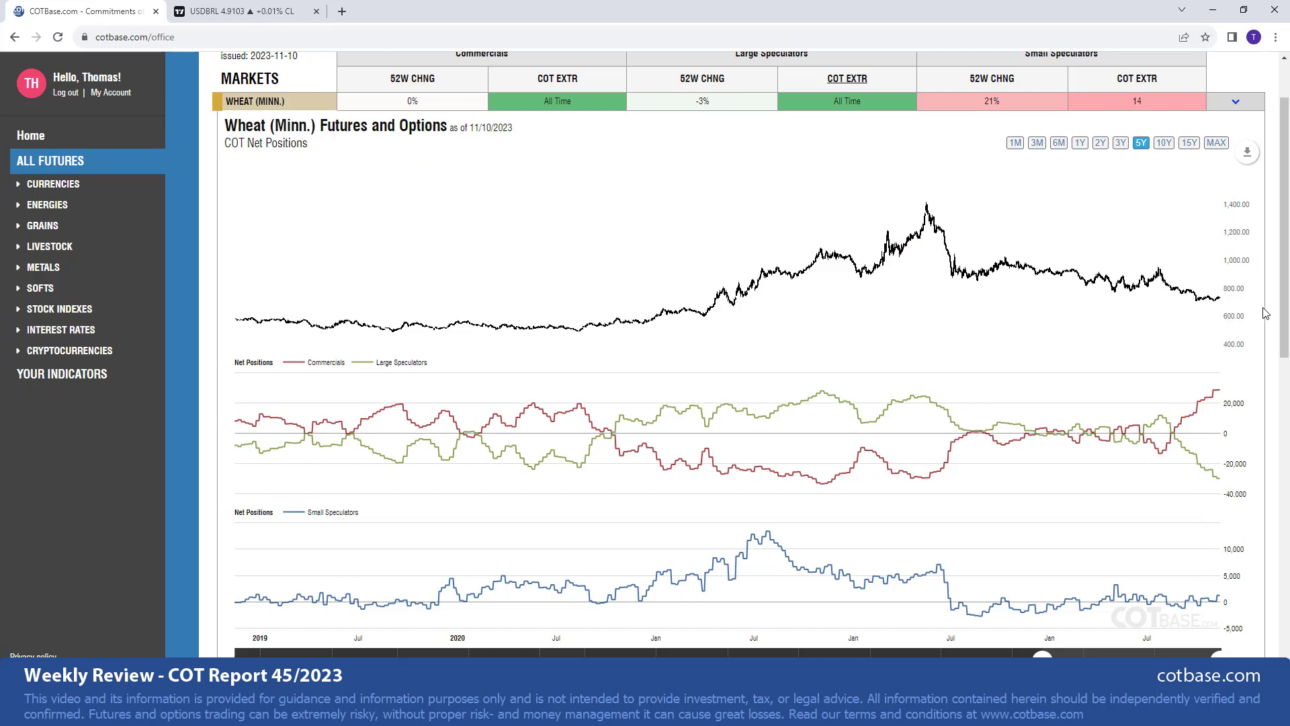
pyautogui.moveTo(1118, 307)
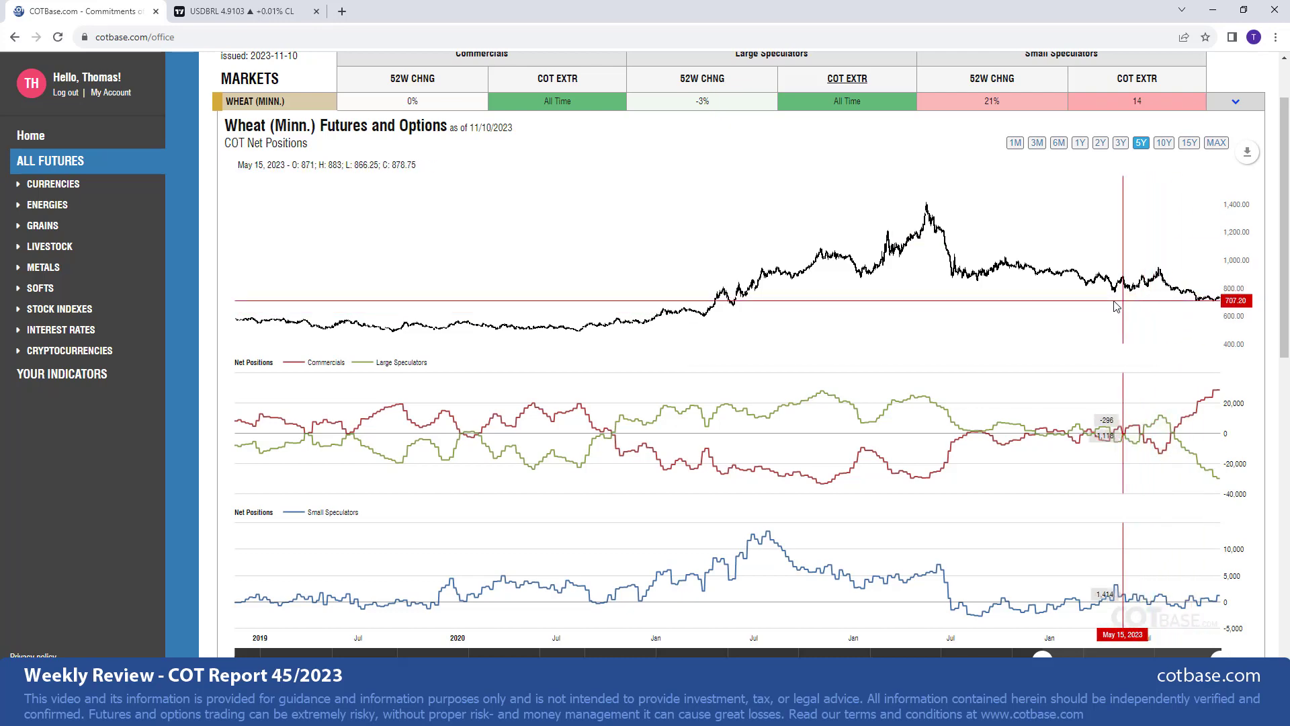
pyautogui.scroll(-3)
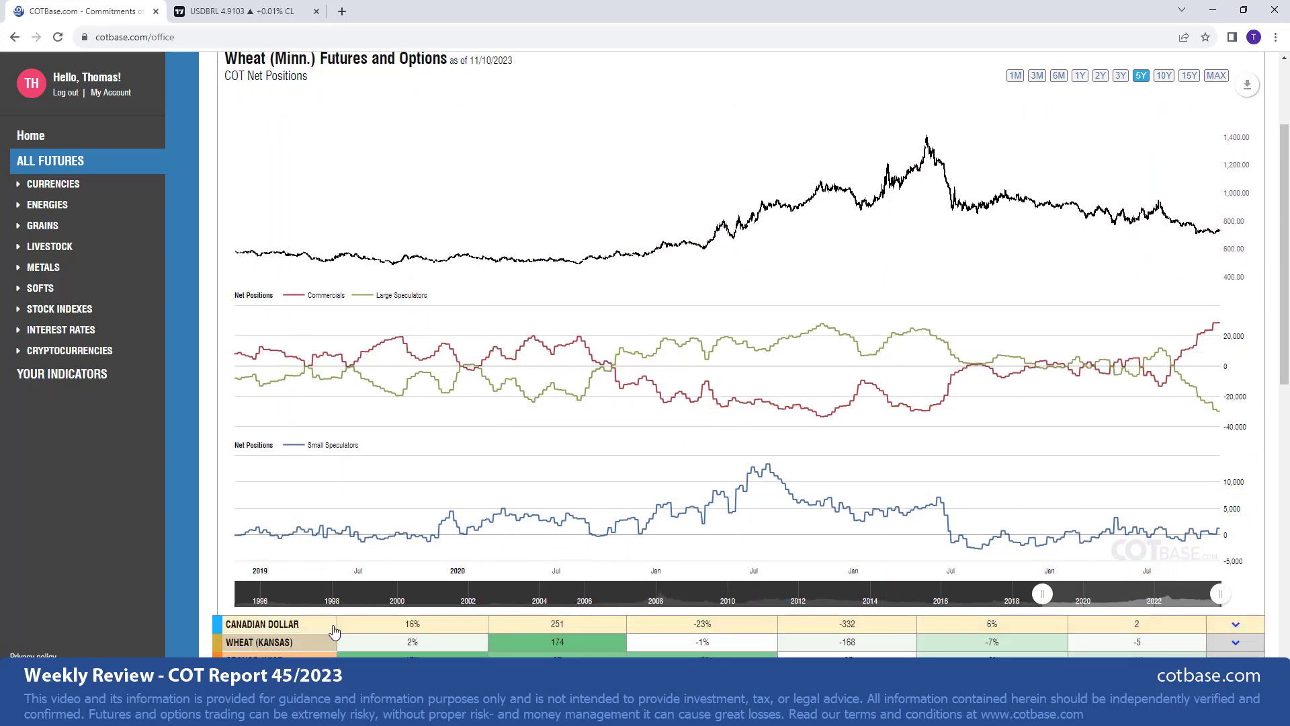
# Expand the Canadian Dollar row to inspect its chart, then collapse it
pyautogui.click(263, 624)
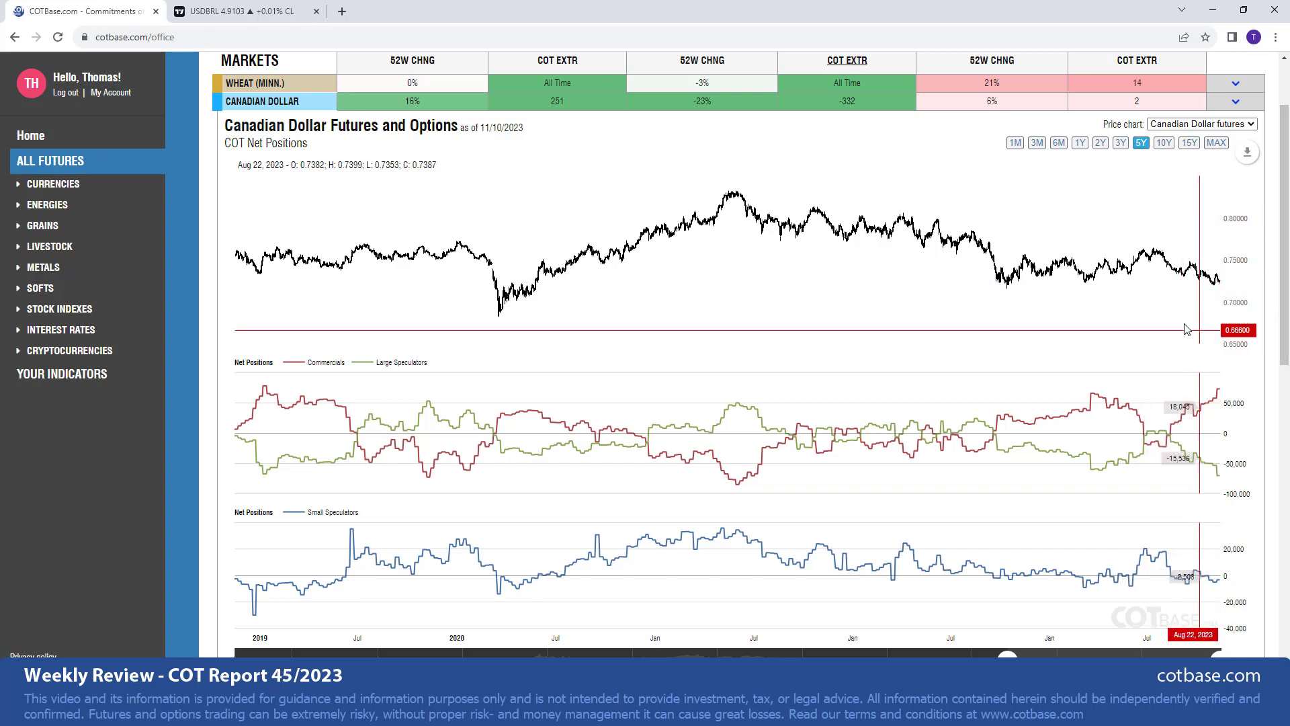
pyautogui.moveTo(855, 331)
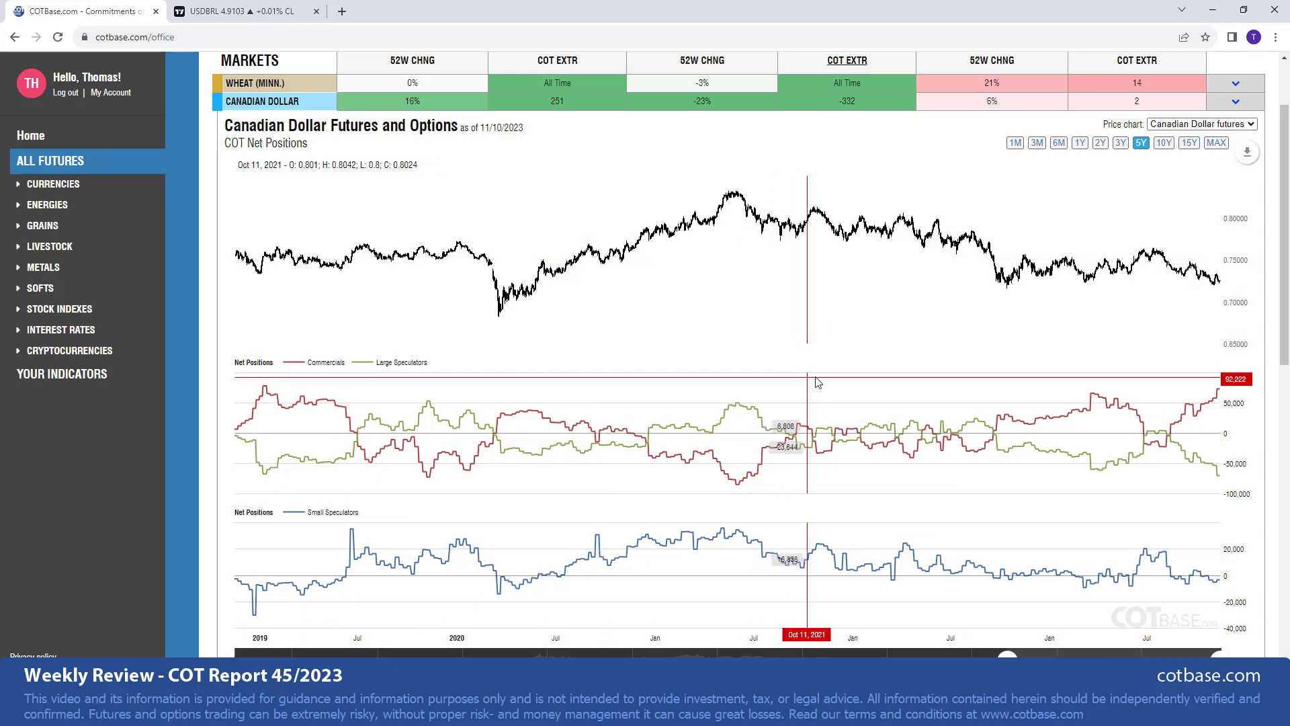
pyautogui.moveTo(969, 411)
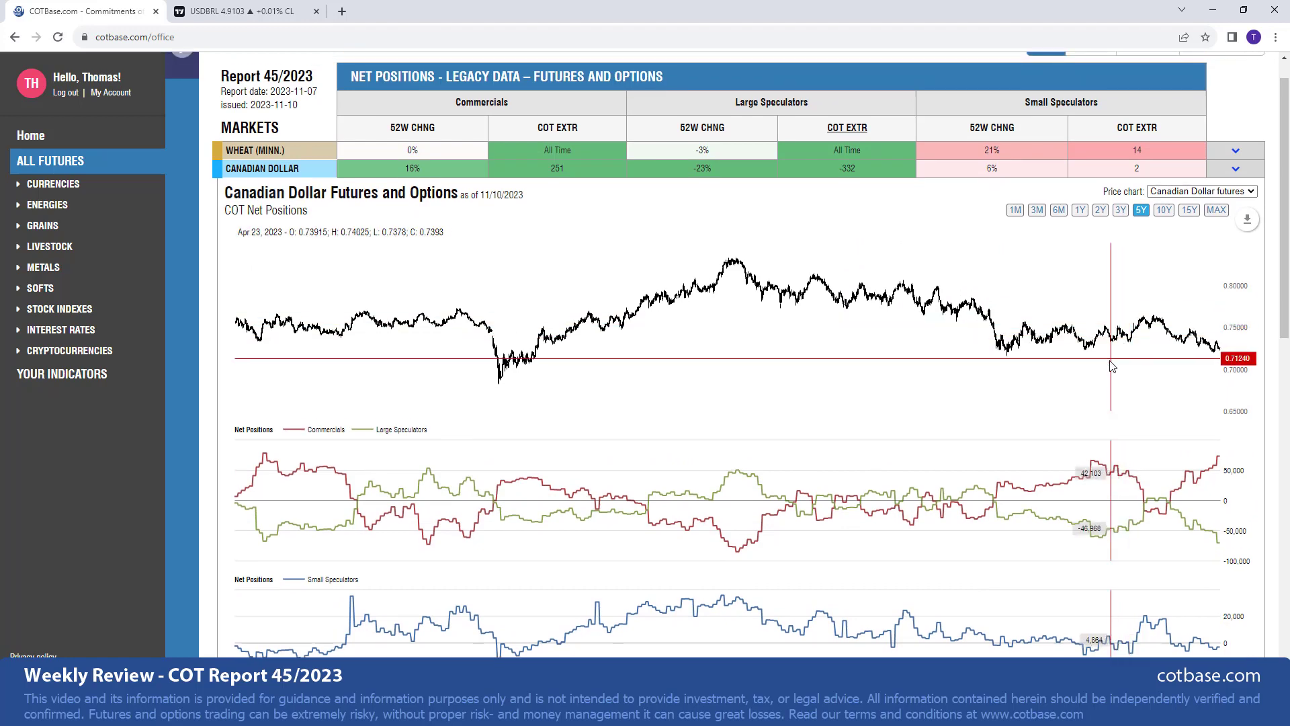
pyautogui.scroll(-3)
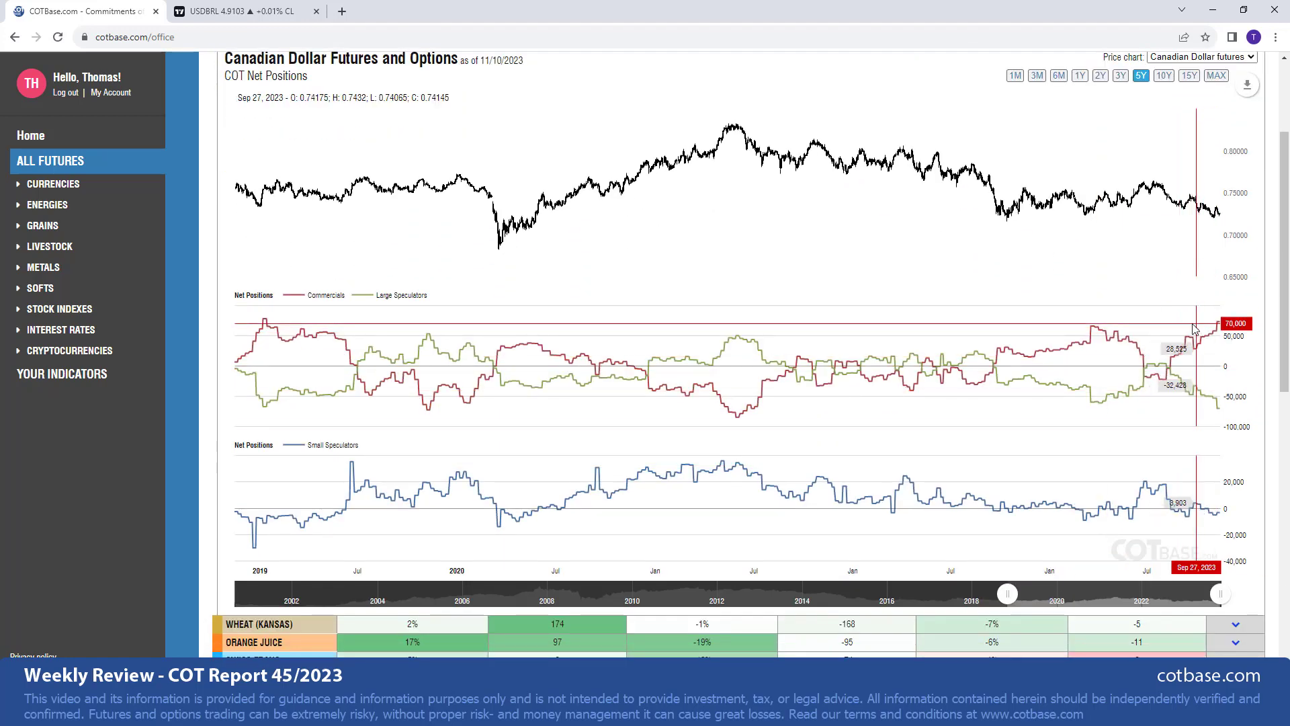
pyautogui.moveTo(957, 403)
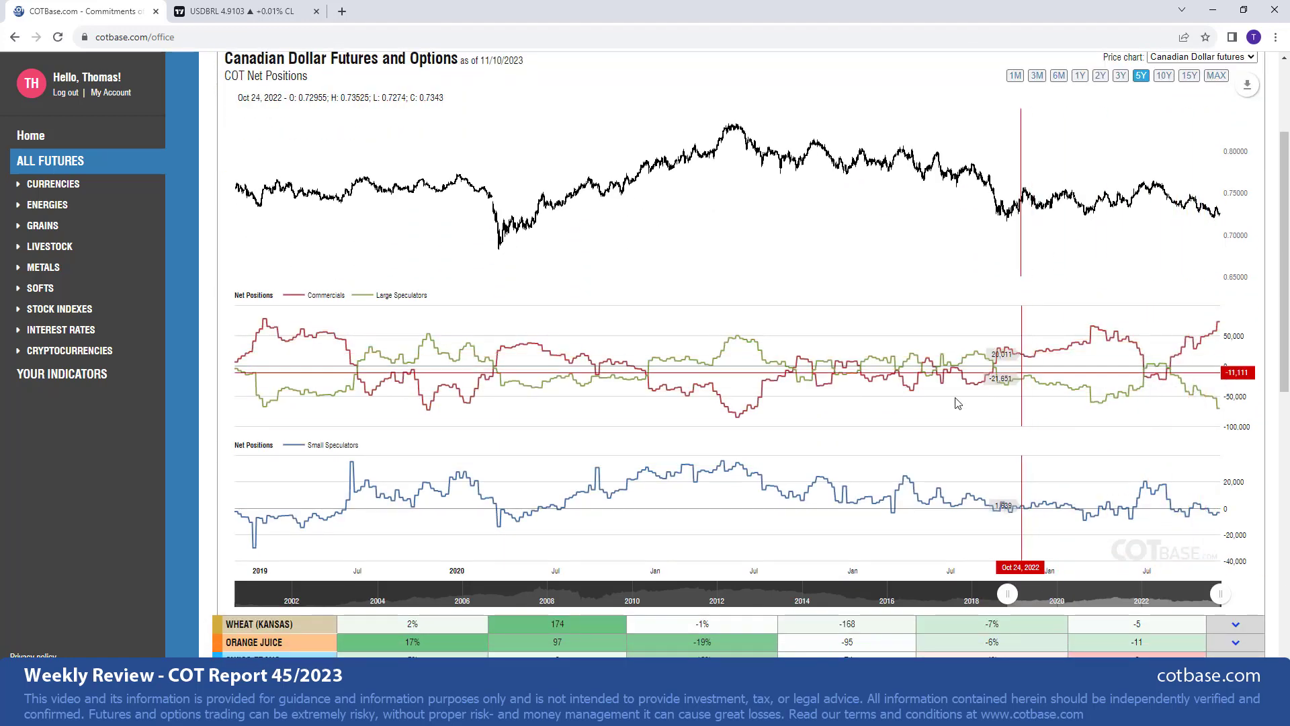
pyautogui.click(259, 624)
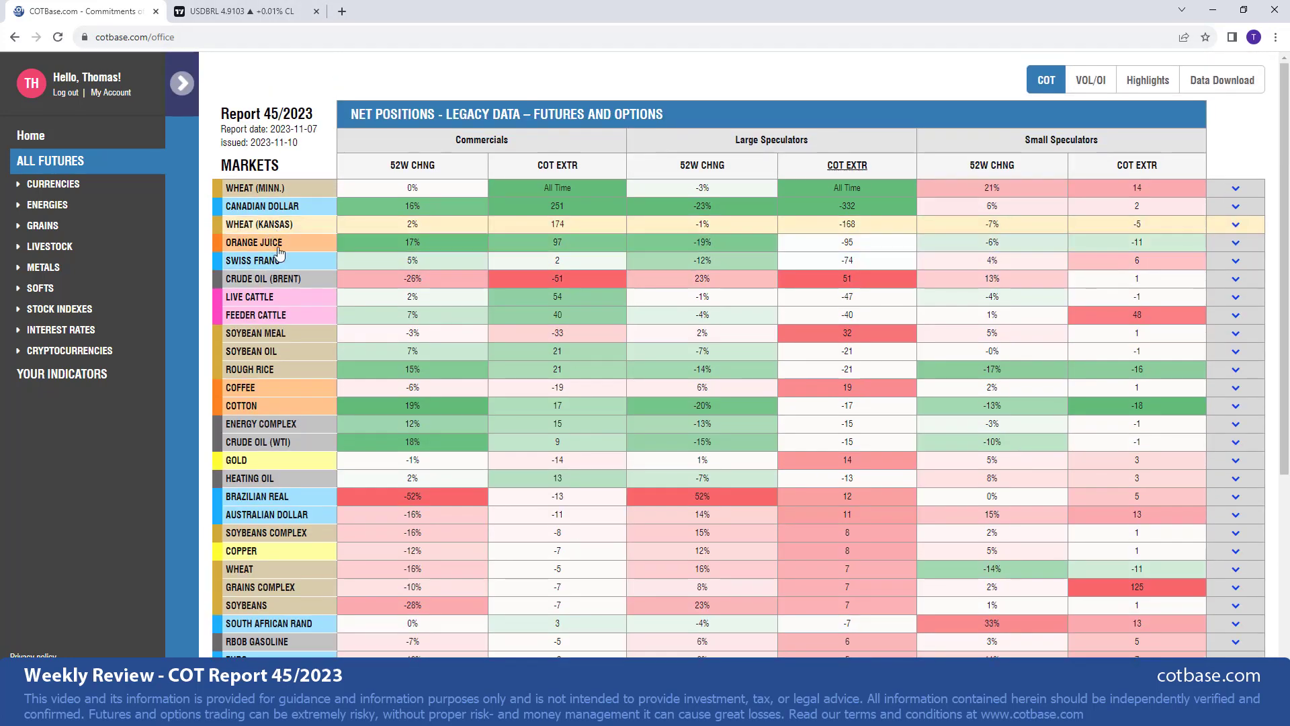
# Expand the Orange Juice row to show its five-year price and net-position chart
pyautogui.click(256, 242)
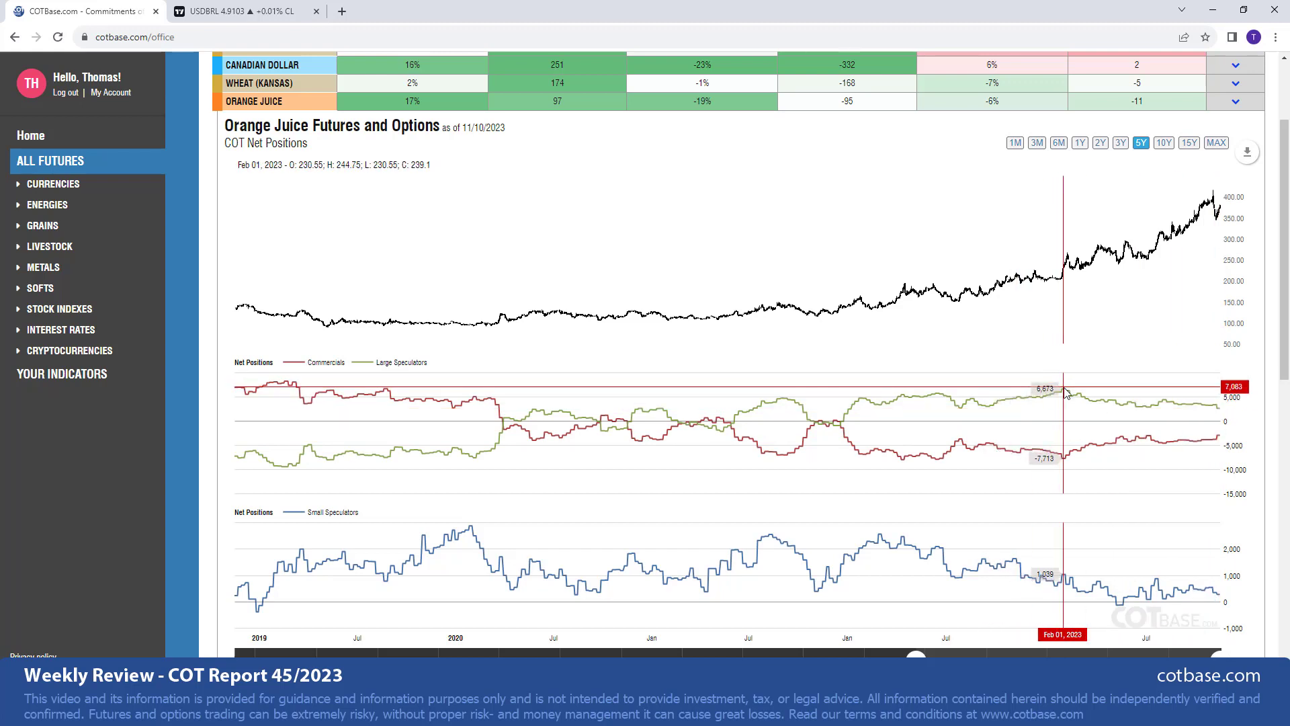
pyautogui.moveTo(1060, 454)
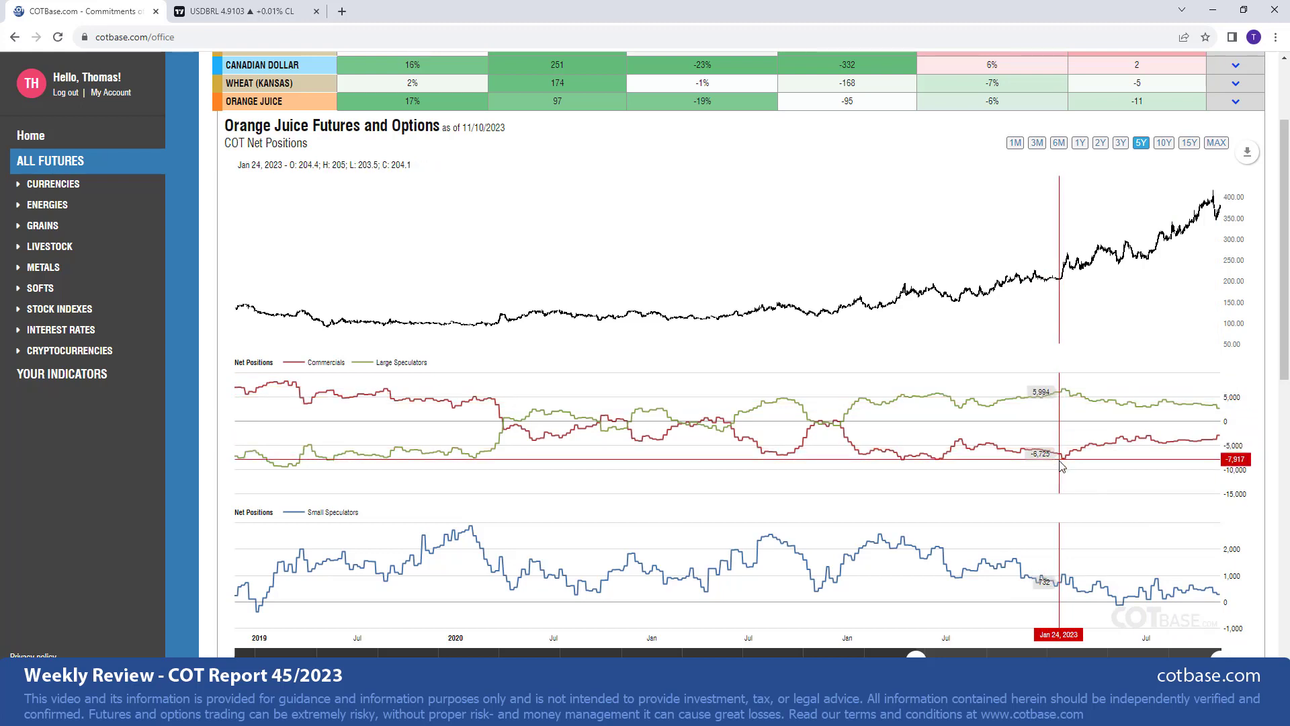
pyautogui.moveTo(1066, 395)
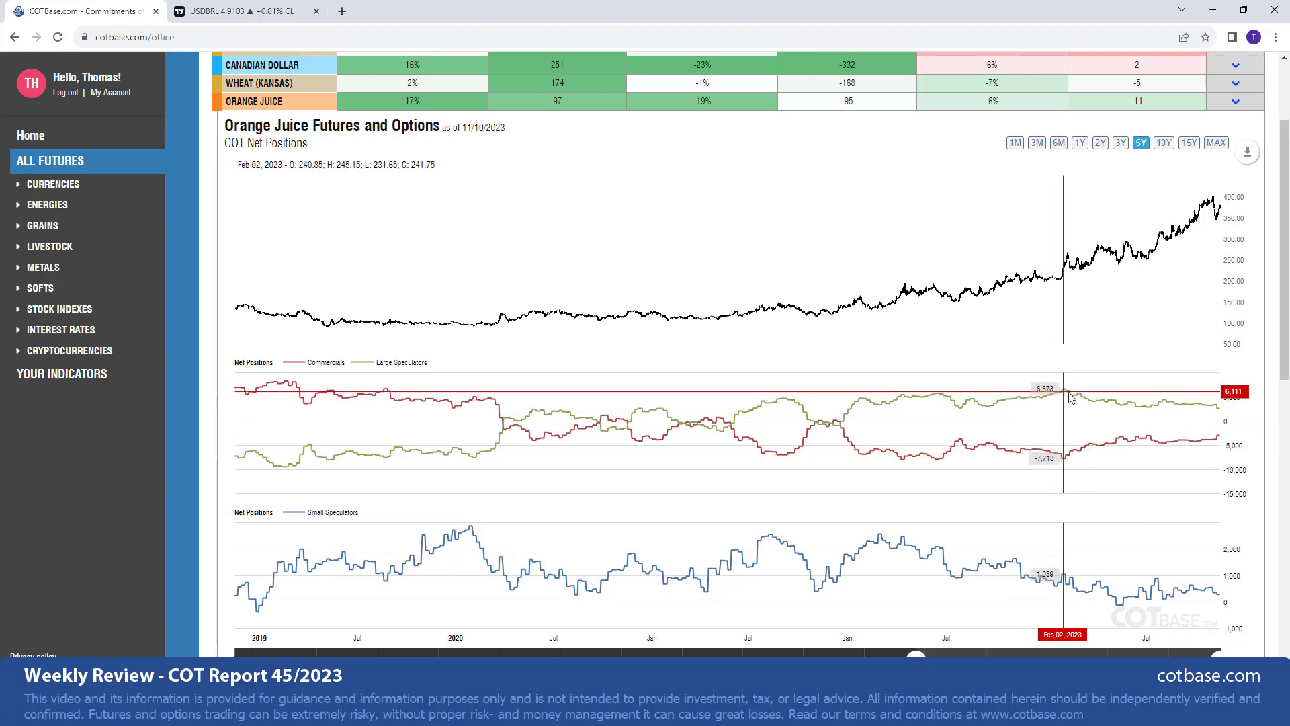
pyautogui.moveTo(268, 387)
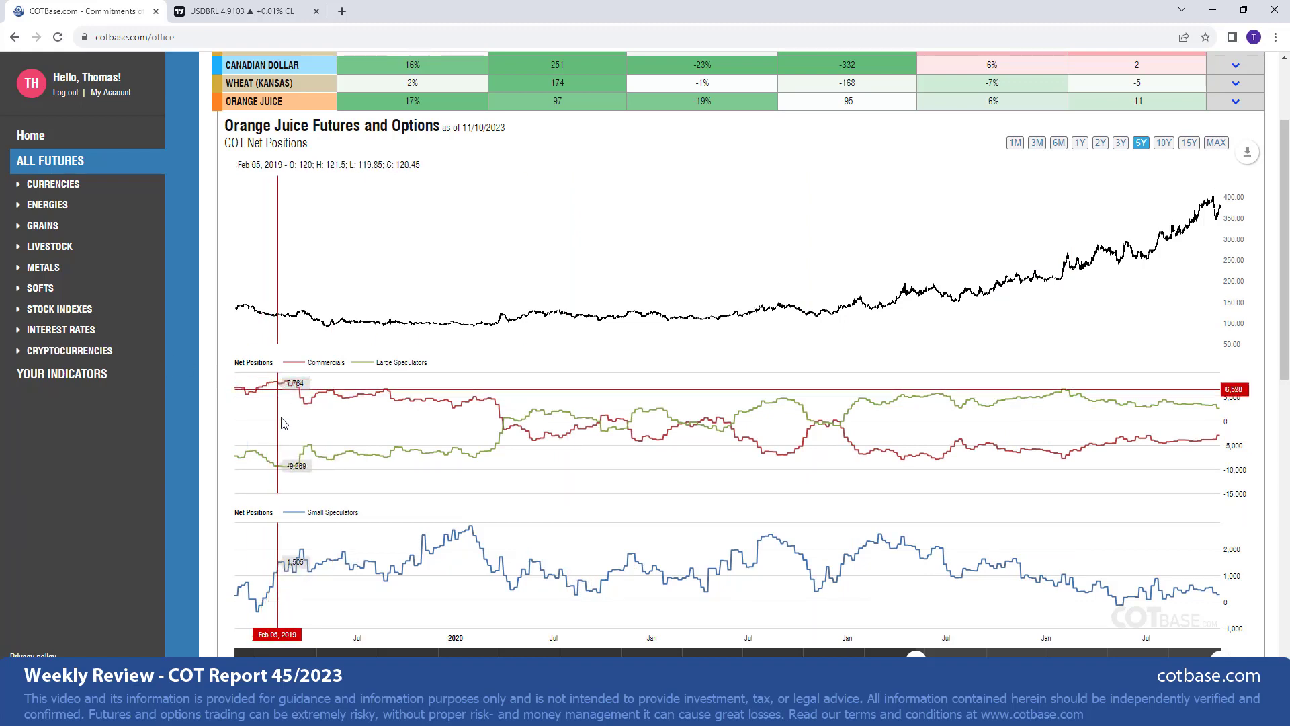
pyautogui.moveTo(1225, 420)
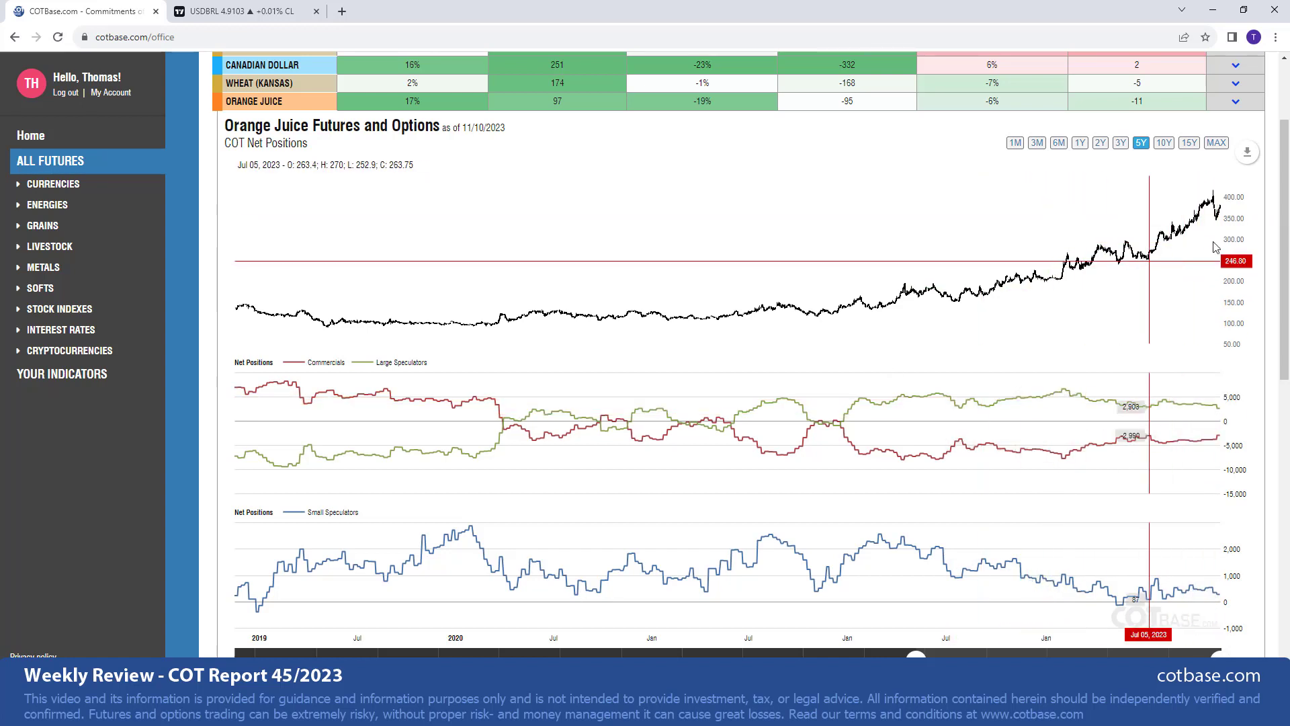
pyautogui.moveTo(1013, 281)
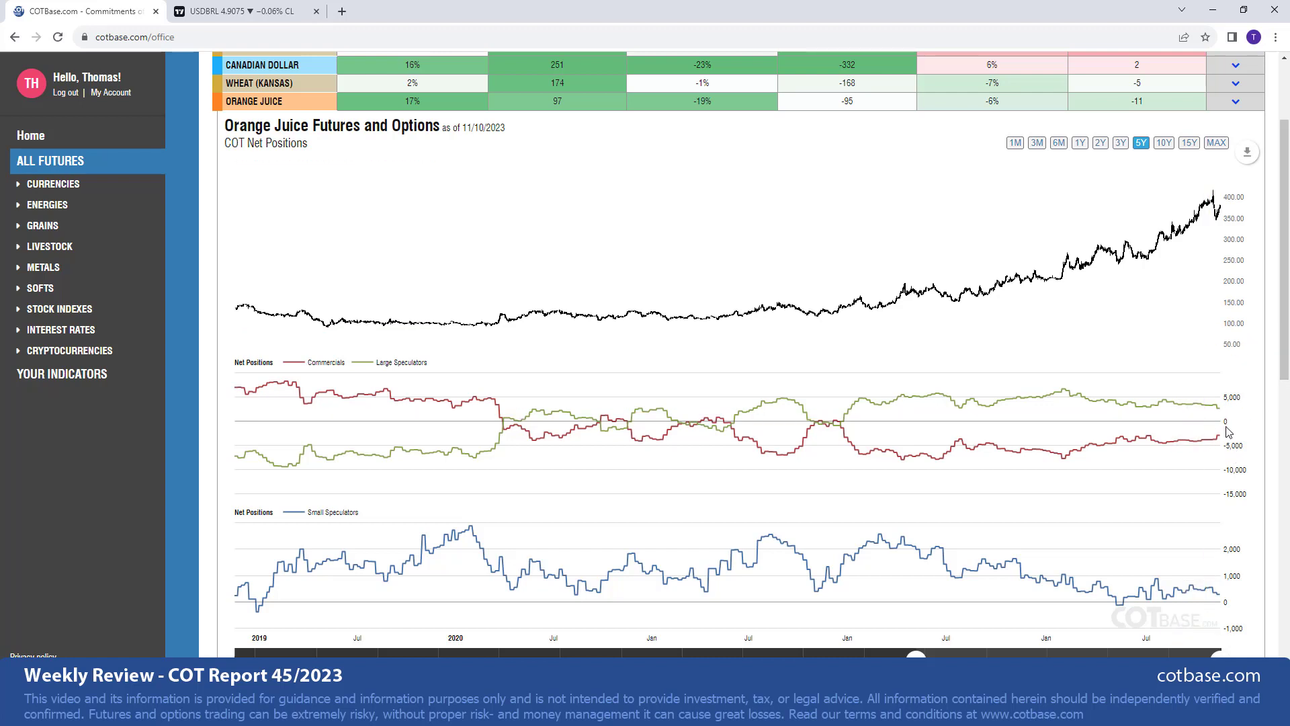
pyautogui.moveTo(1221, 437)
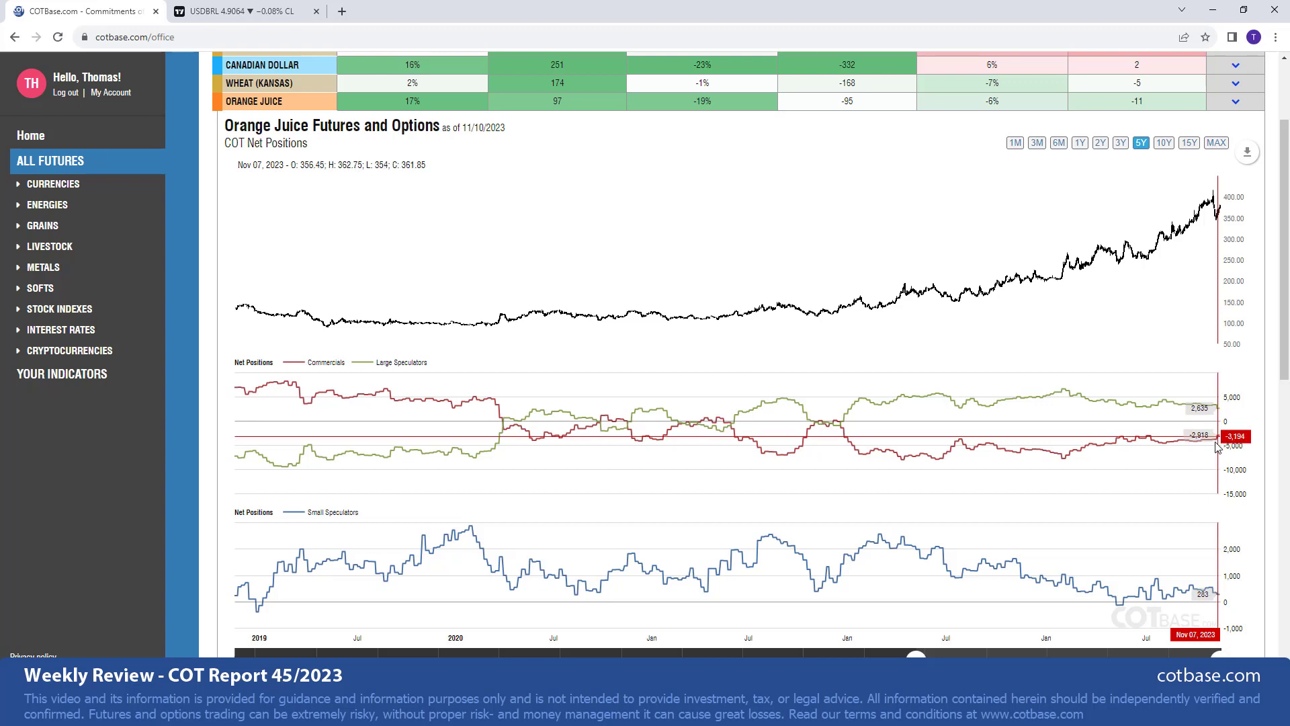
pyautogui.moveTo(1026, 492)
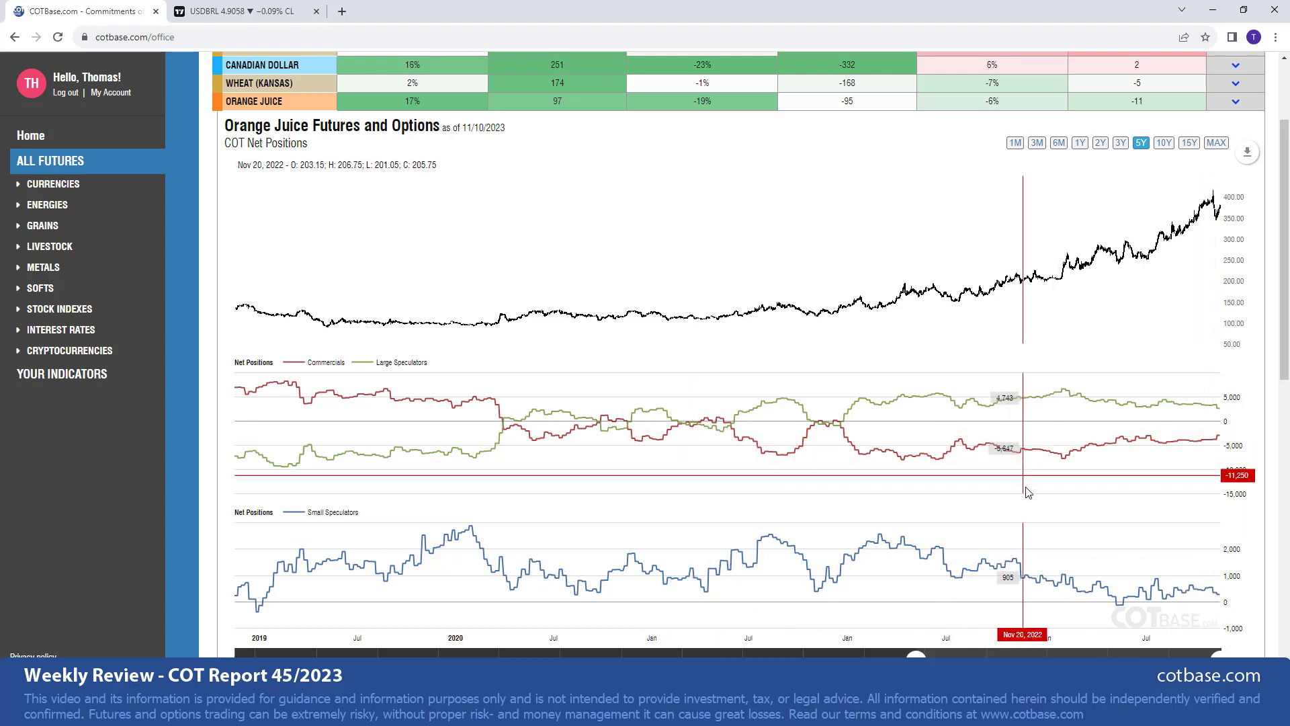
pyautogui.moveTo(1220, 445)
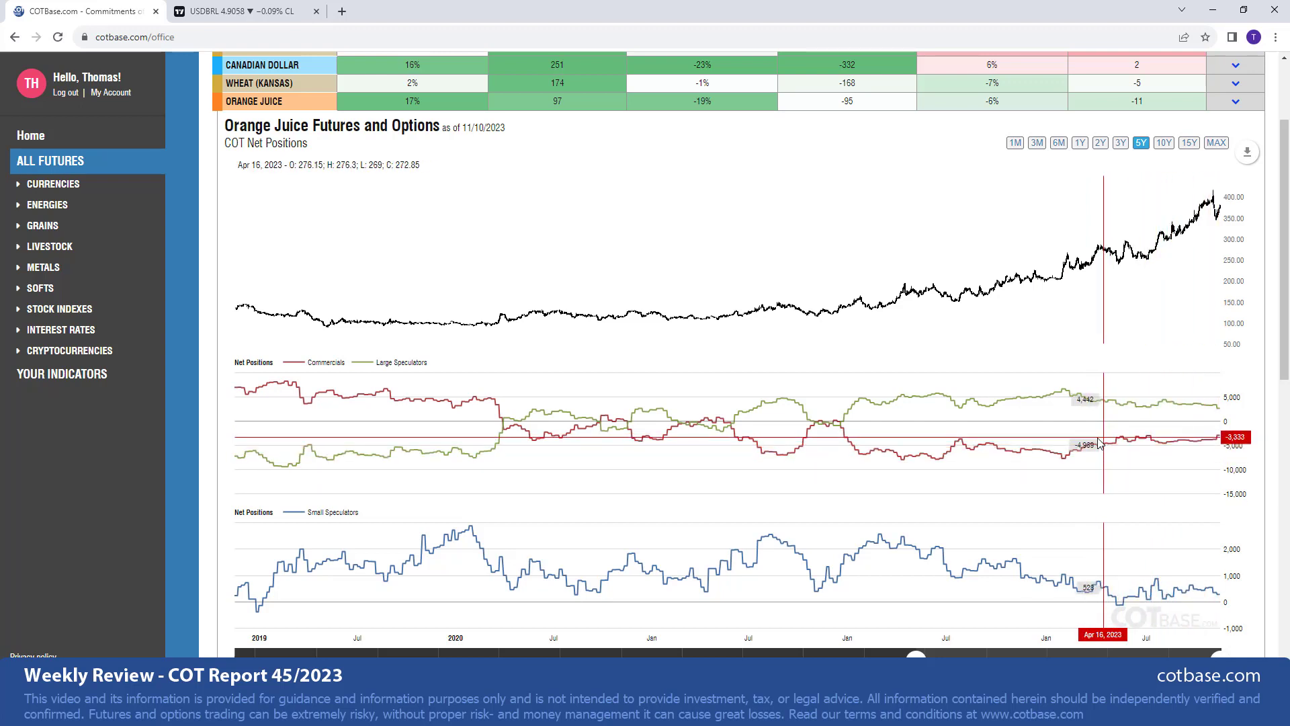
pyautogui.moveTo(996, 451)
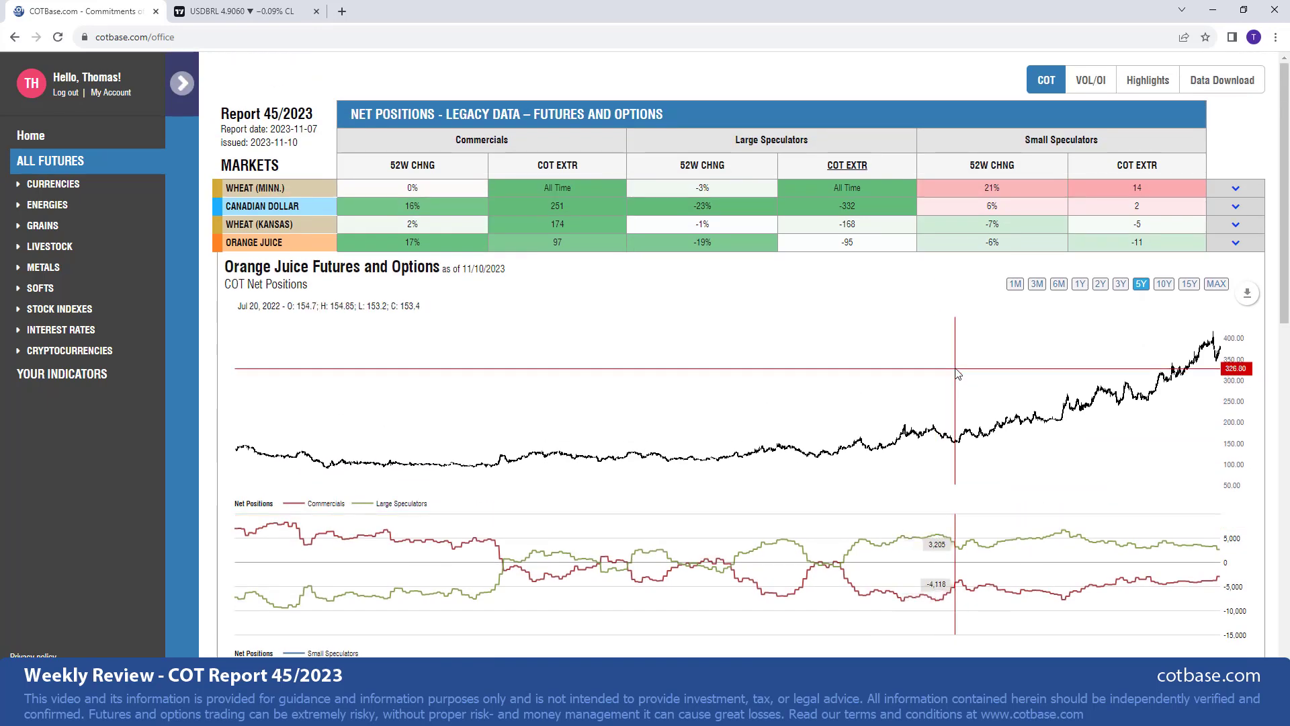
pyautogui.moveTo(966, 345)
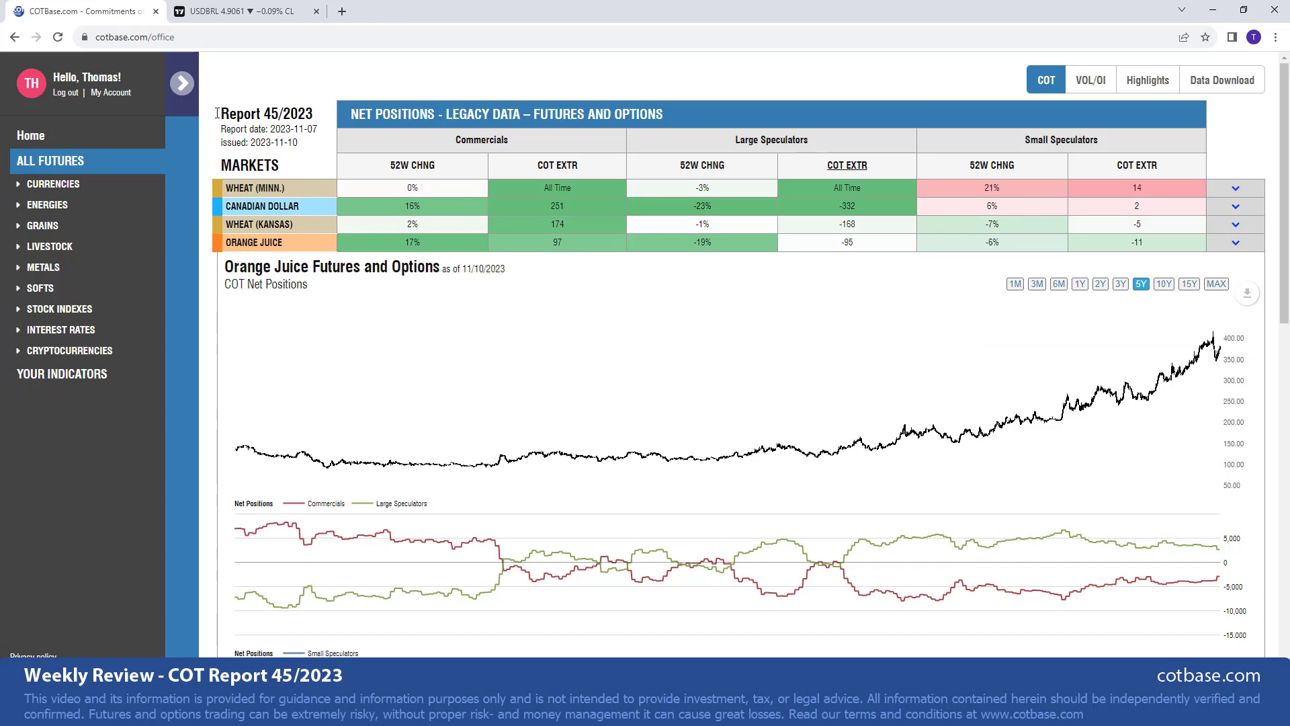
# Open the Canadian Dollar analysis page from the Currencies list in the settings panel
pyautogui.click(181, 82)
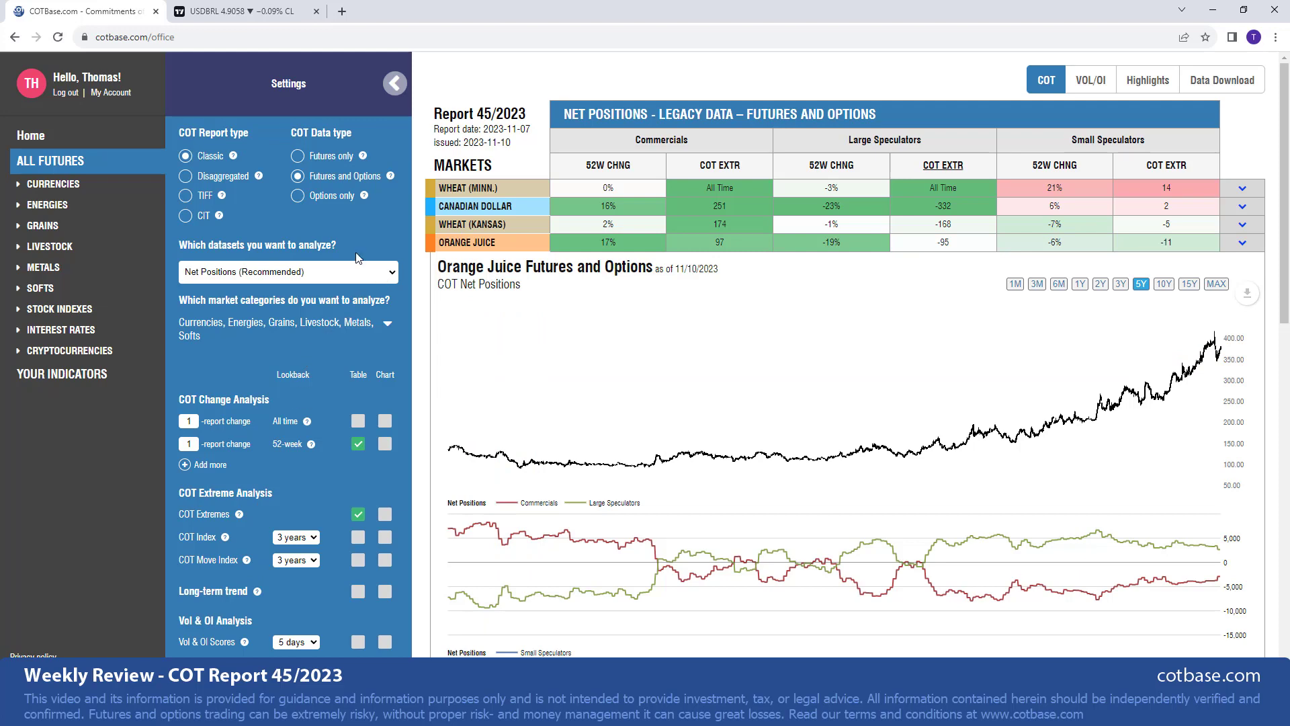
pyautogui.click(387, 321)
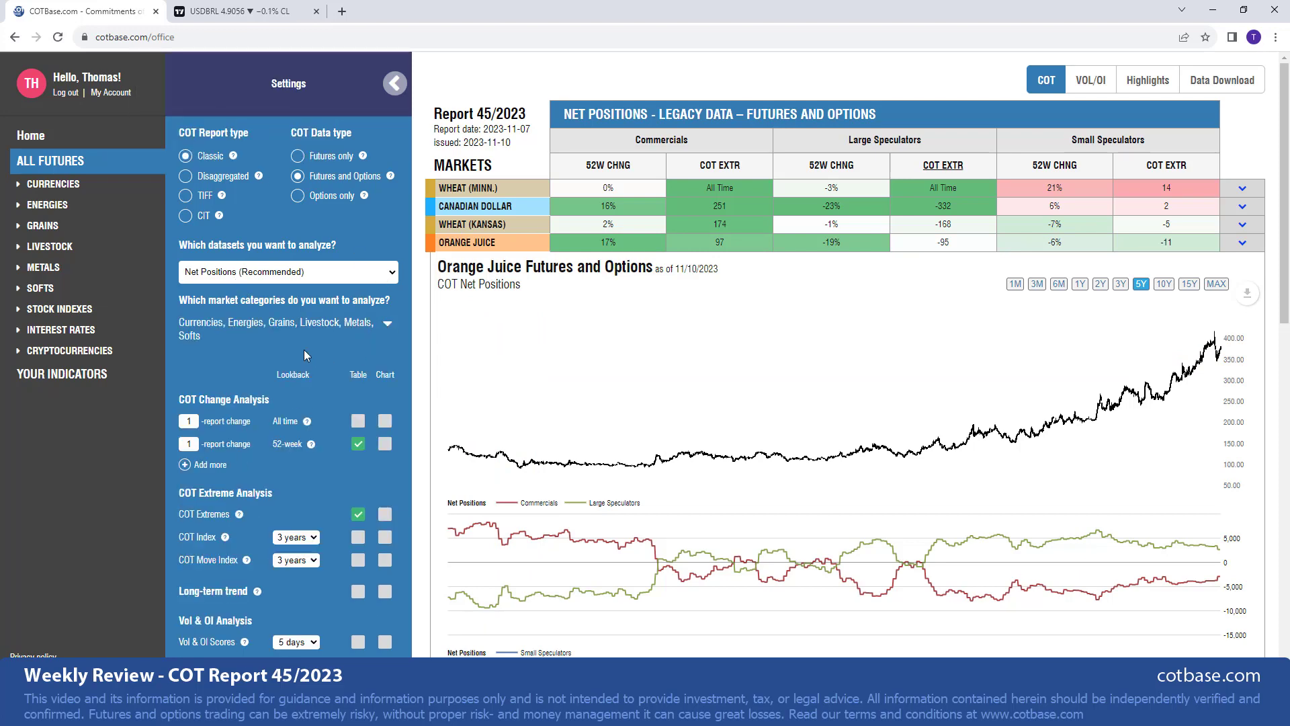
pyautogui.click(54, 183)
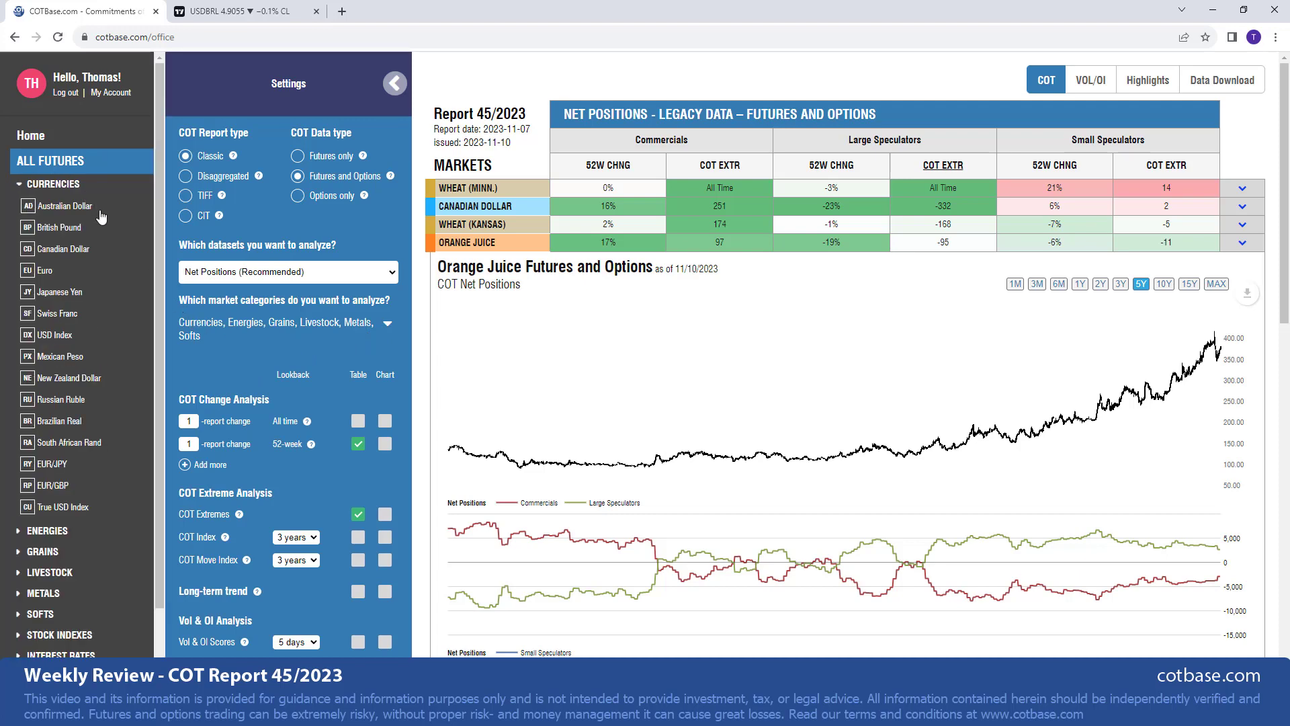
pyautogui.moveTo(80, 260)
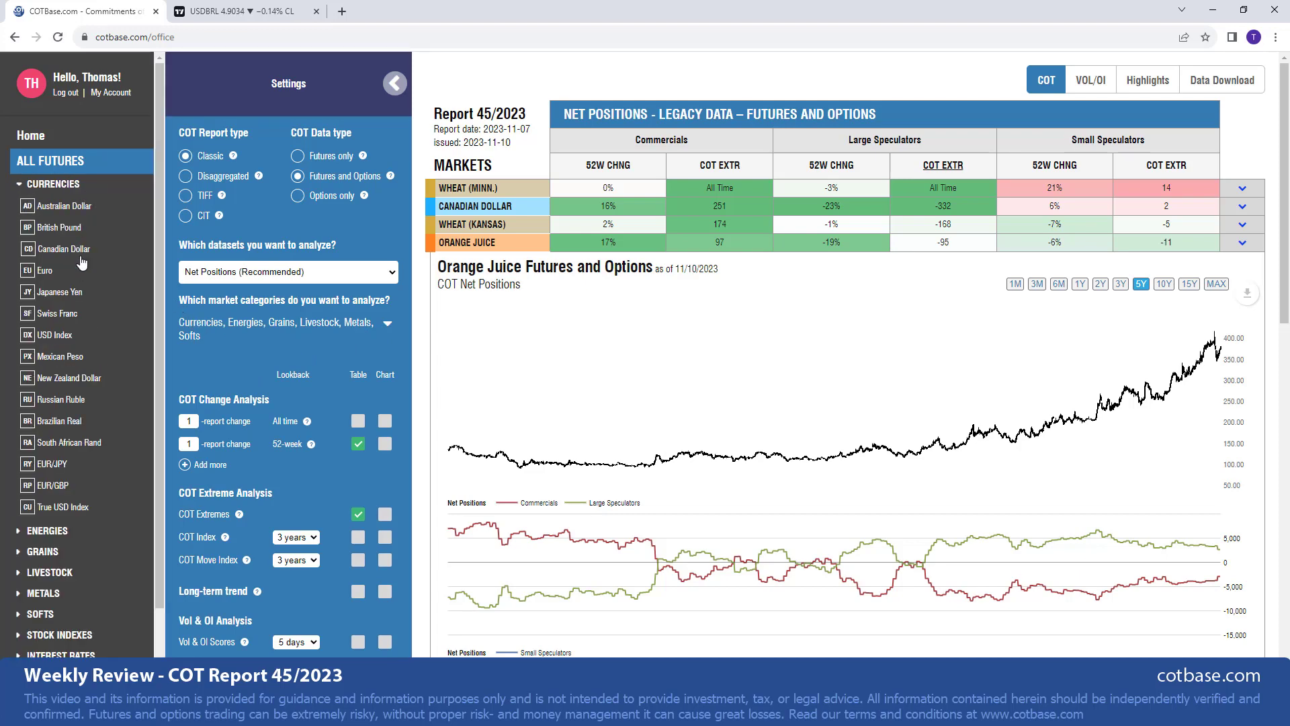
pyautogui.click(63, 249)
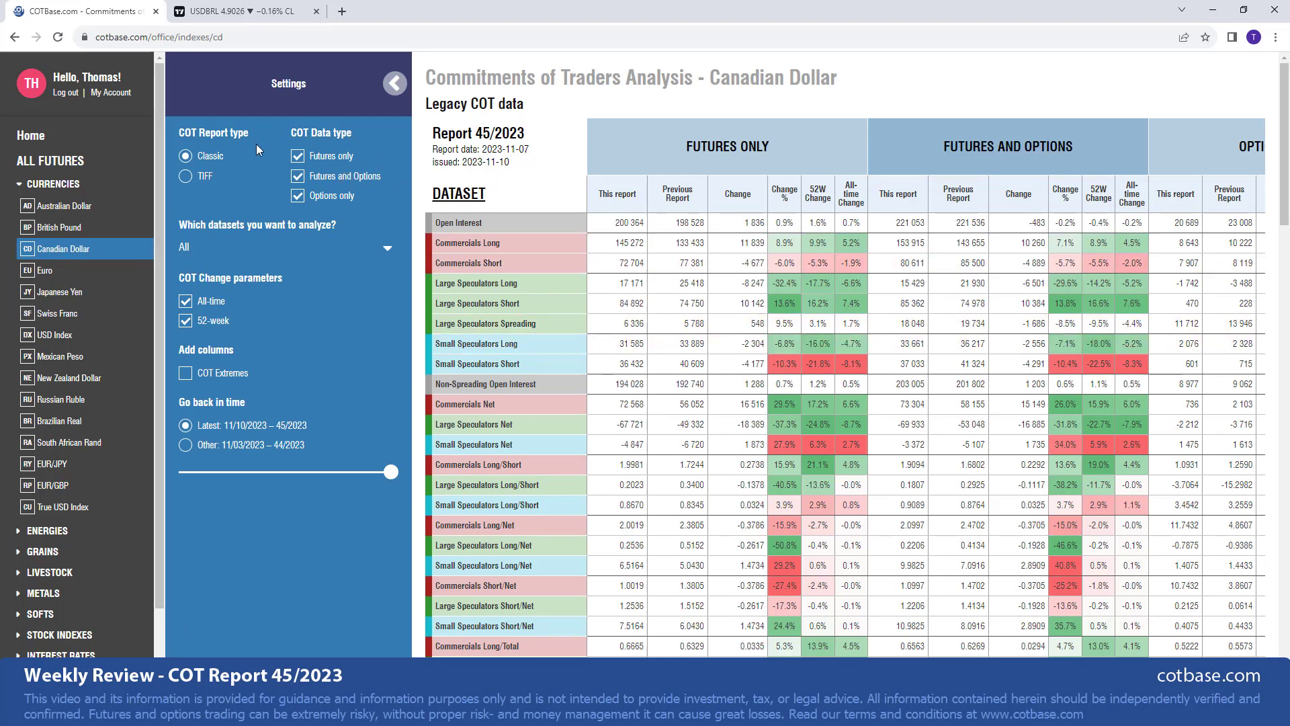
# Collapse the settings panel and return to the COTBase home page
pyautogui.click(395, 83)
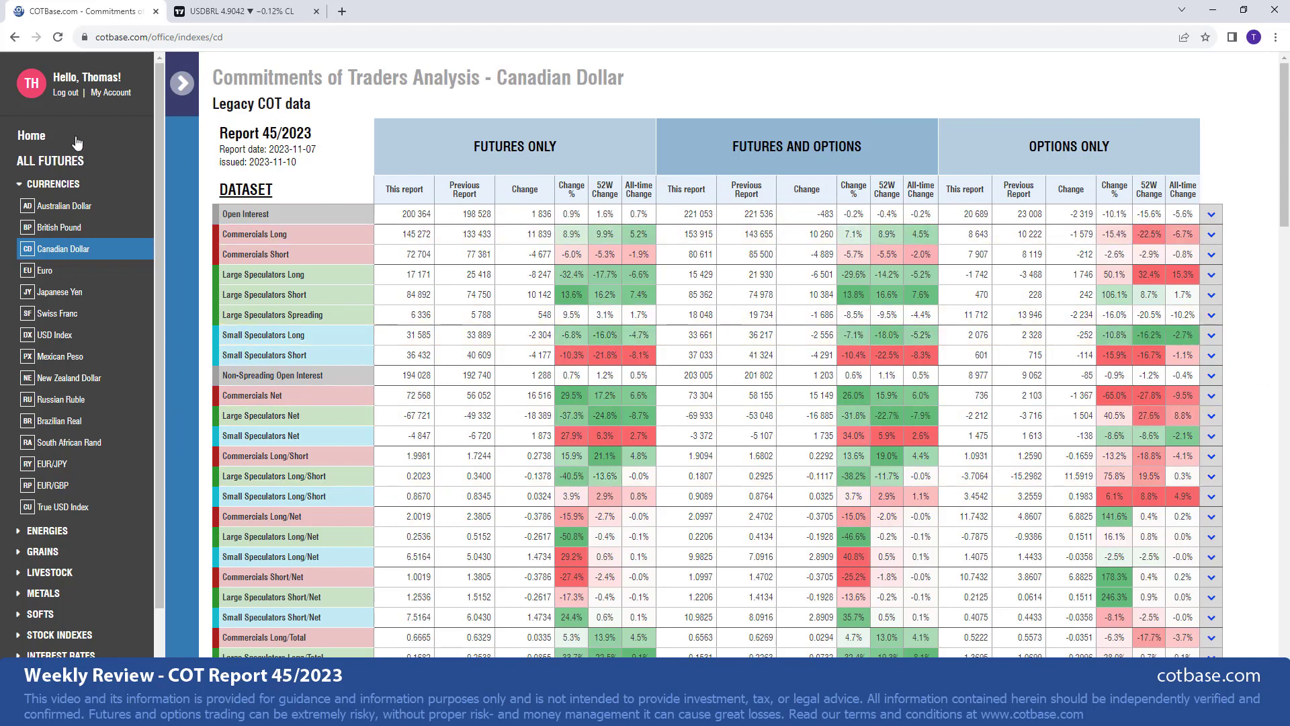
pyautogui.click(32, 135)
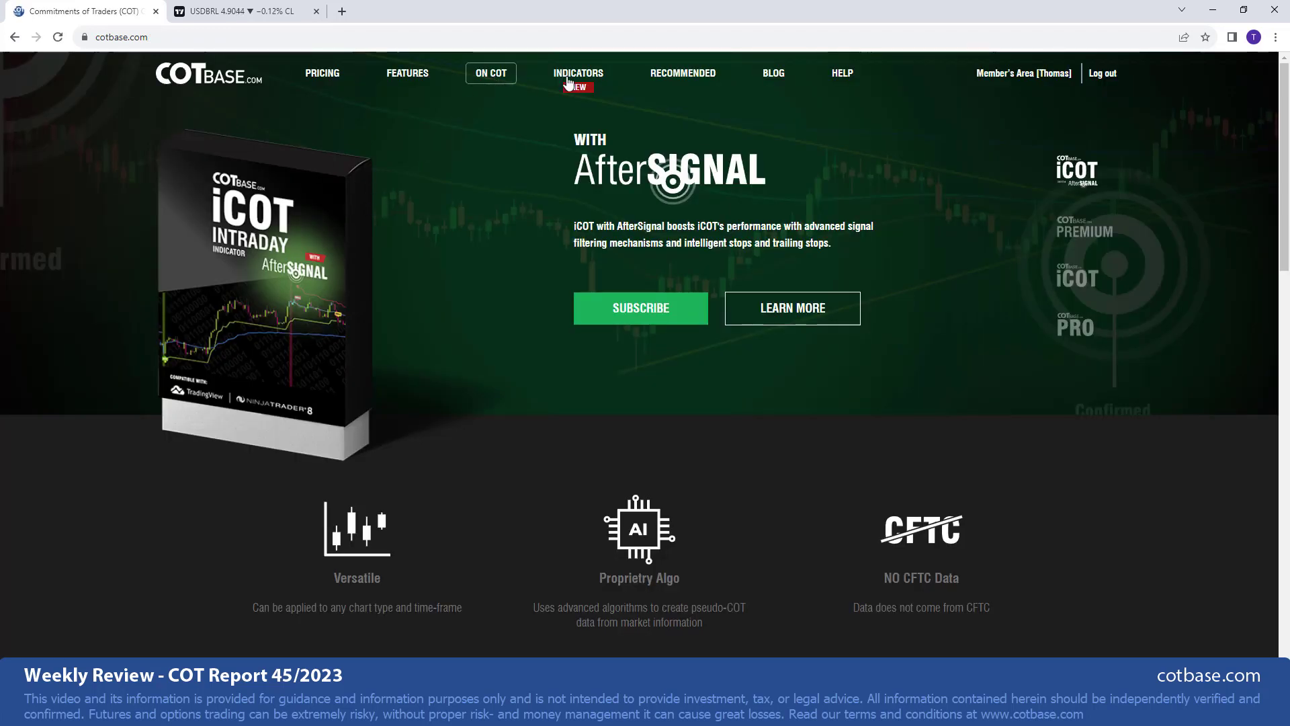
# Open the INDICATORS page comparing PRO, iCOT and iCOT with AfterSignal pricing
pyautogui.click(578, 72)
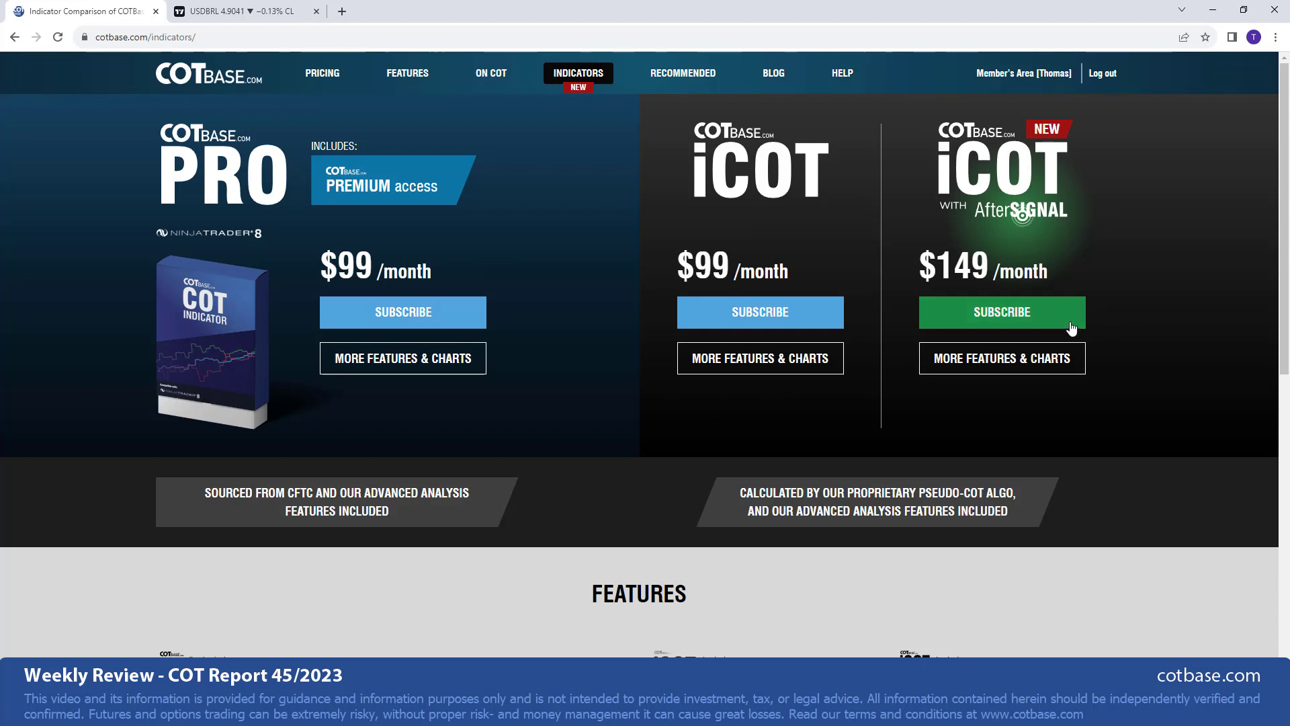
pyautogui.moveTo(1018, 322)
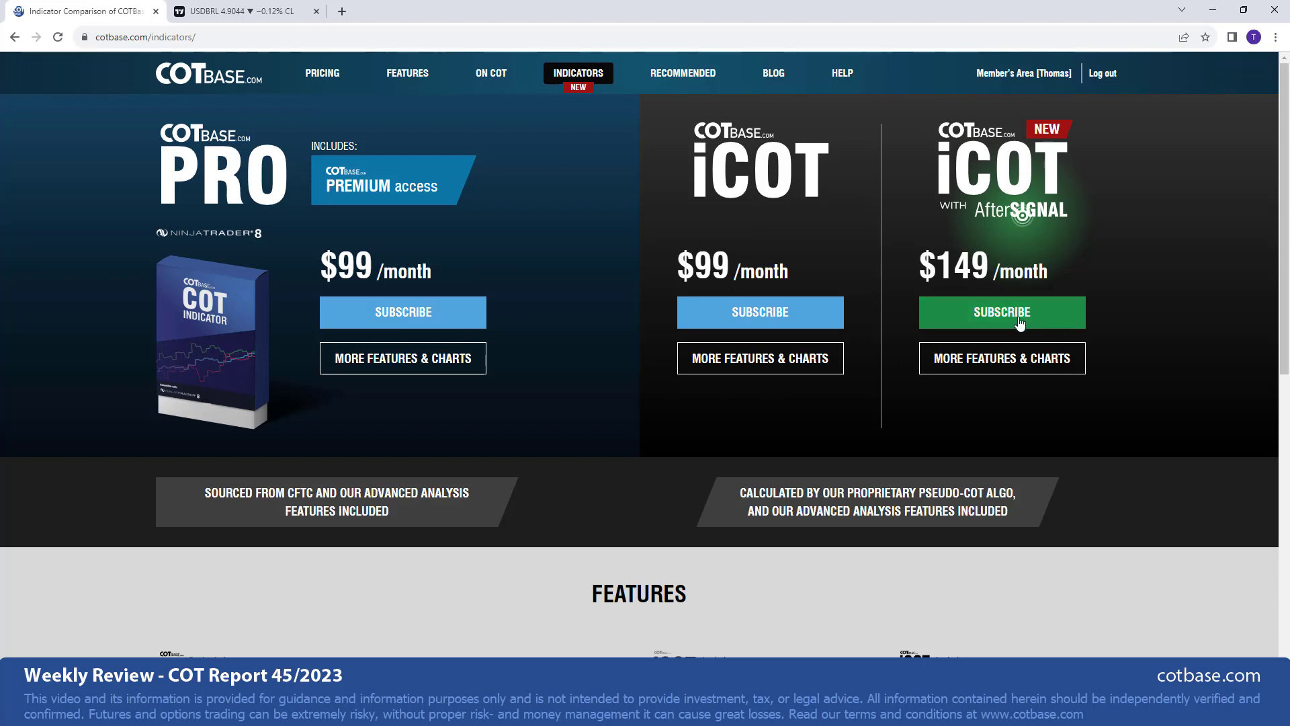
pyautogui.moveTo(1001, 319)
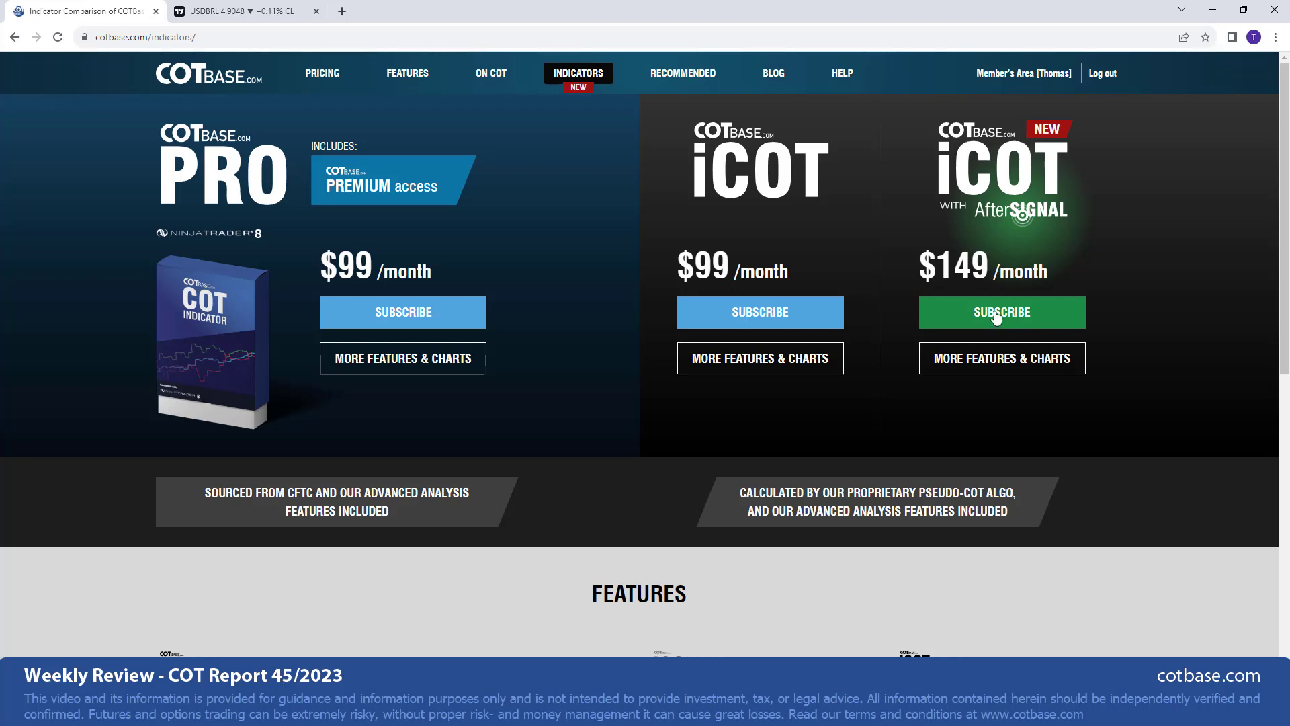